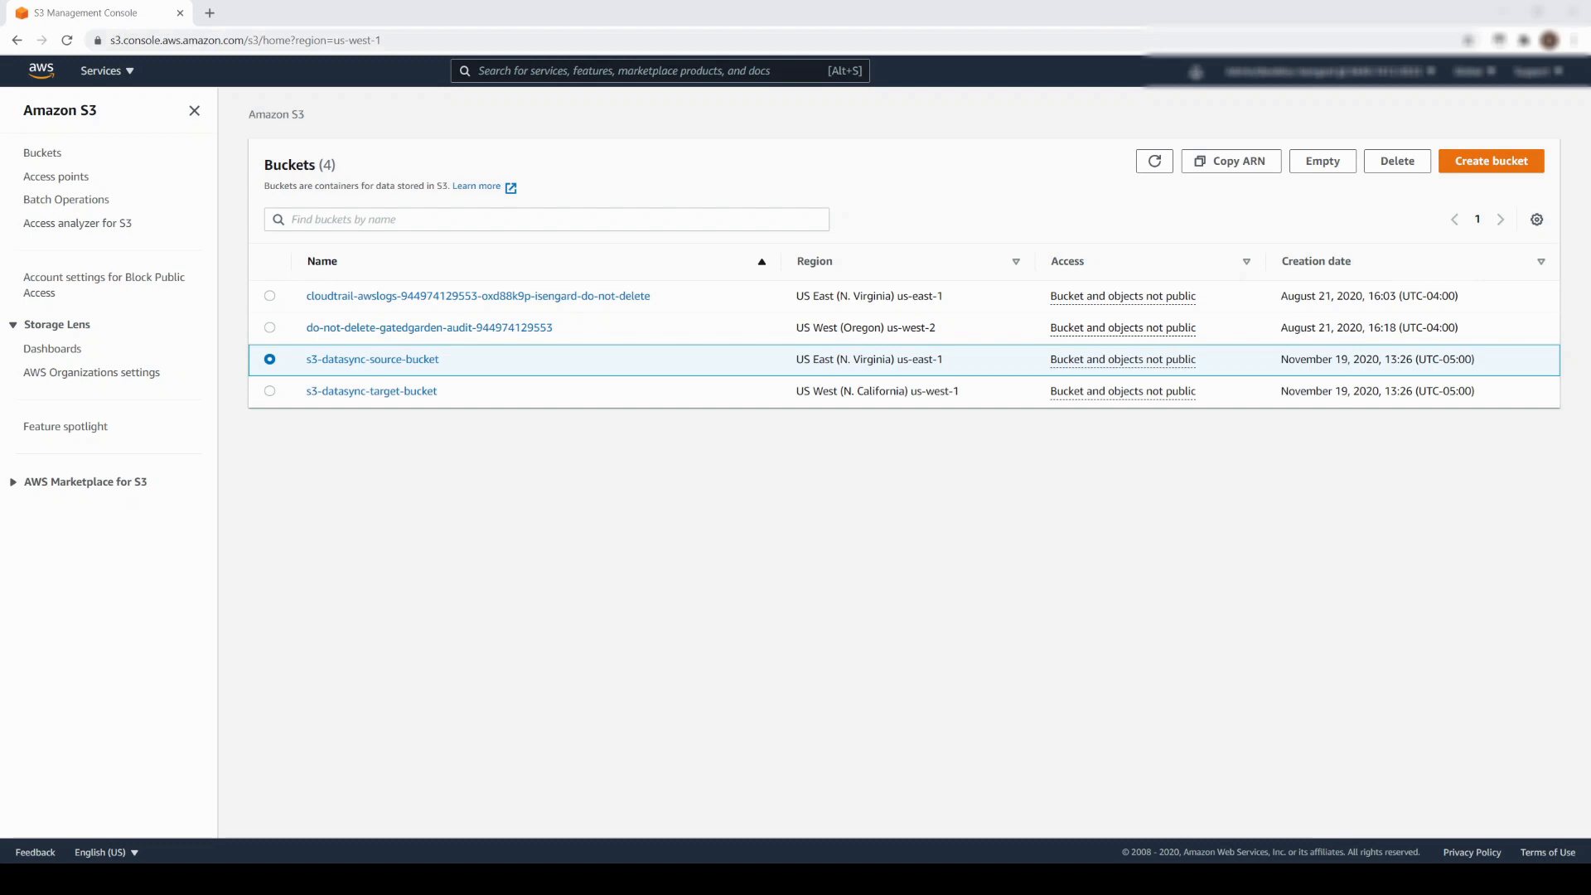
pyautogui.moveTo(343, 372)
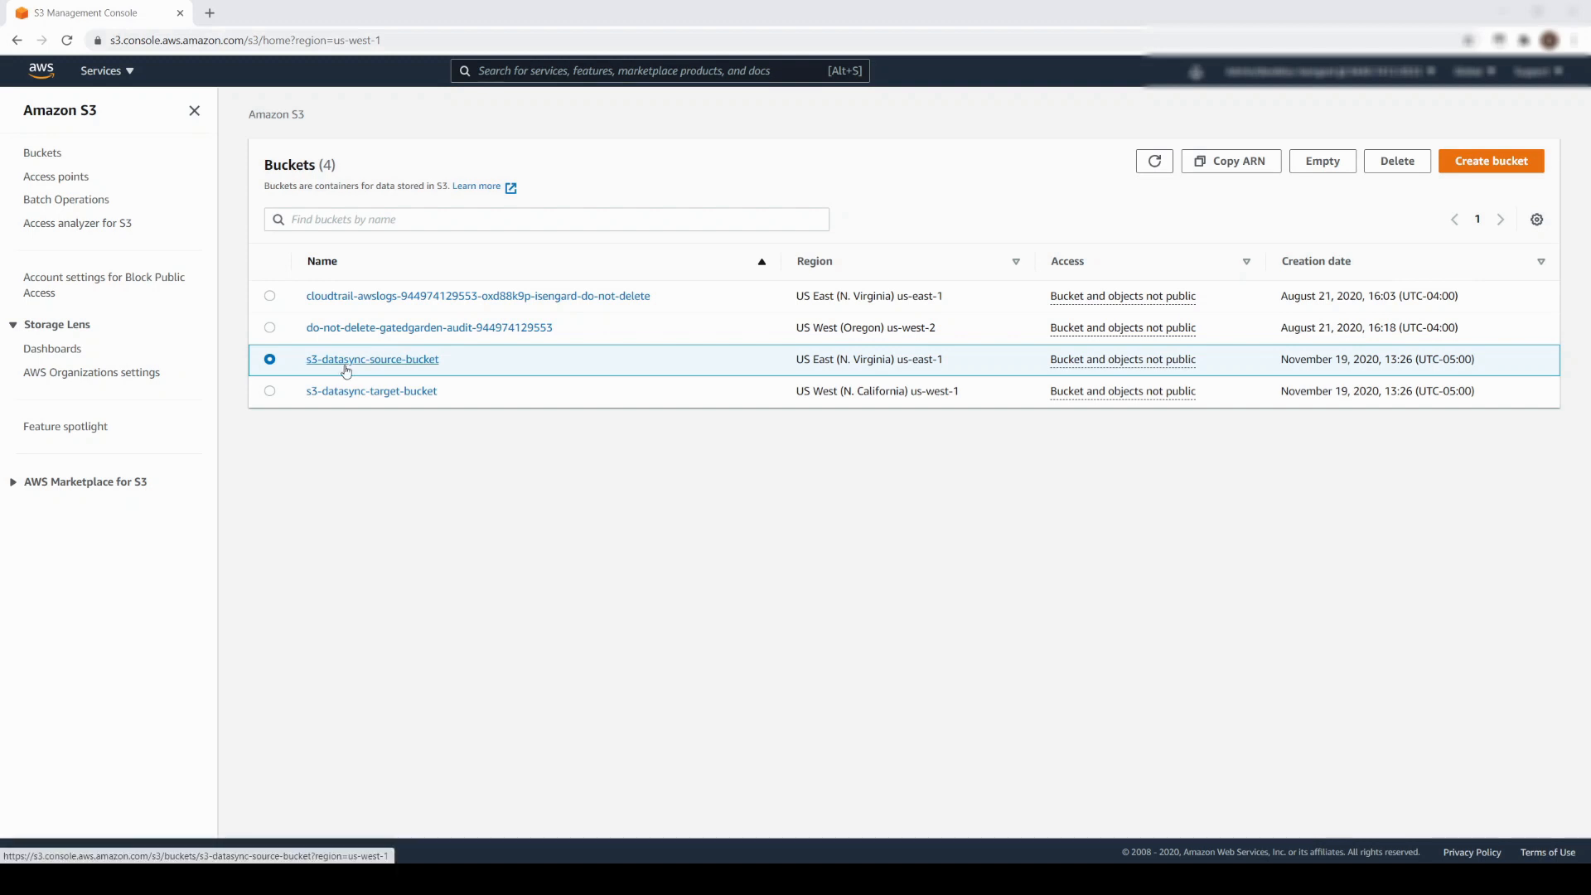
# Browse the source bucket's Documentation folder, then open the empty s3-datasync-target-bucket.
pyautogui.click(372, 358)
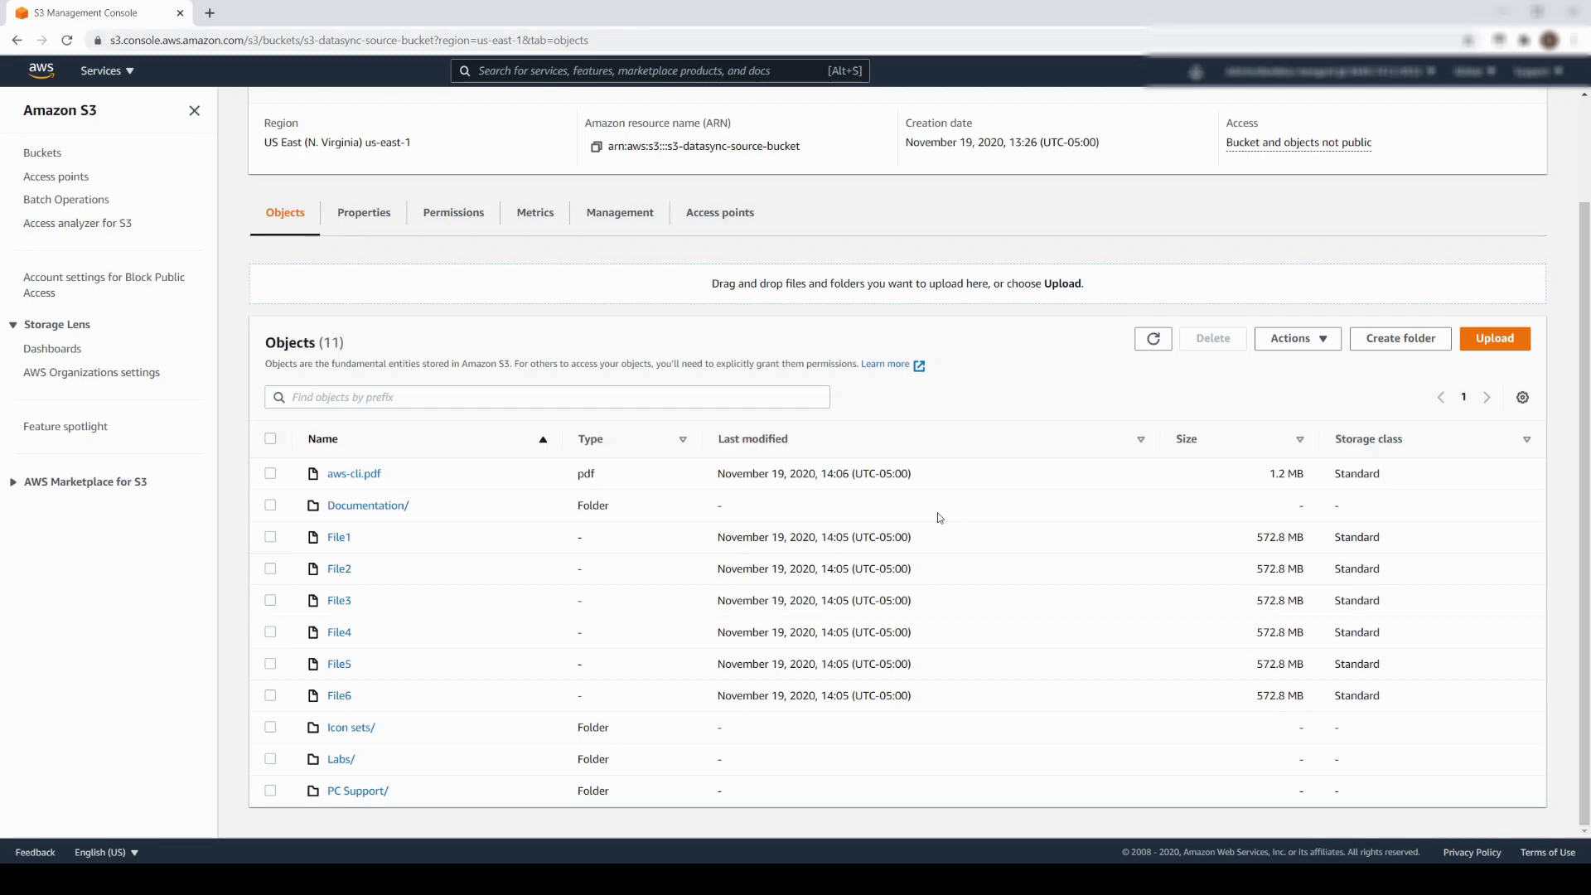
pyautogui.click(367, 504)
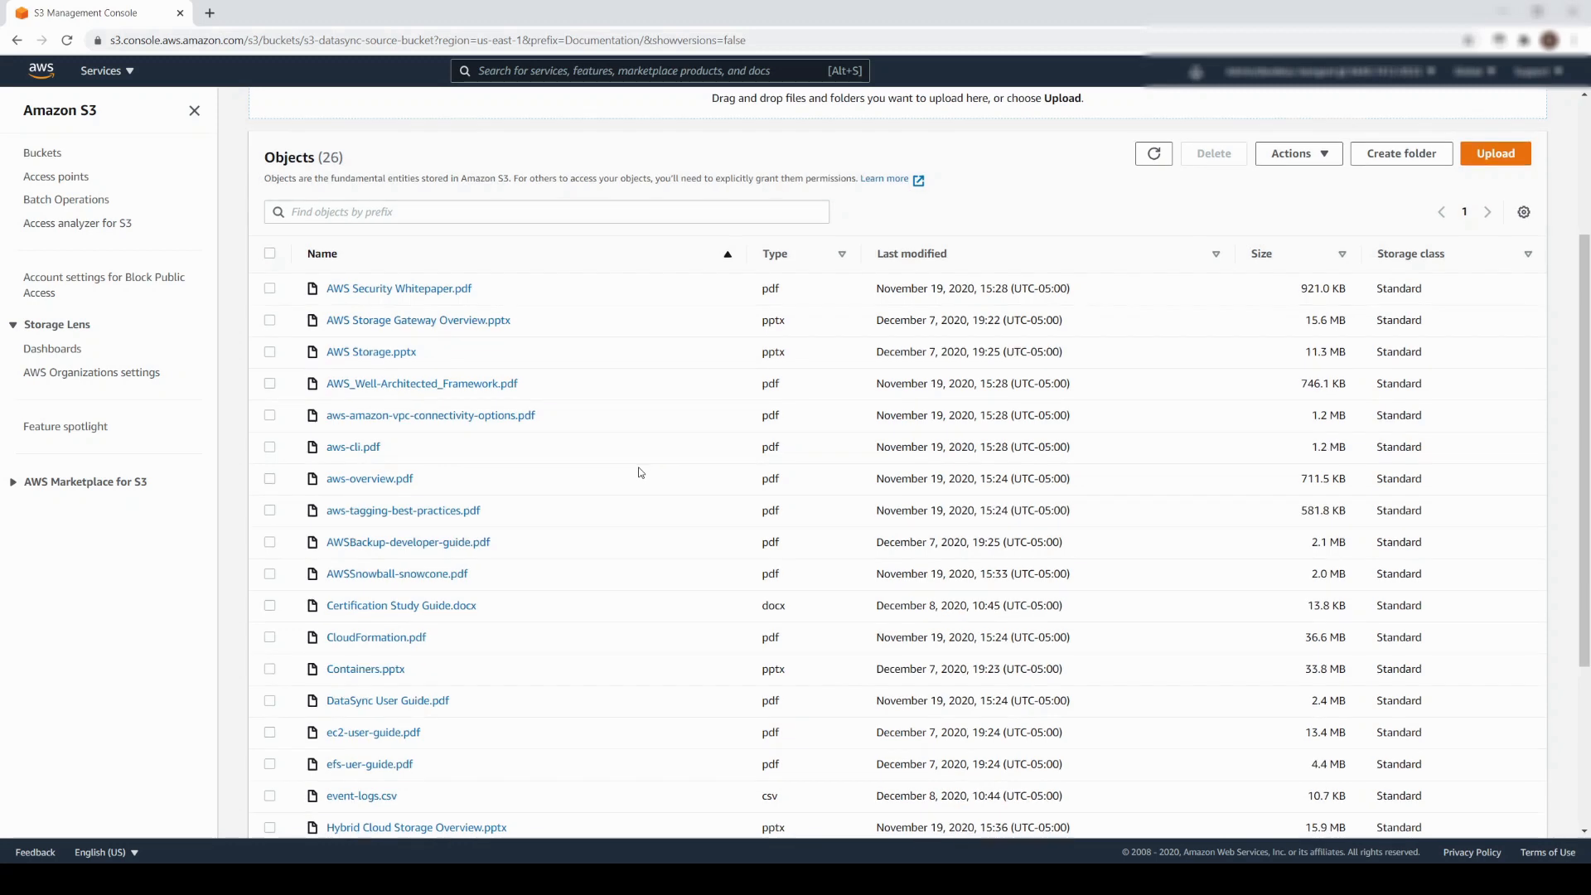
pyautogui.scroll(-3)
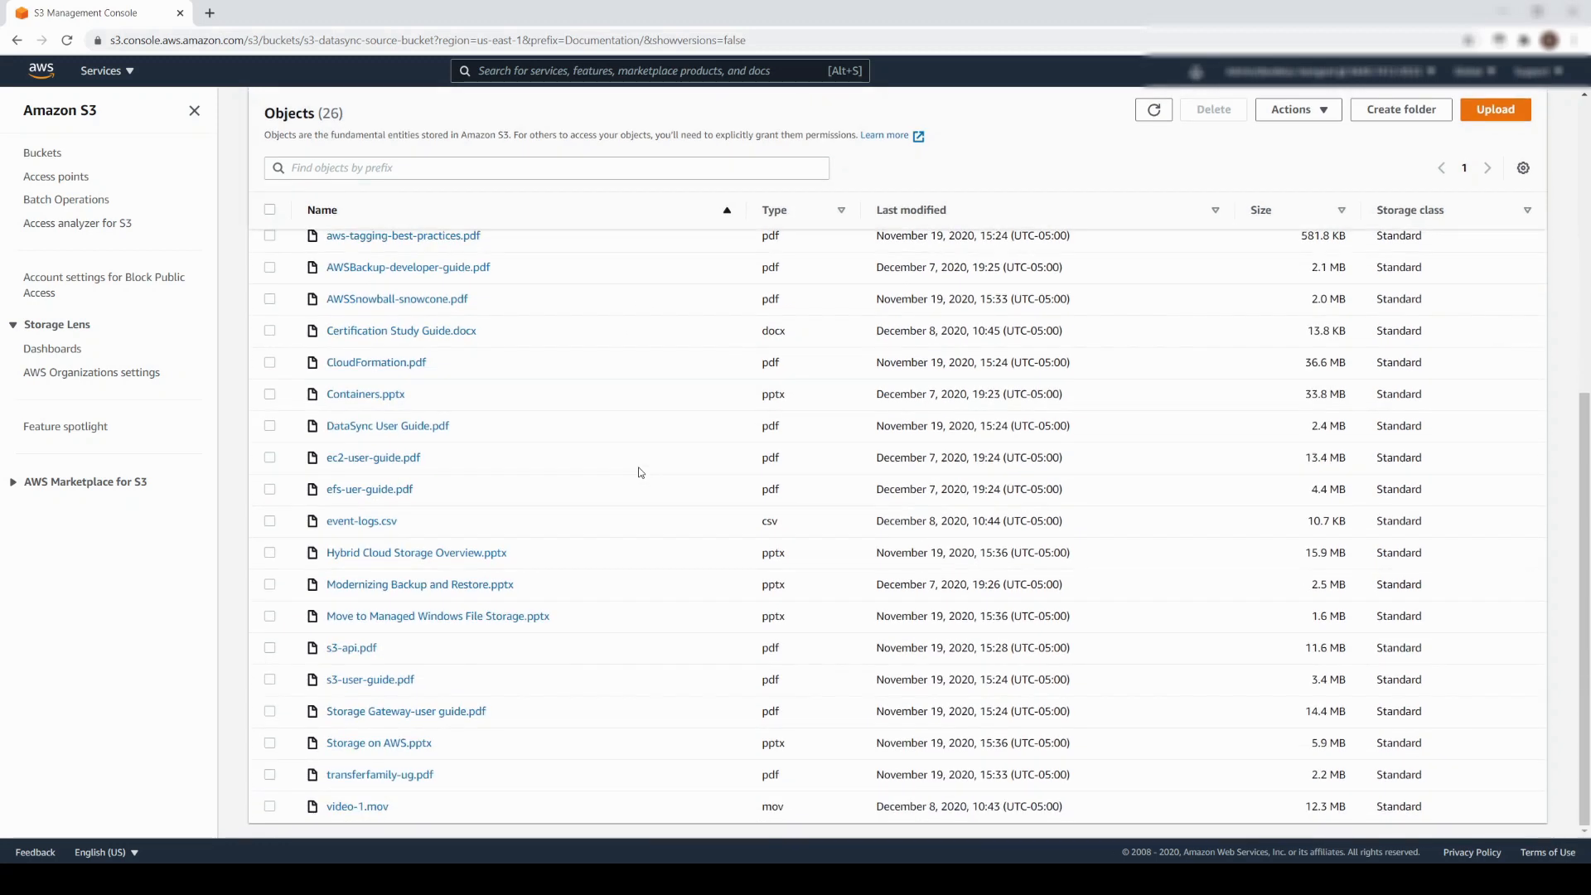
pyautogui.click(42, 153)
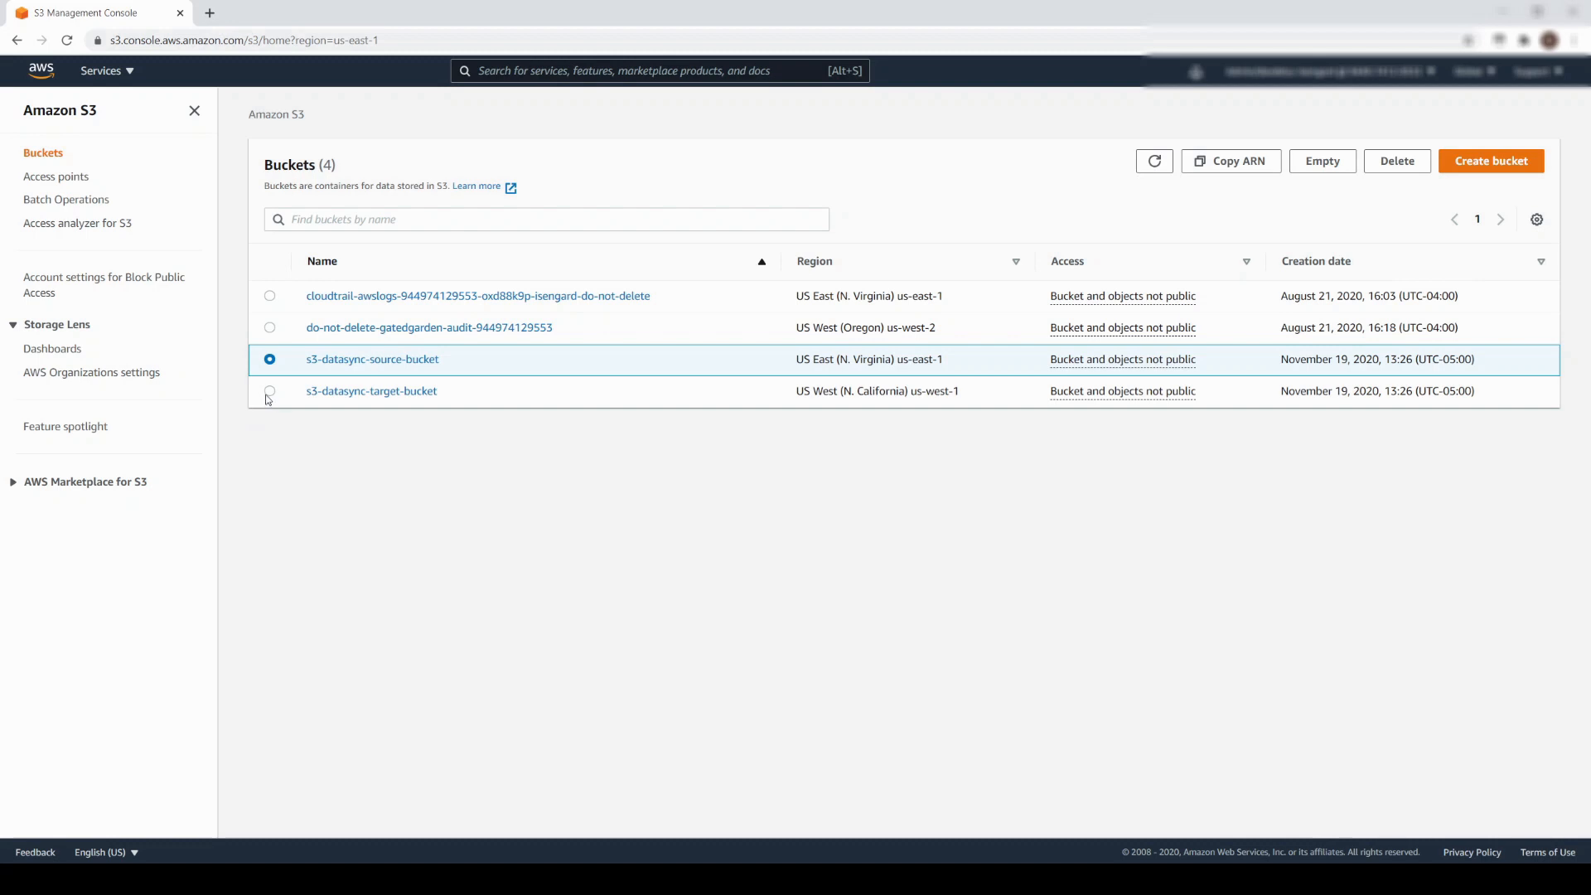
pyautogui.click(270, 390)
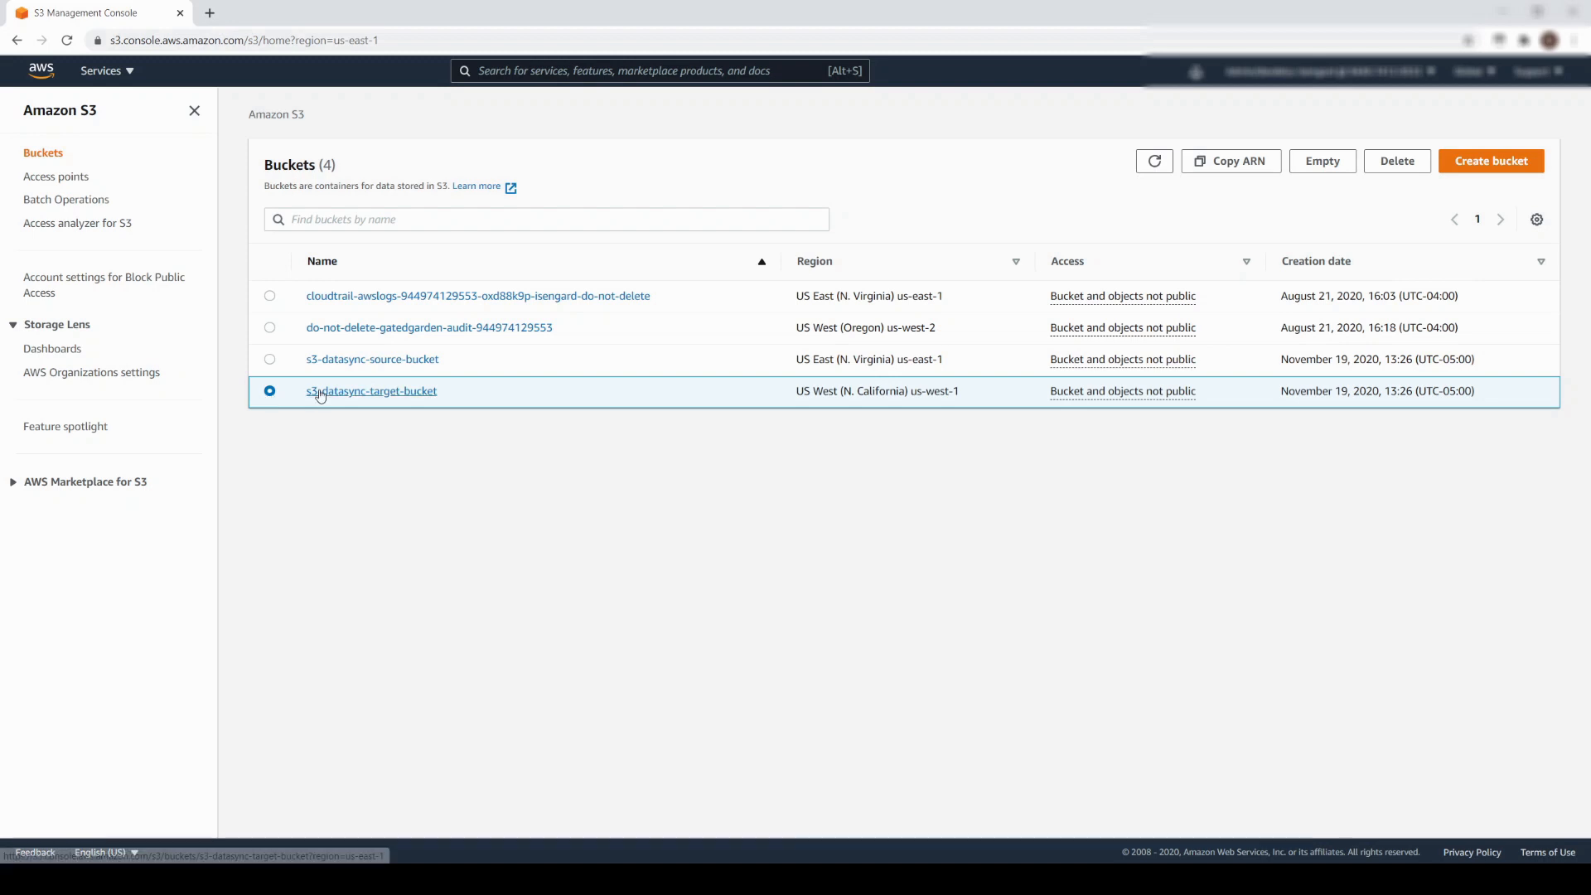
pyautogui.click(371, 390)
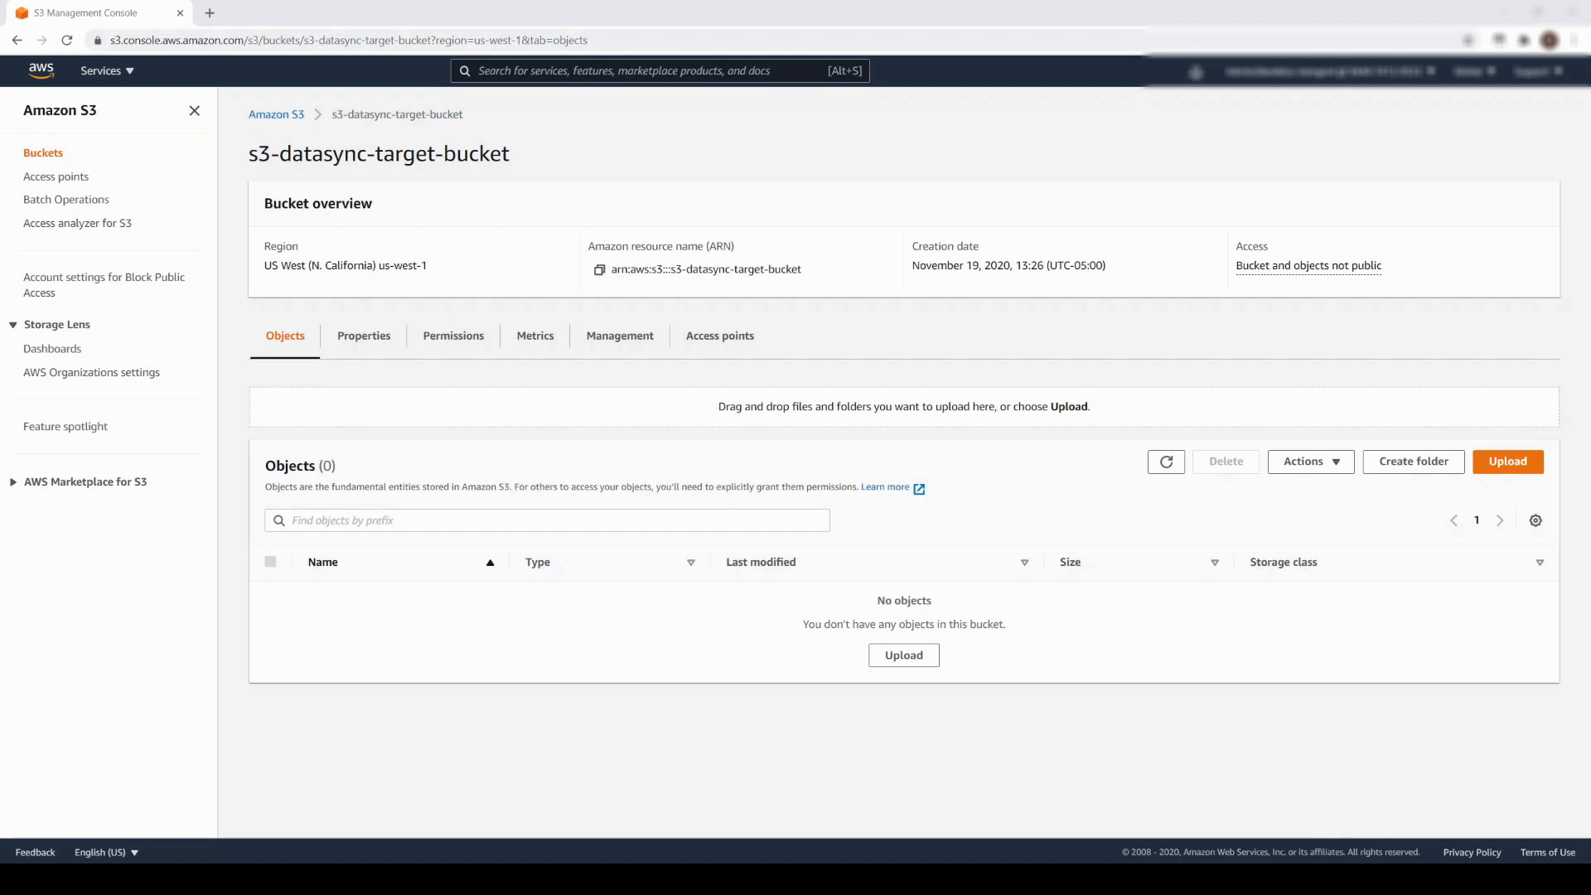
# Open DataSync and start a data transfer between AWS Storage services.
pyautogui.write('datasync')
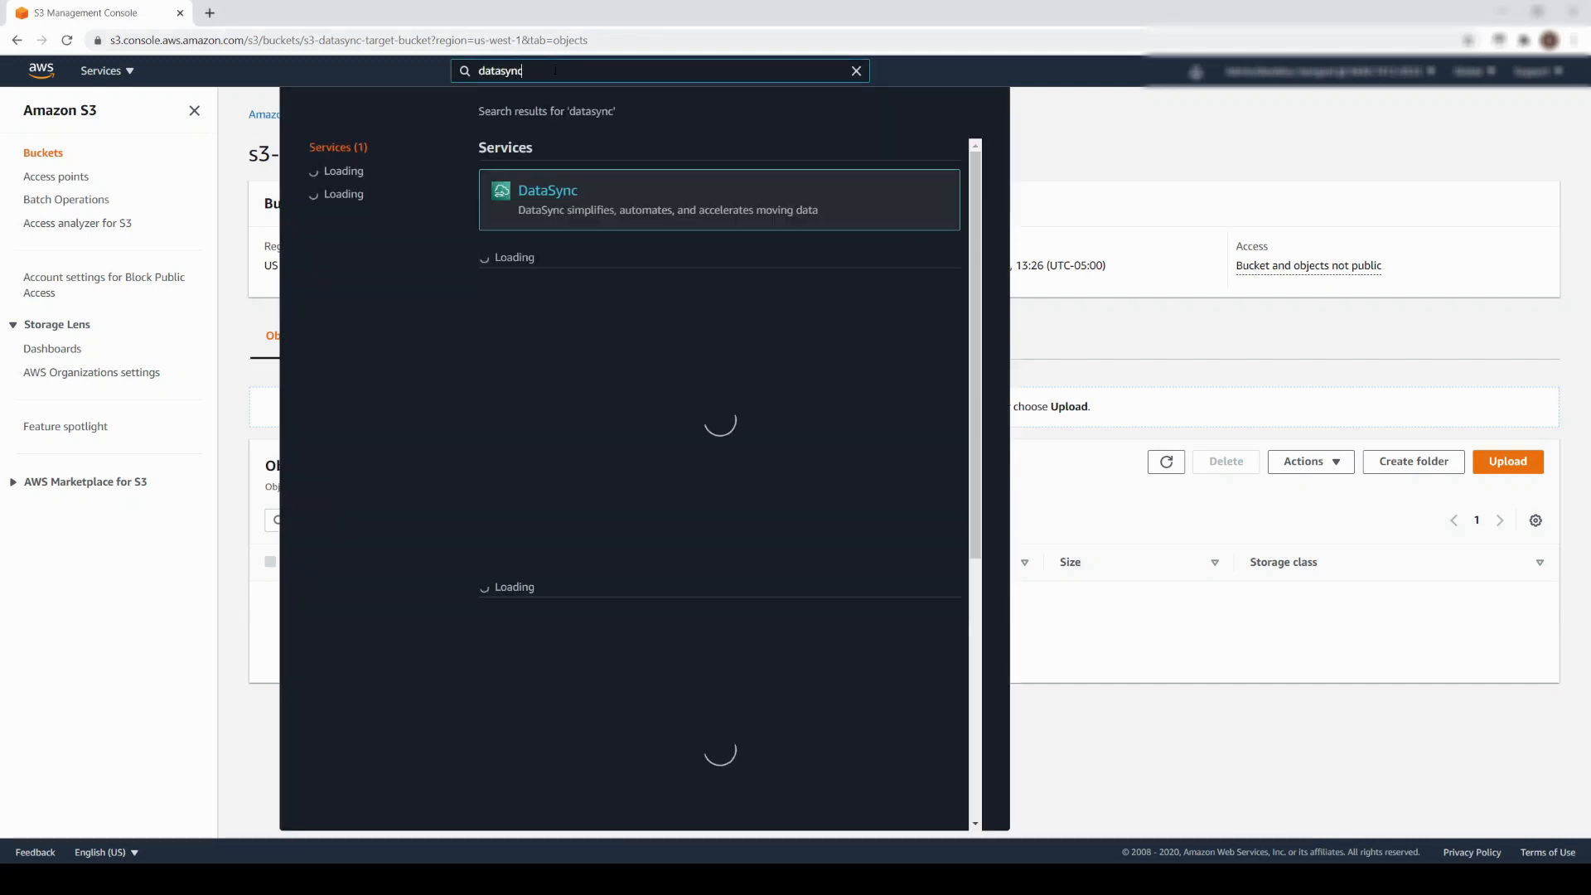
pyautogui.click(546, 190)
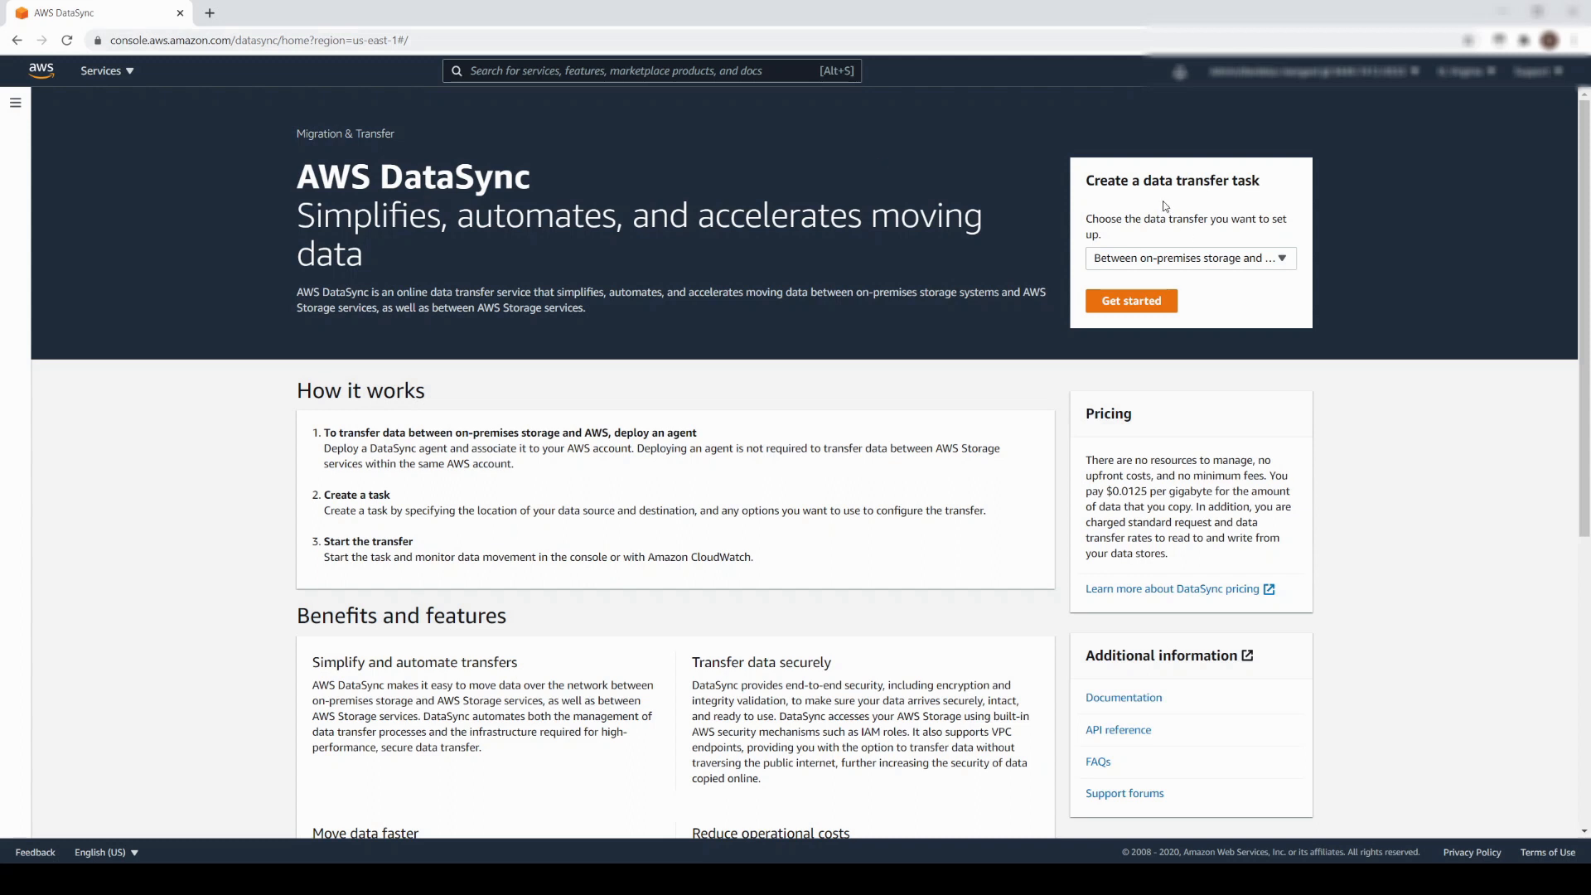
pyautogui.click(1188, 257)
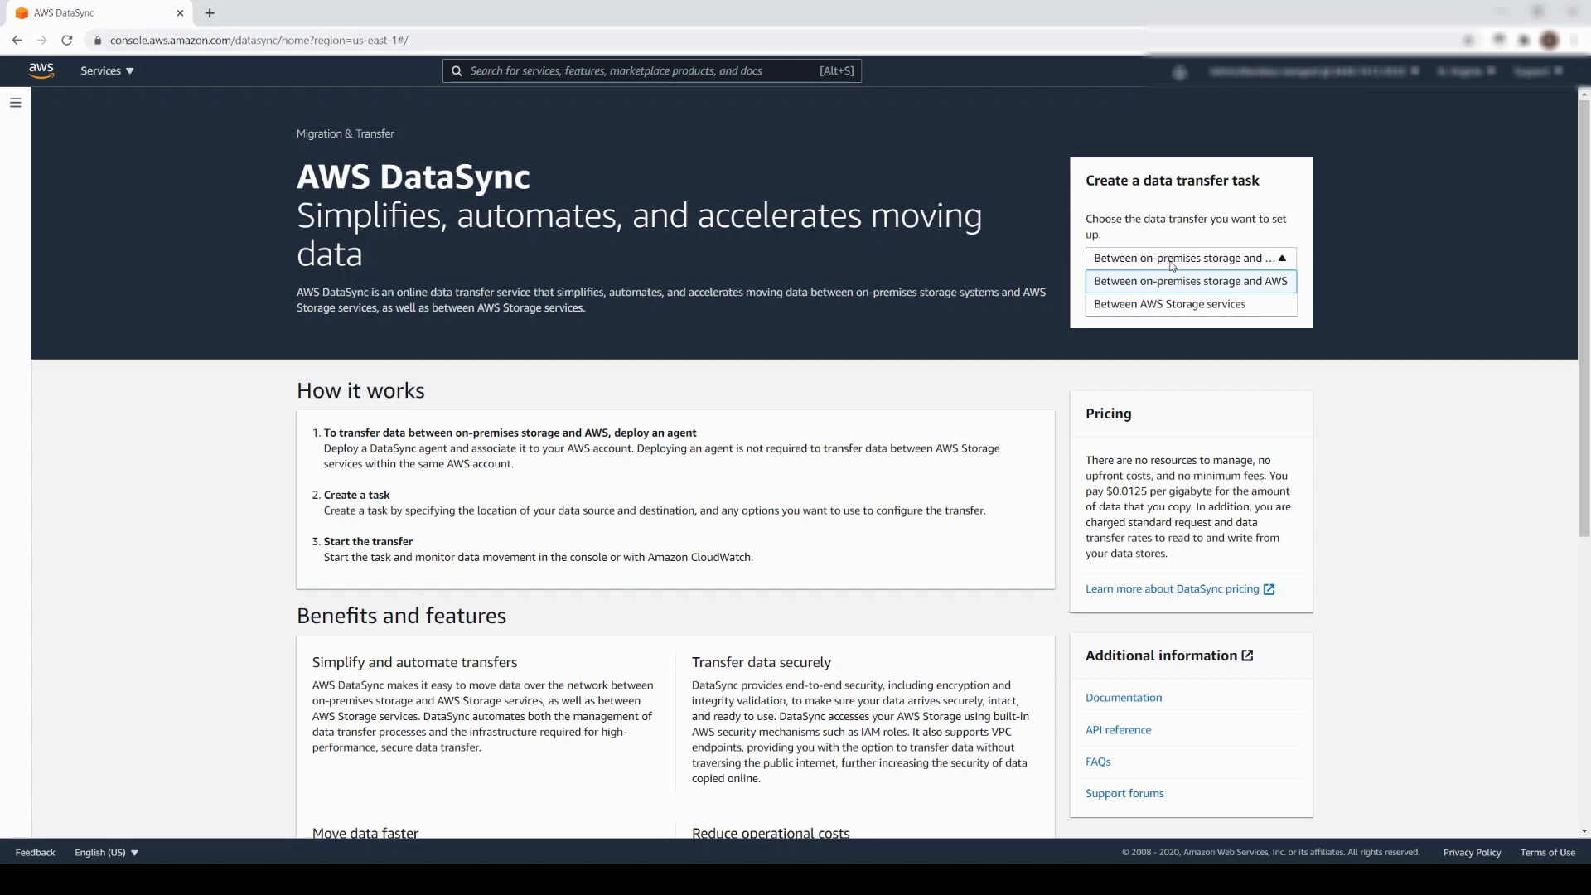
pyautogui.moveTo(1169, 304)
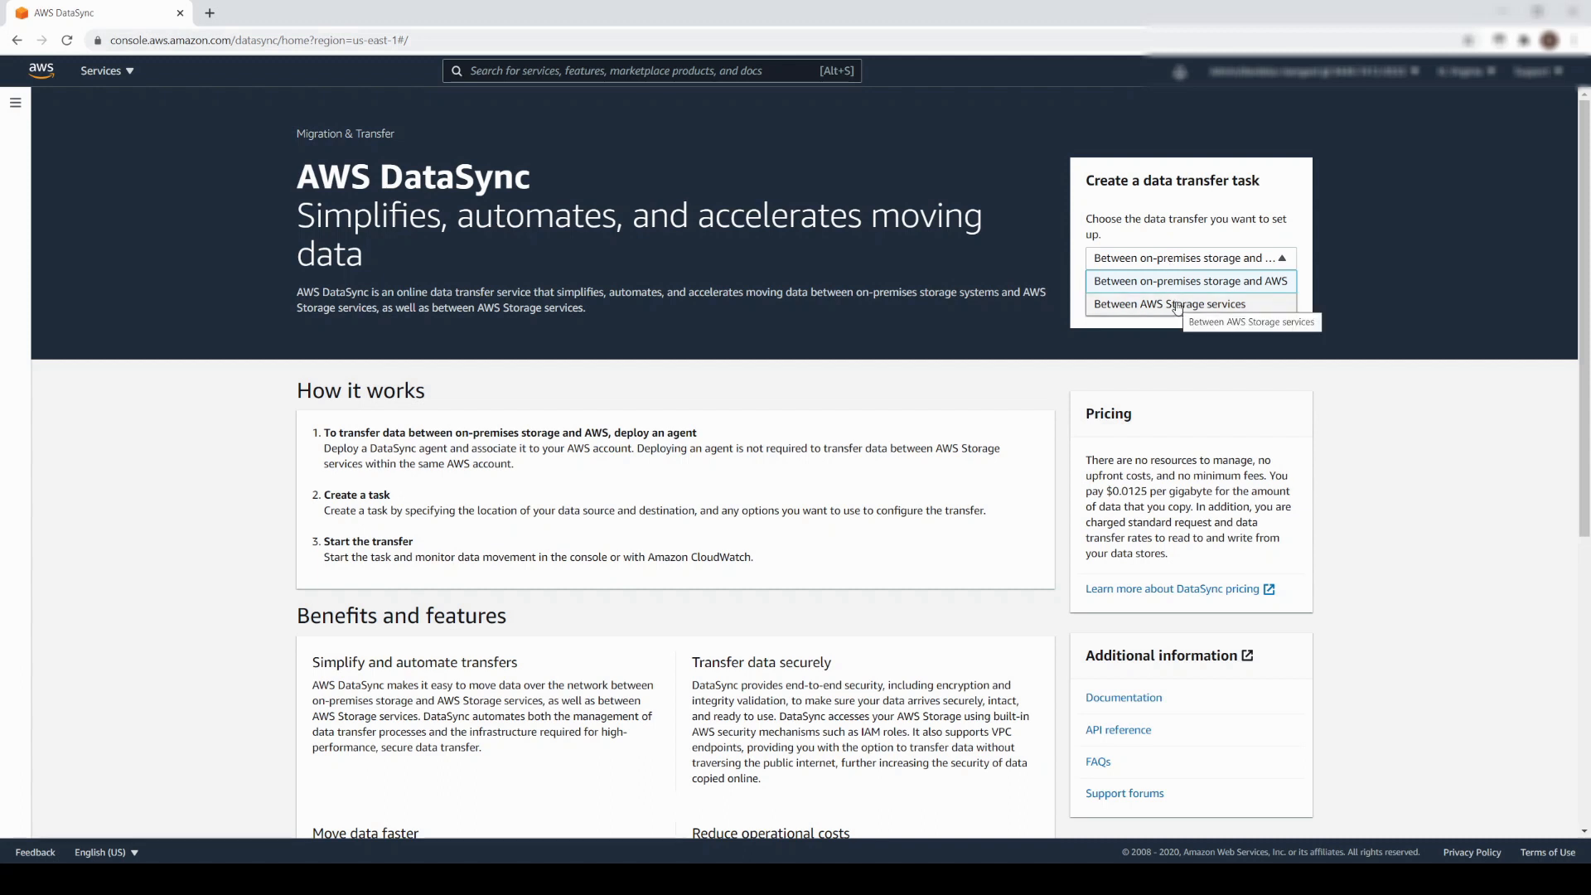
pyautogui.click(1169, 304)
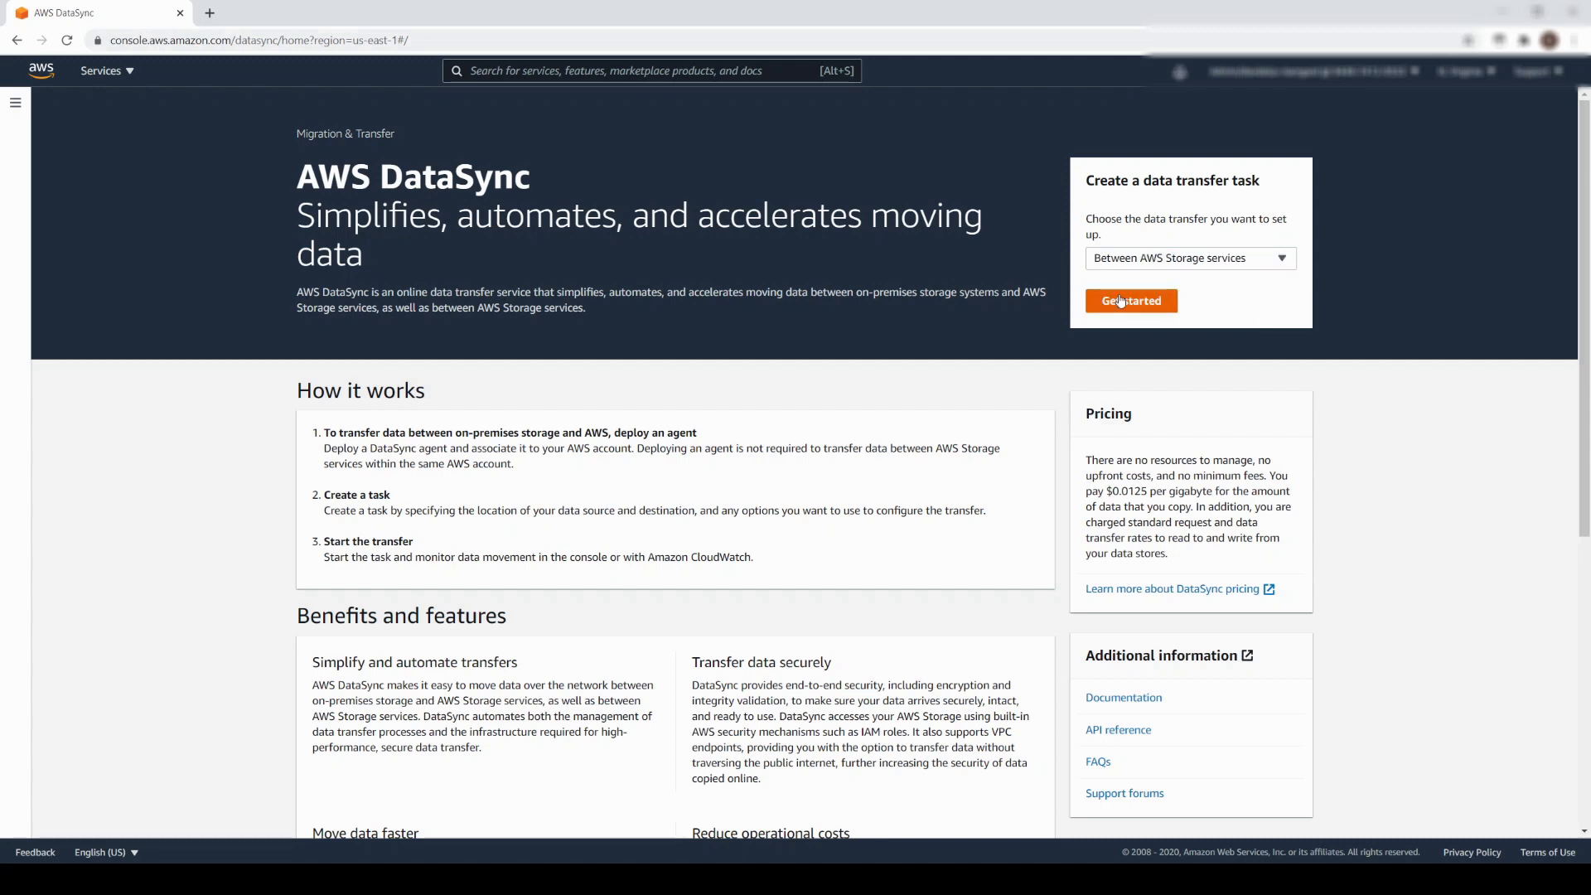
pyautogui.click(1130, 300)
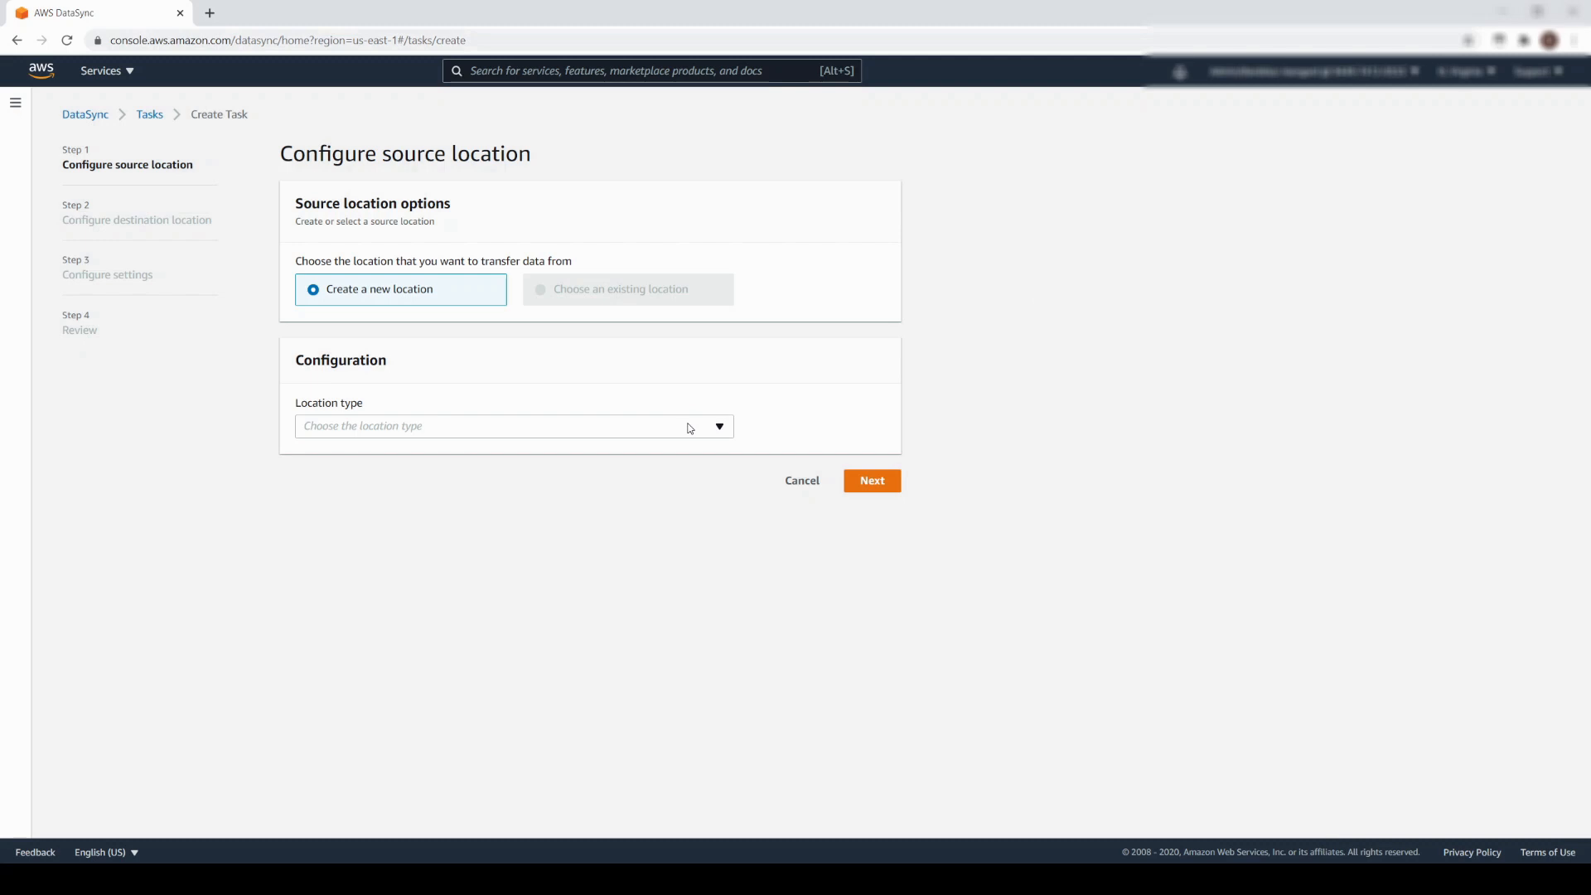
# Try an EFS source, then switch to FSx for Windows with FSx-Virginia selected.
pyautogui.click(512, 425)
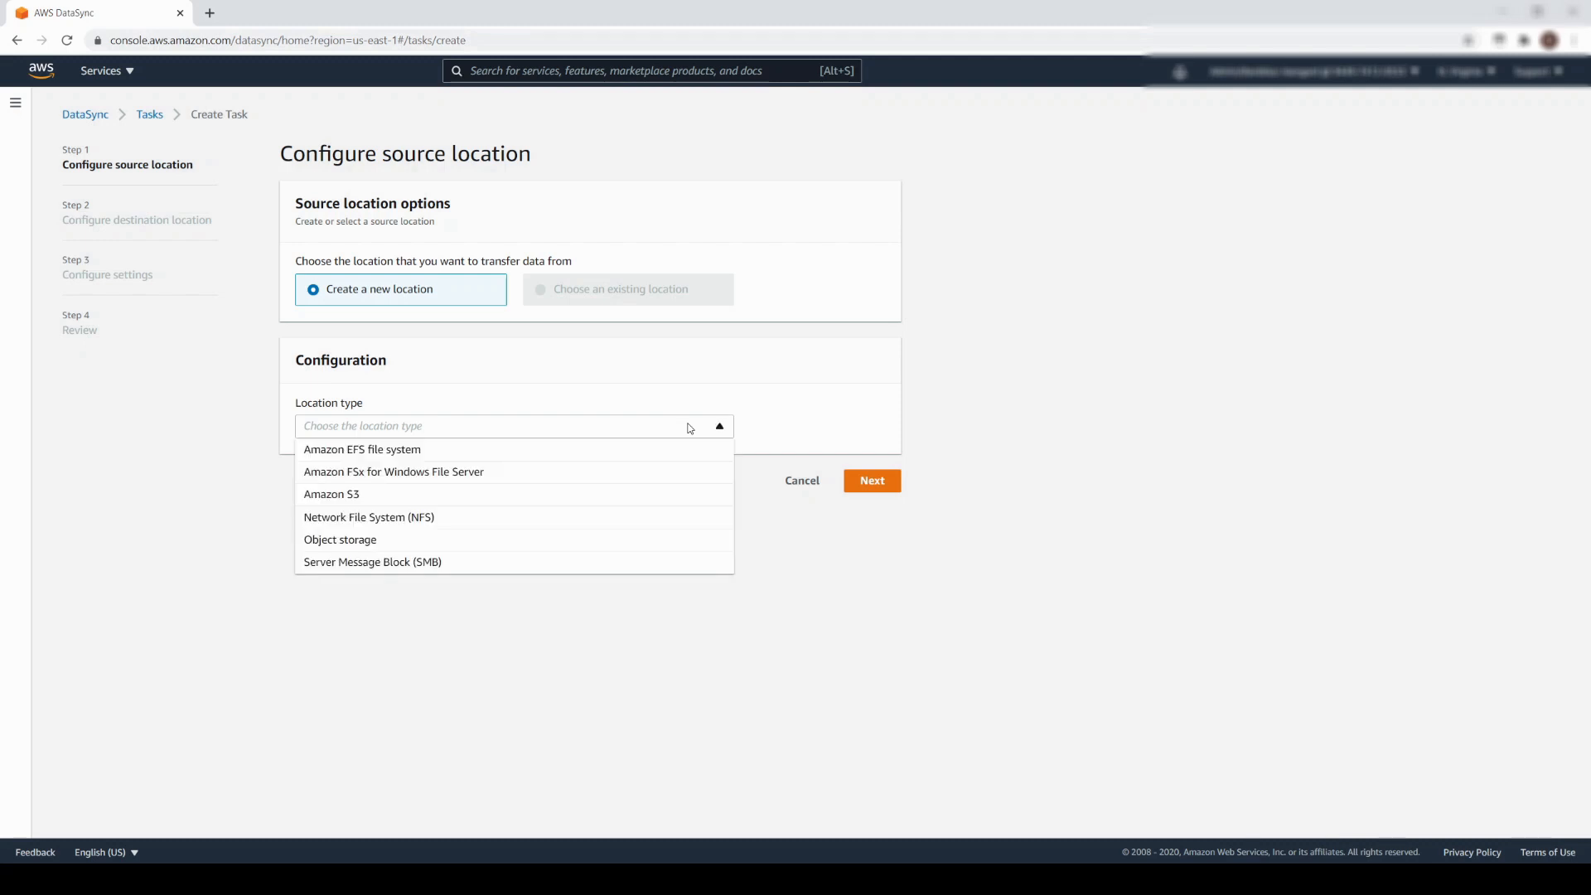
pyautogui.click(361, 449)
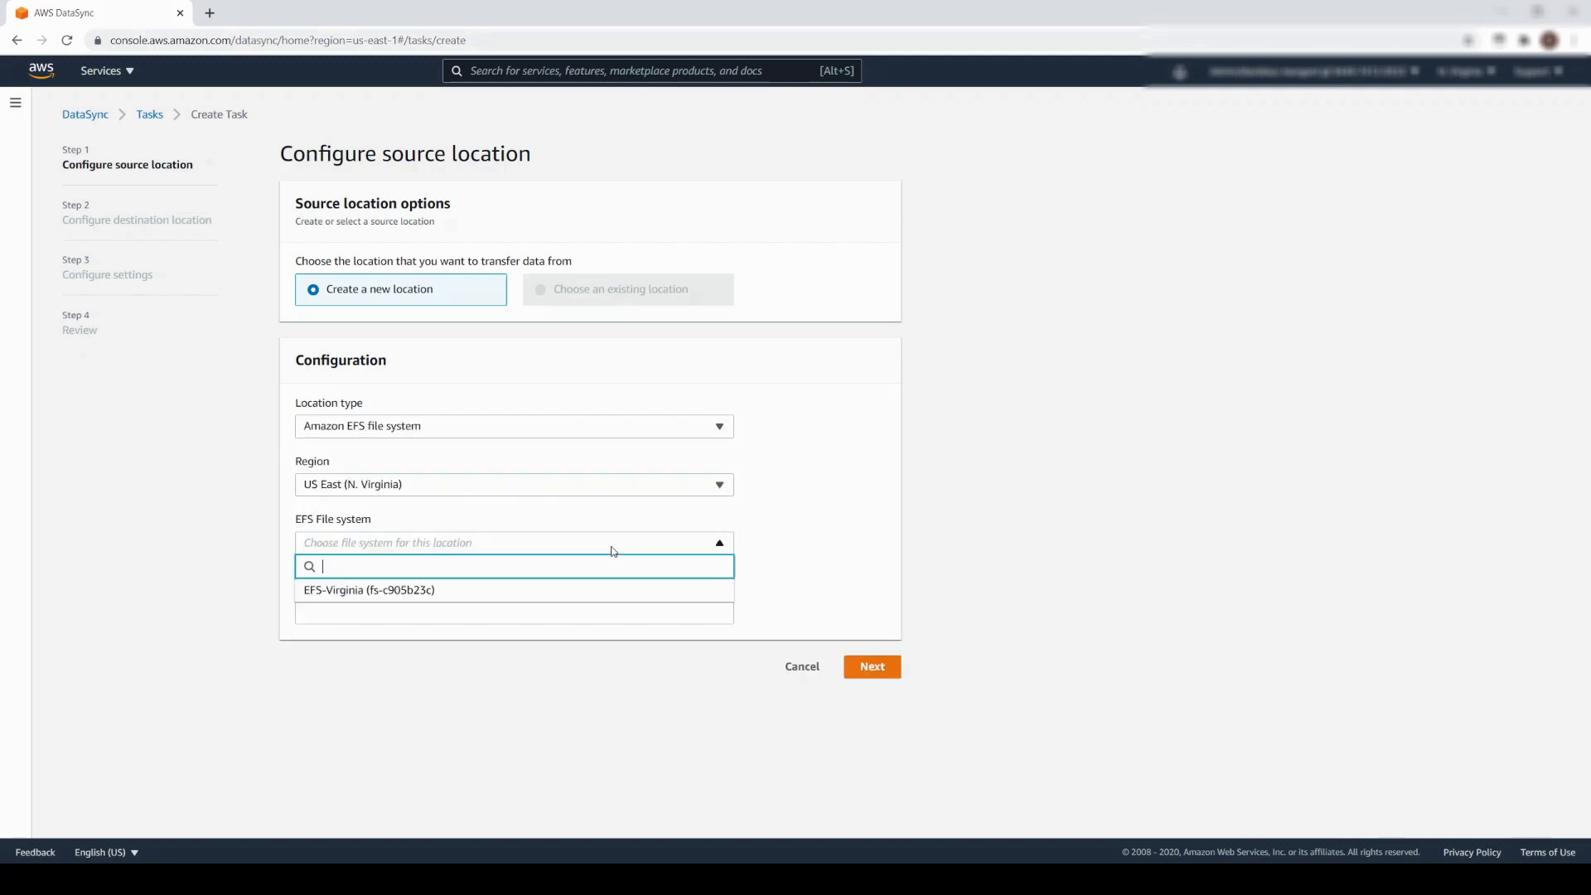
pyautogui.click(368, 589)
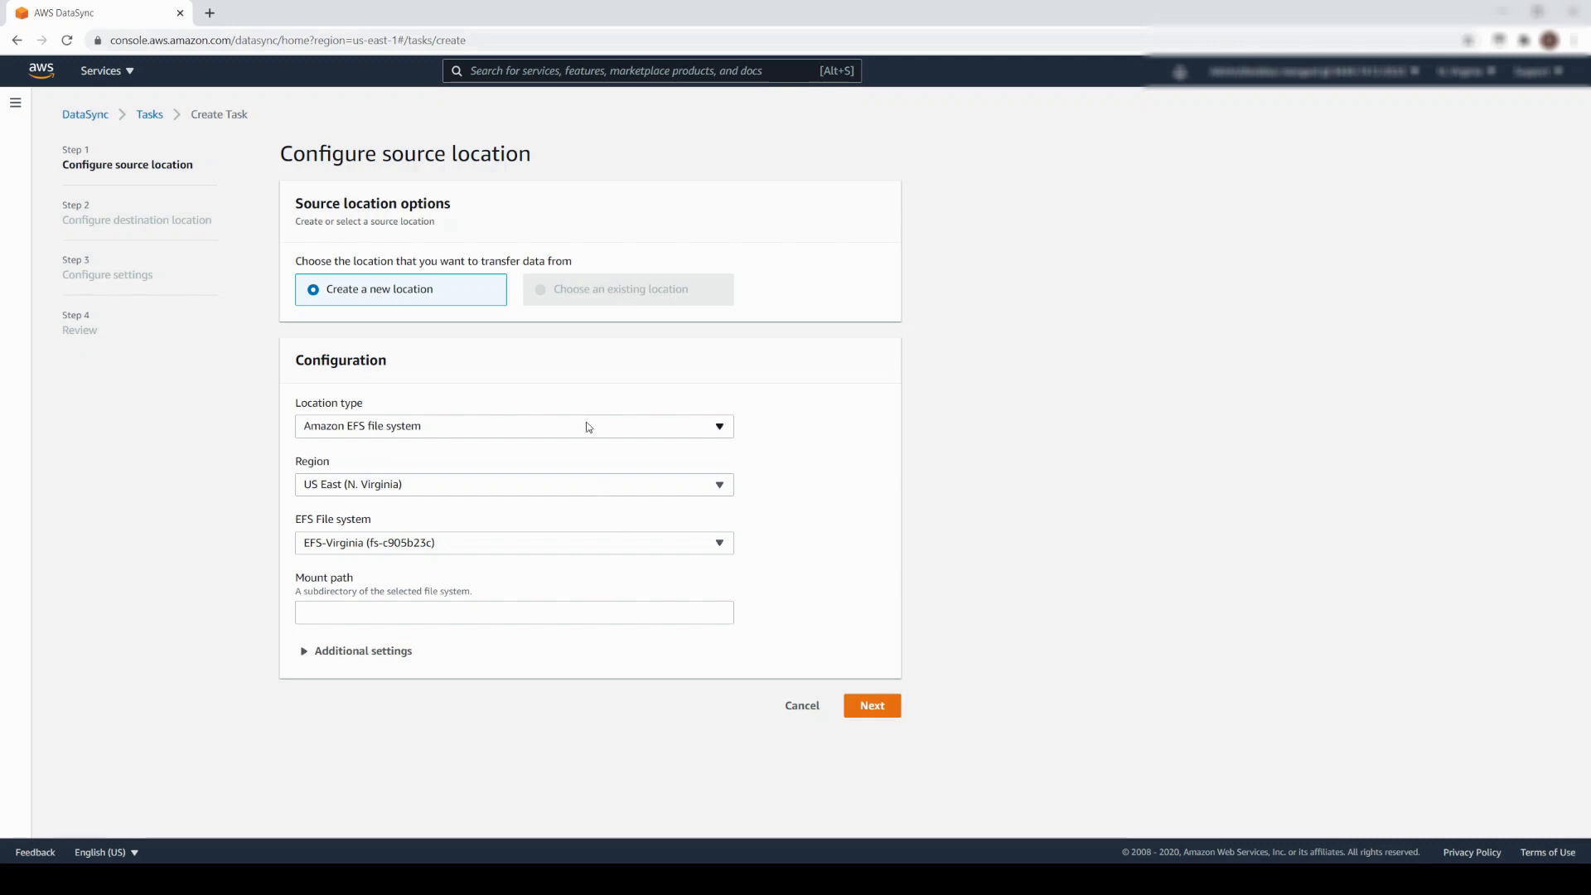
pyautogui.click(514, 425)
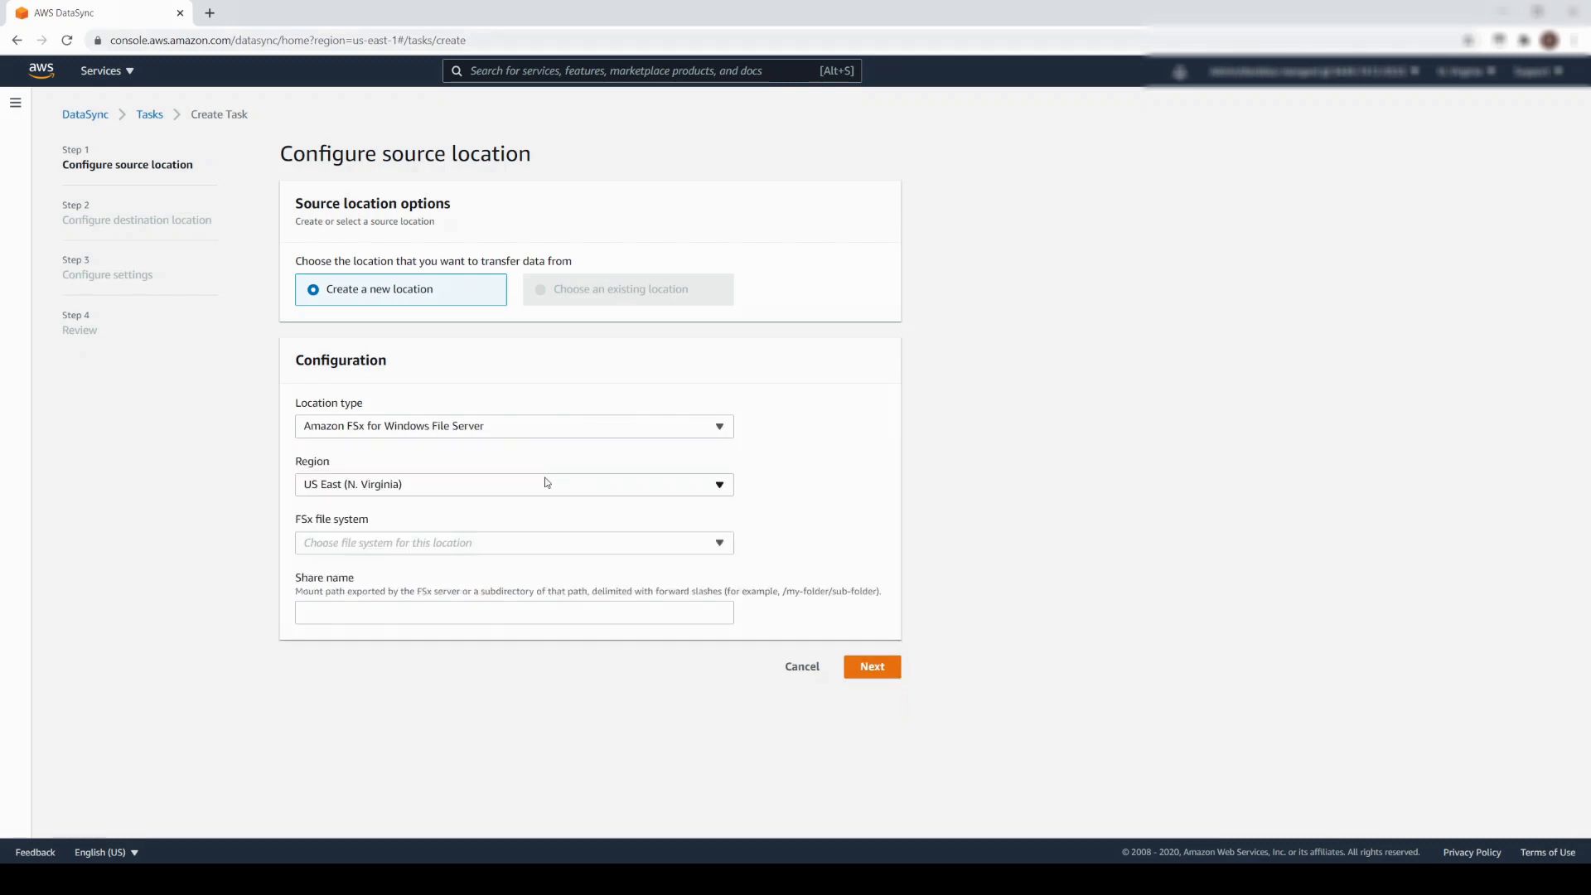
pyautogui.click(512, 542)
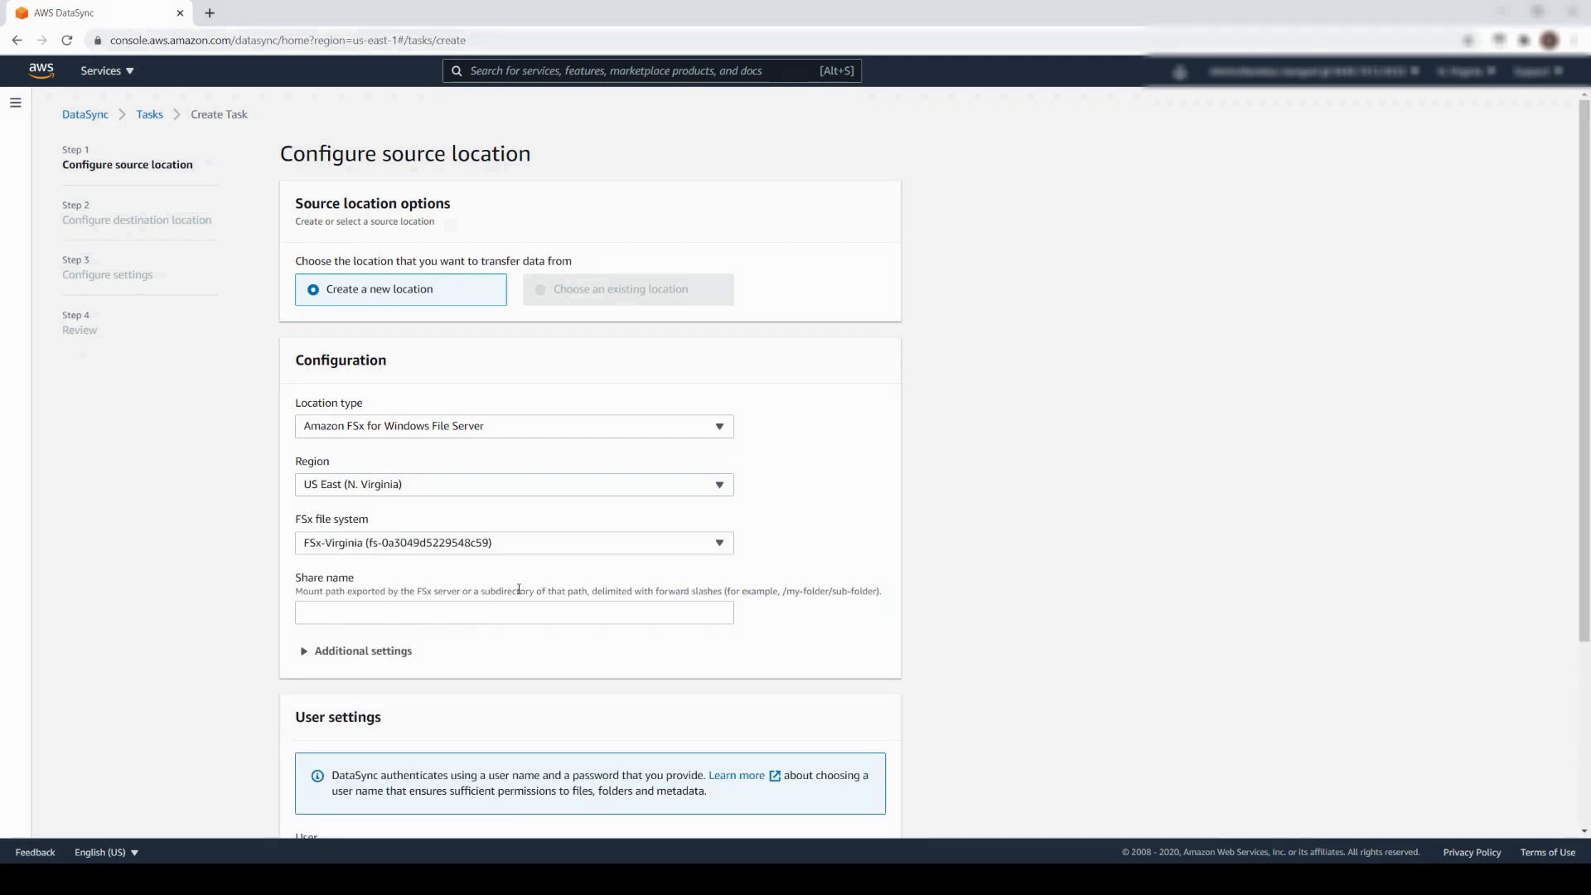
pyautogui.click(512, 425)
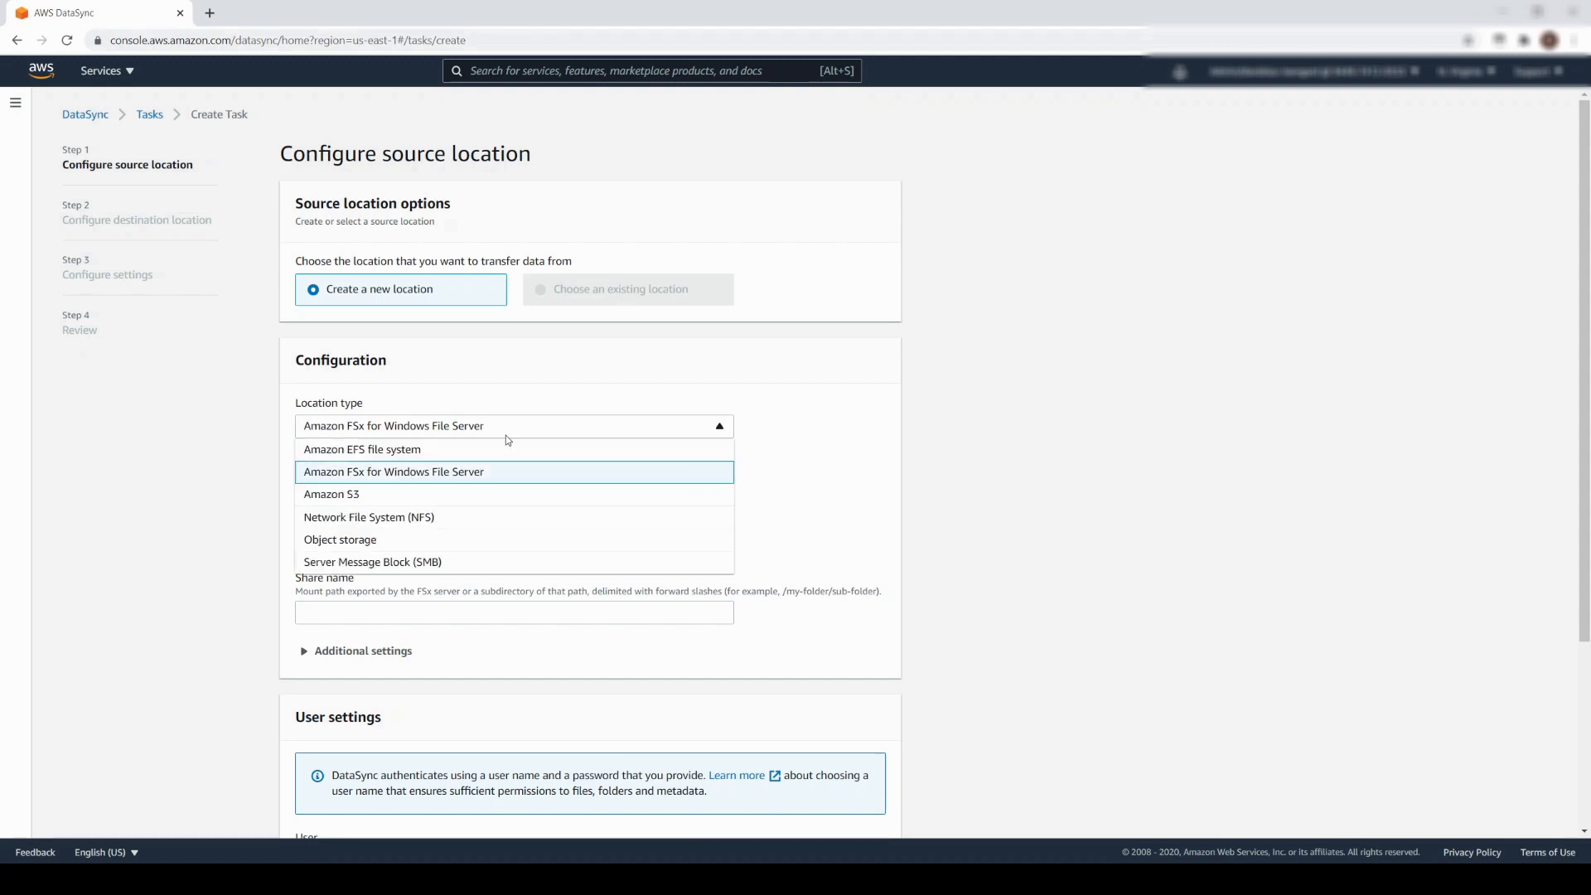
# Set the source to Amazon S3 s3-datasync-source-bucket, folder /Documentation, and continue.
pyautogui.click(331, 494)
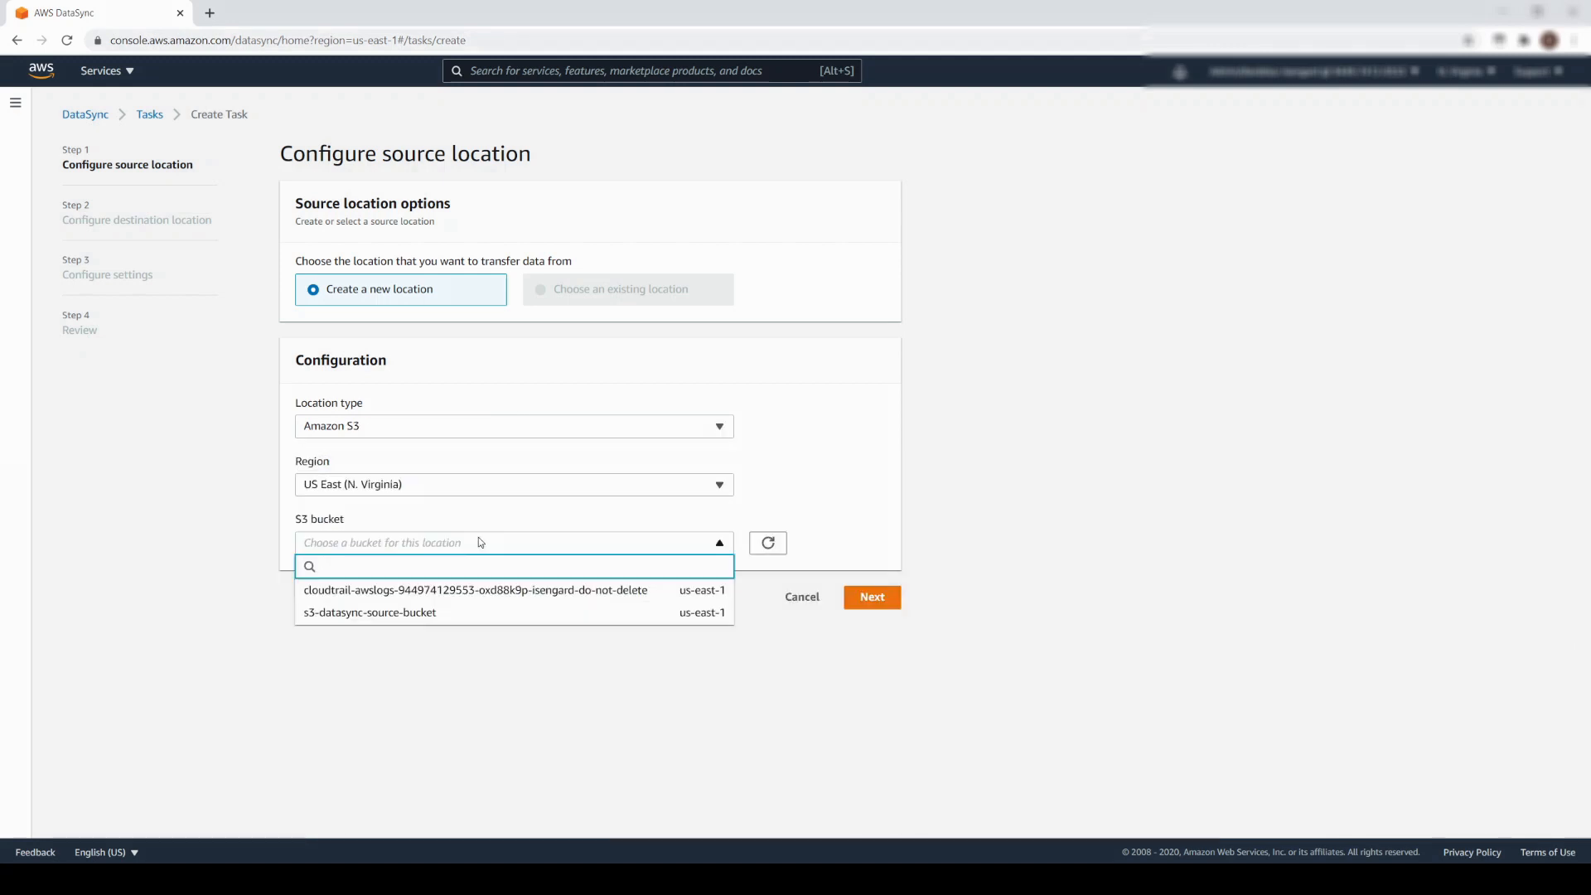
pyautogui.moveTo(471, 613)
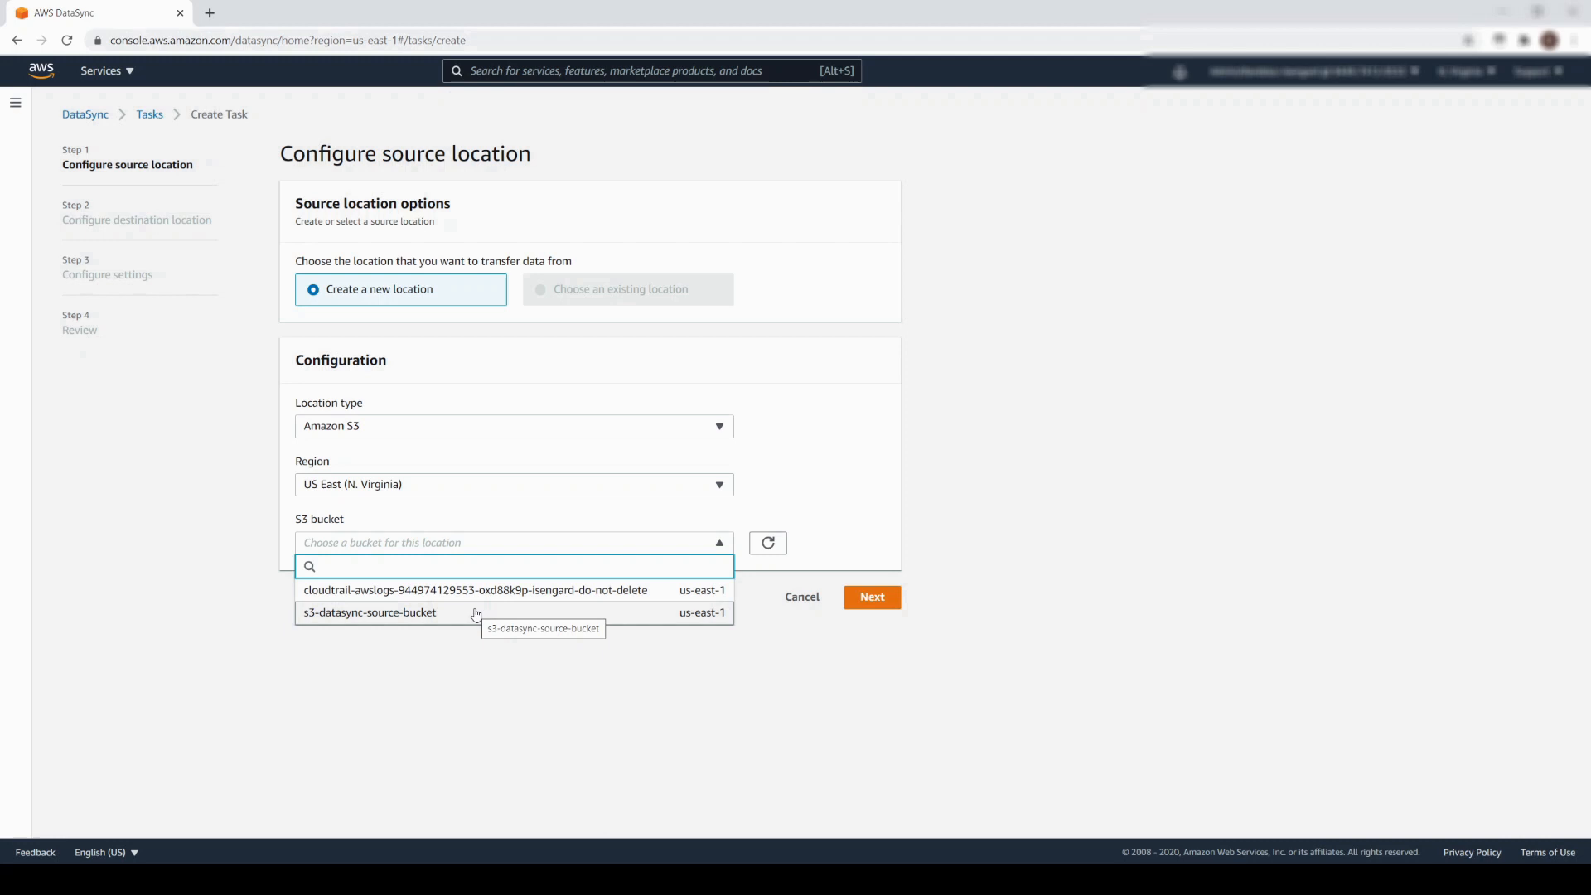
pyautogui.click(371, 612)
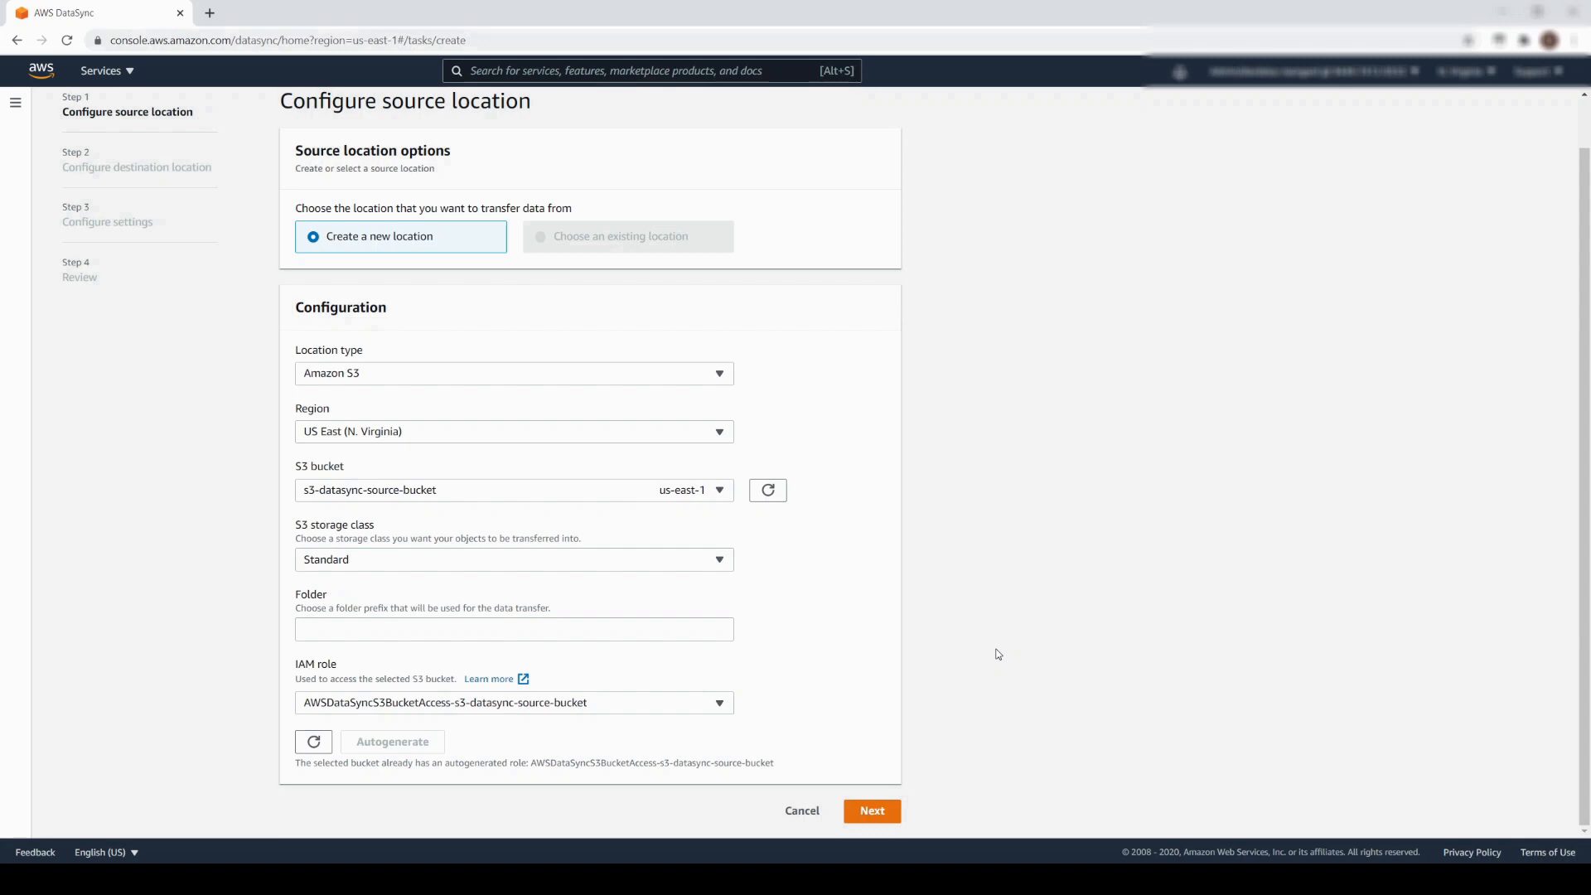
pyautogui.write('/Documentation')
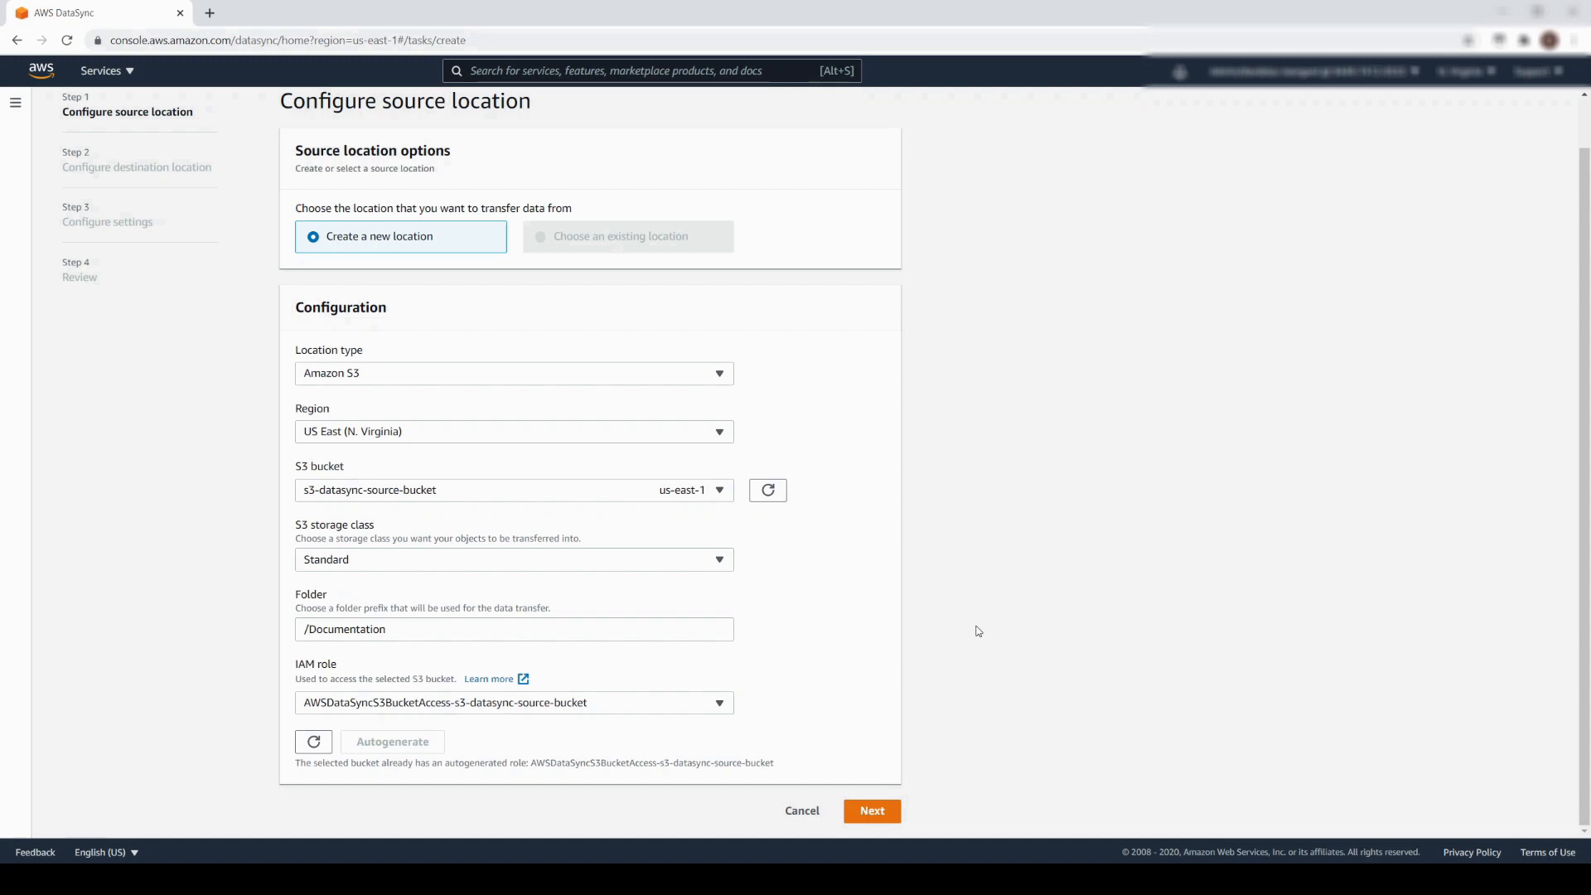
pyautogui.moveTo(853, 832)
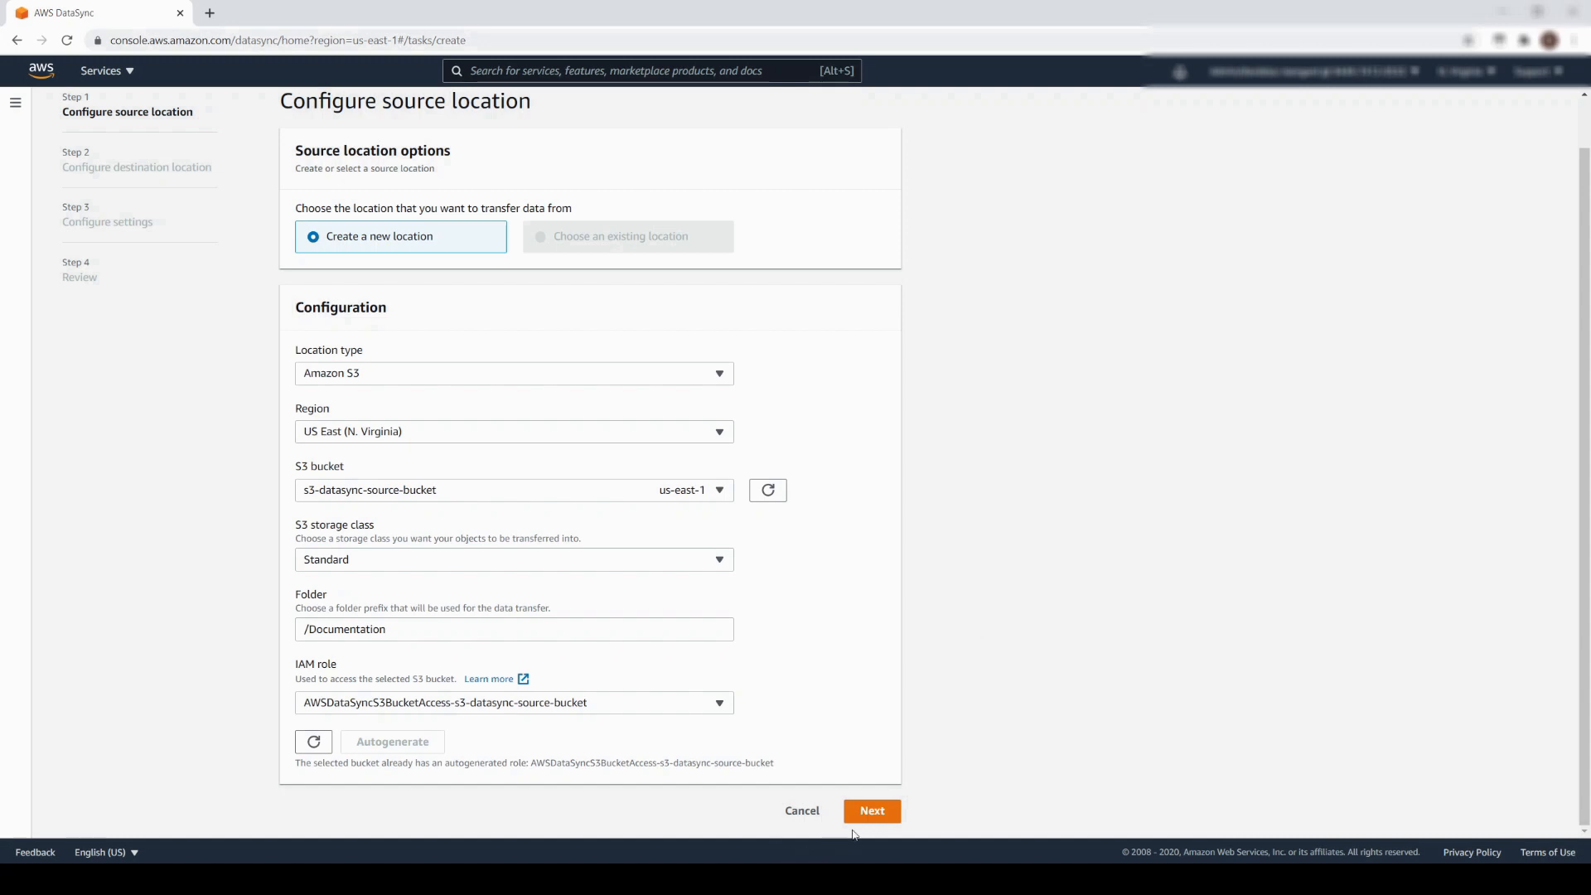
pyautogui.click(871, 810)
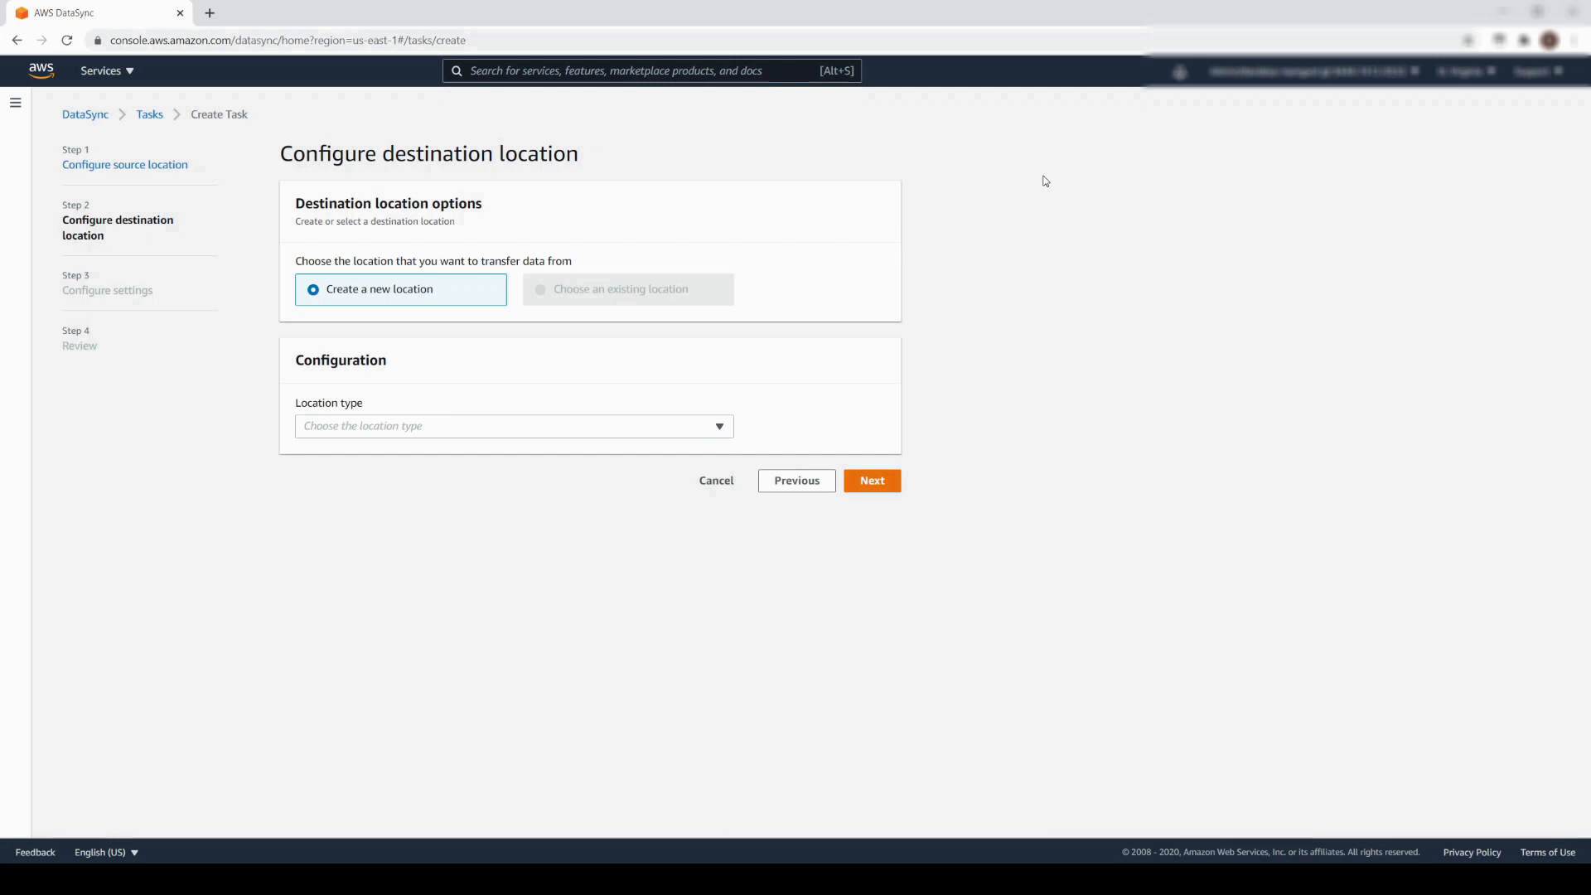
# Set the destination to S3 s3-datasync-target-bucket, Standard storage class, folder /, and continue.
pyautogui.click(512, 425)
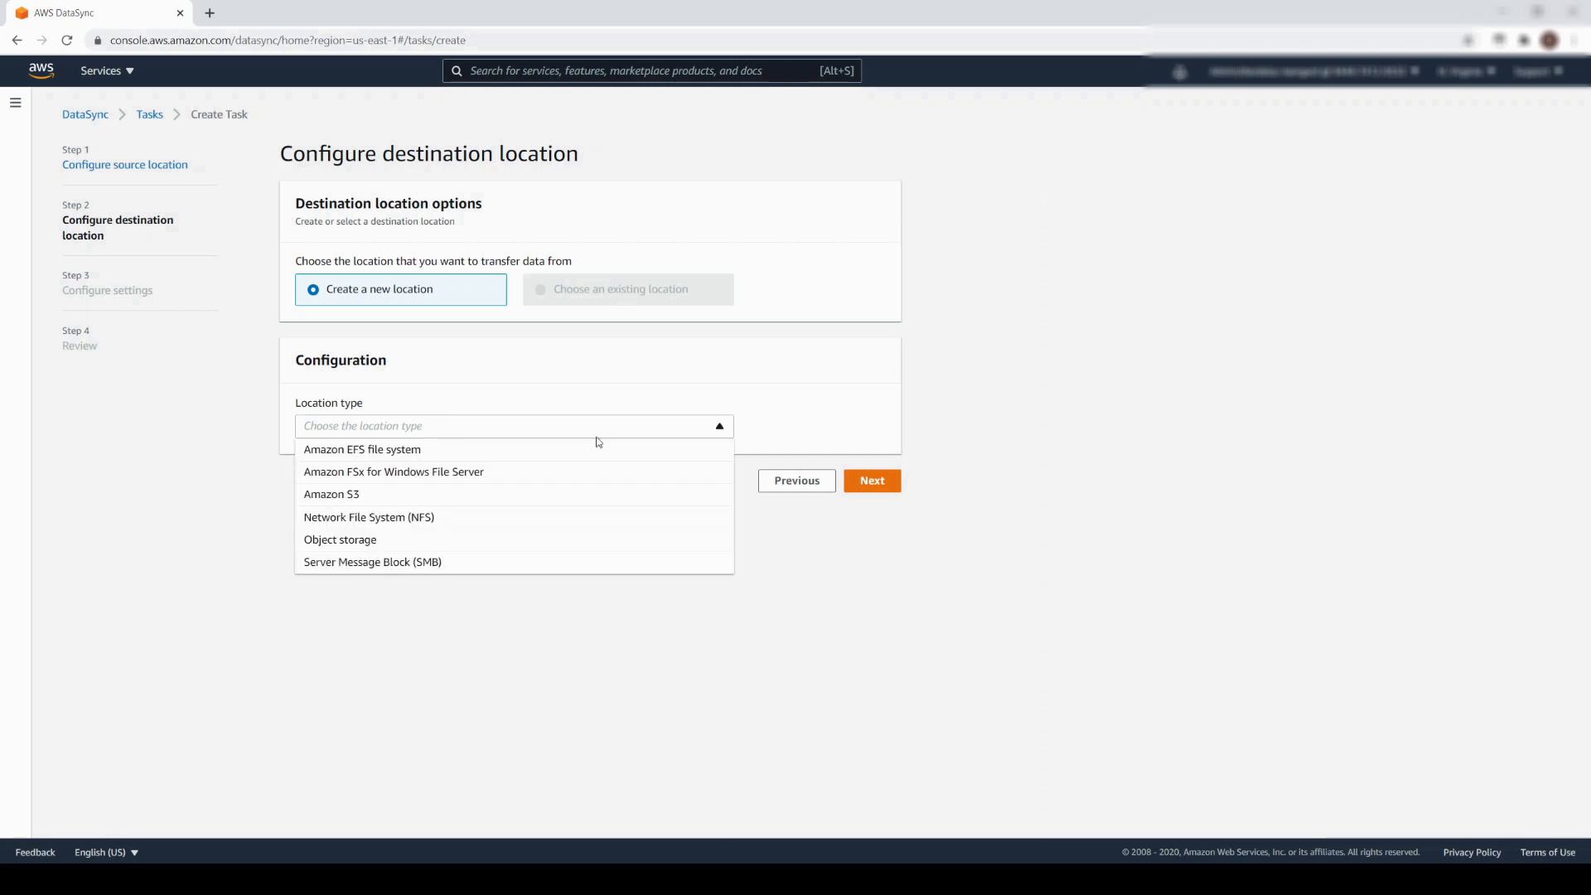
pyautogui.click(331, 494)
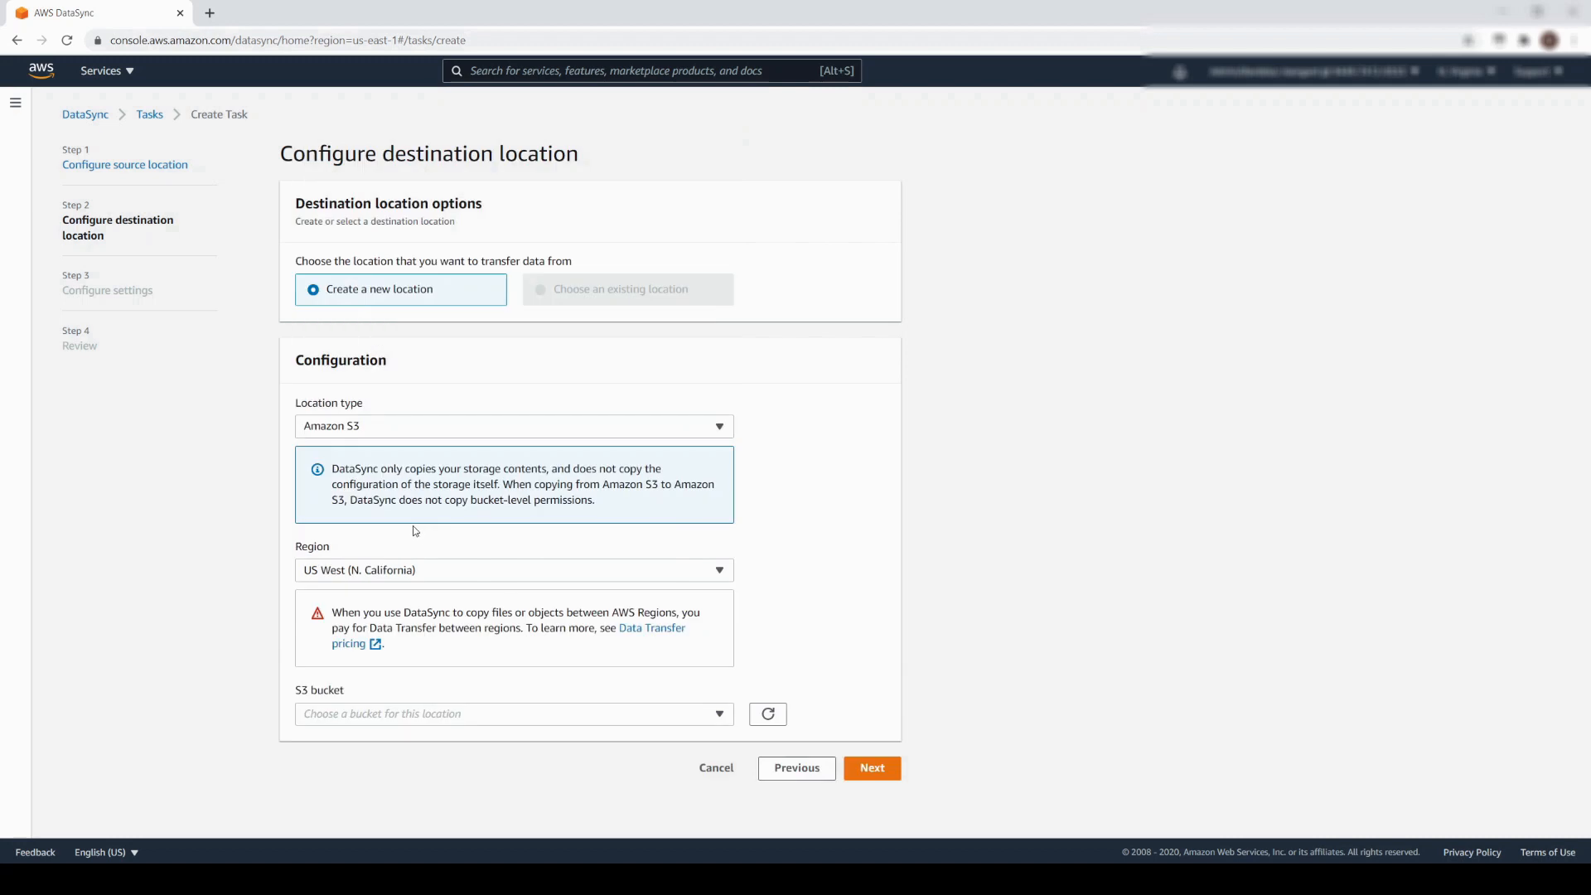
pyautogui.moveTo(483, 731)
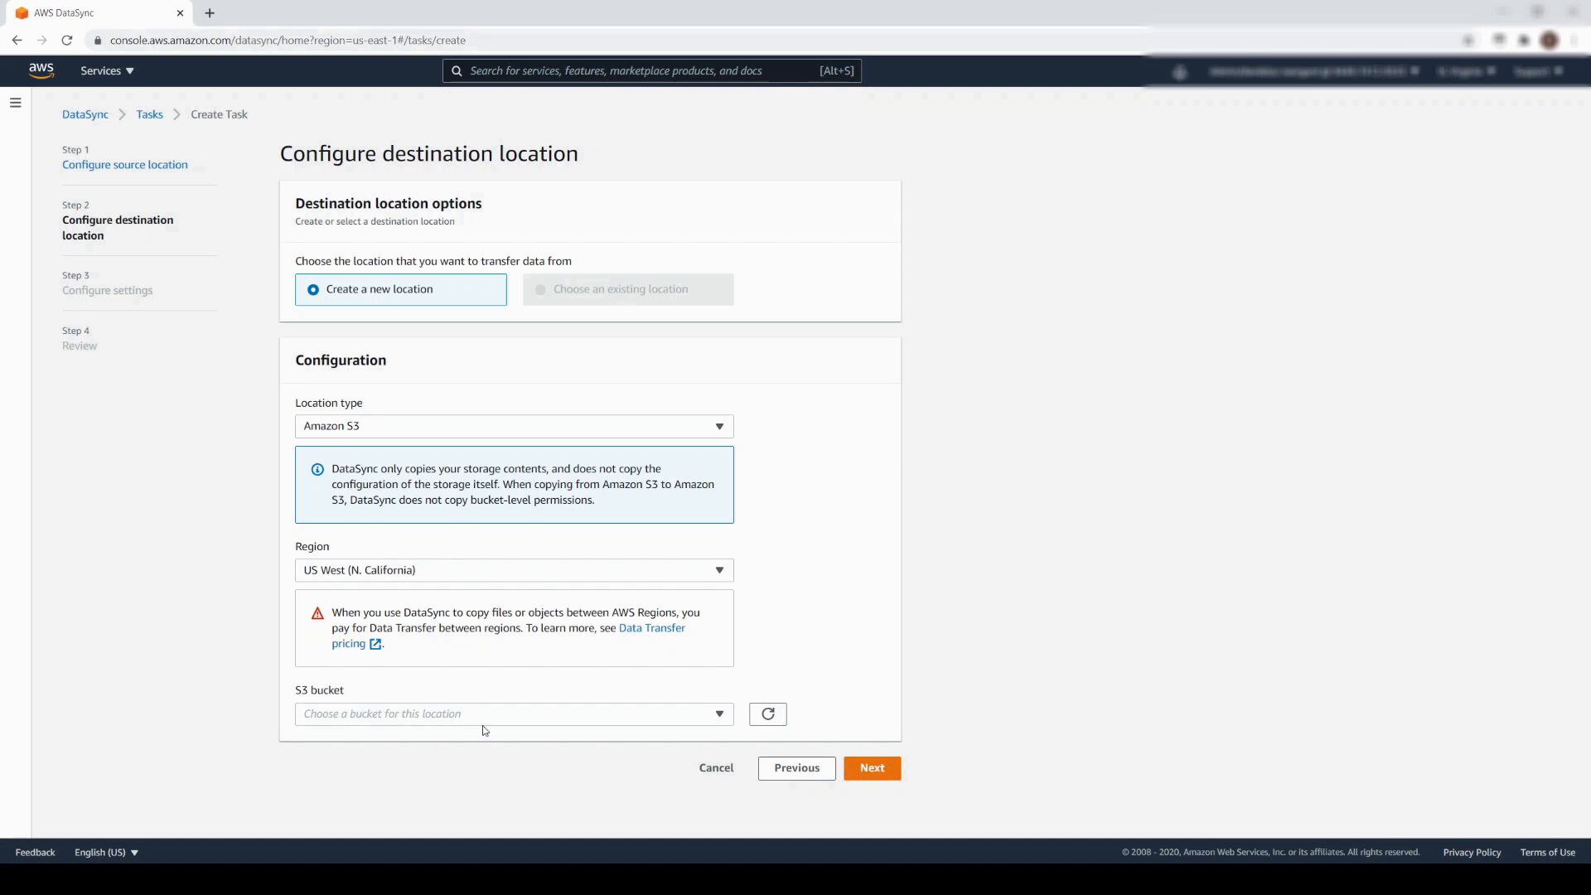
pyautogui.click(512, 713)
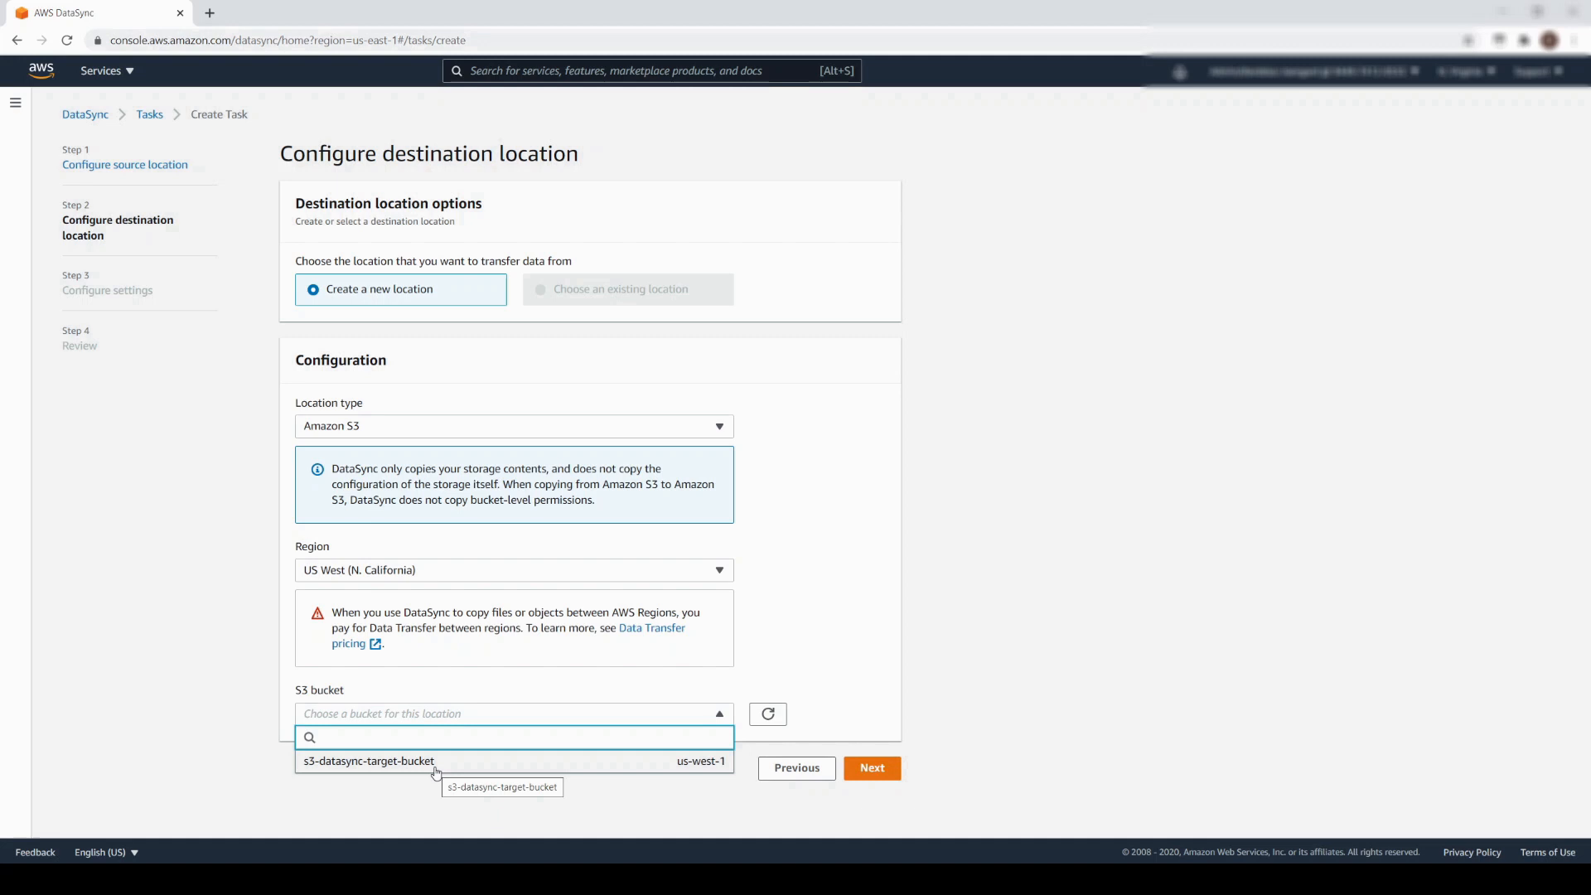
pyautogui.click(367, 760)
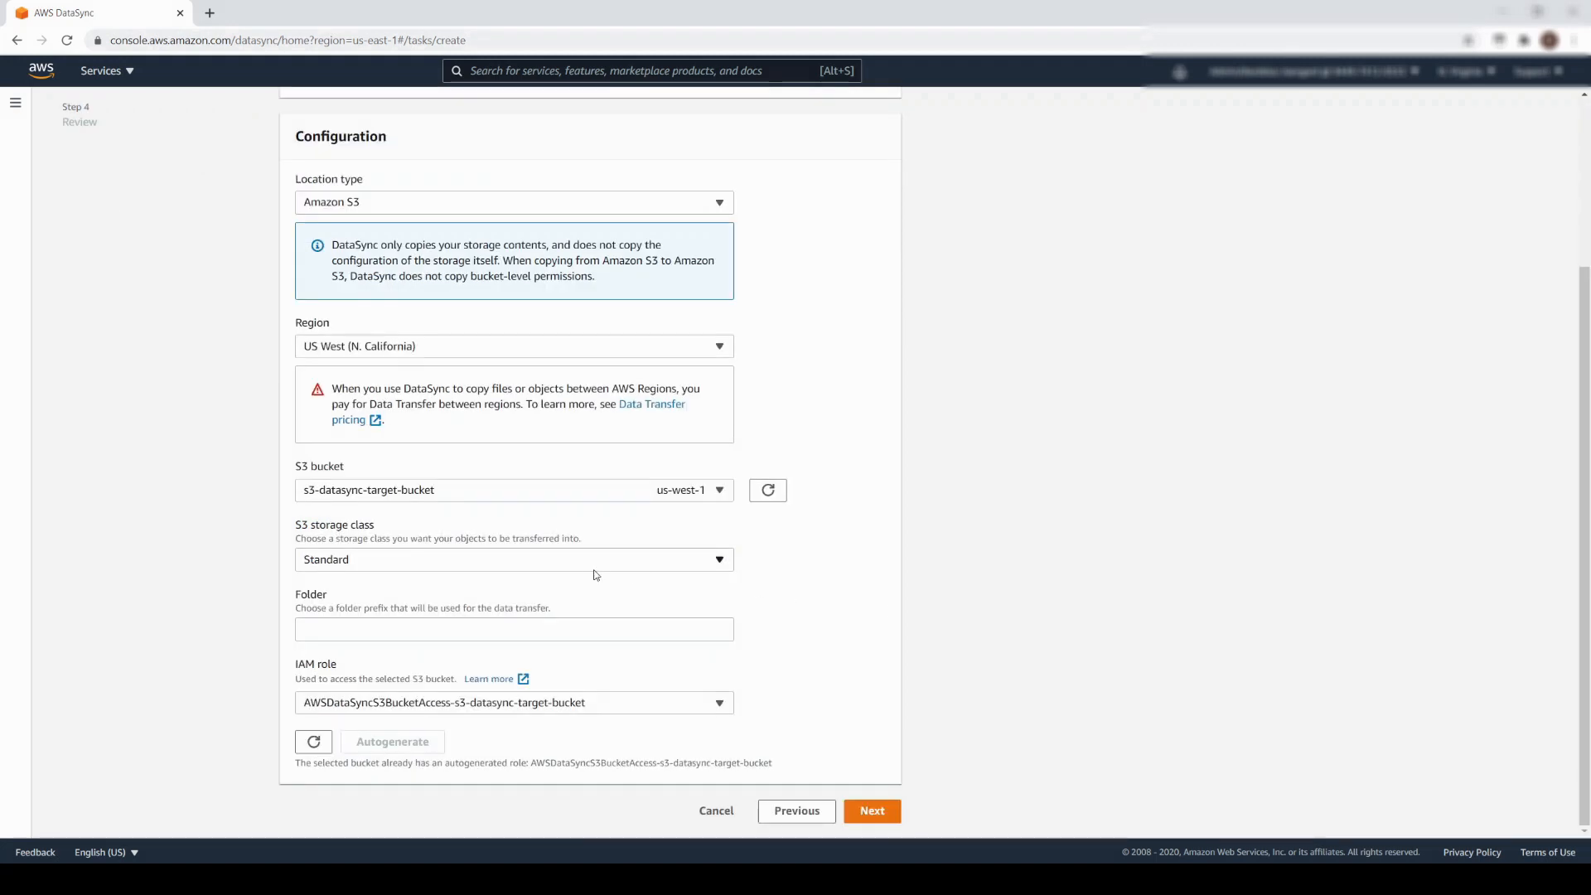
pyautogui.click(512, 559)
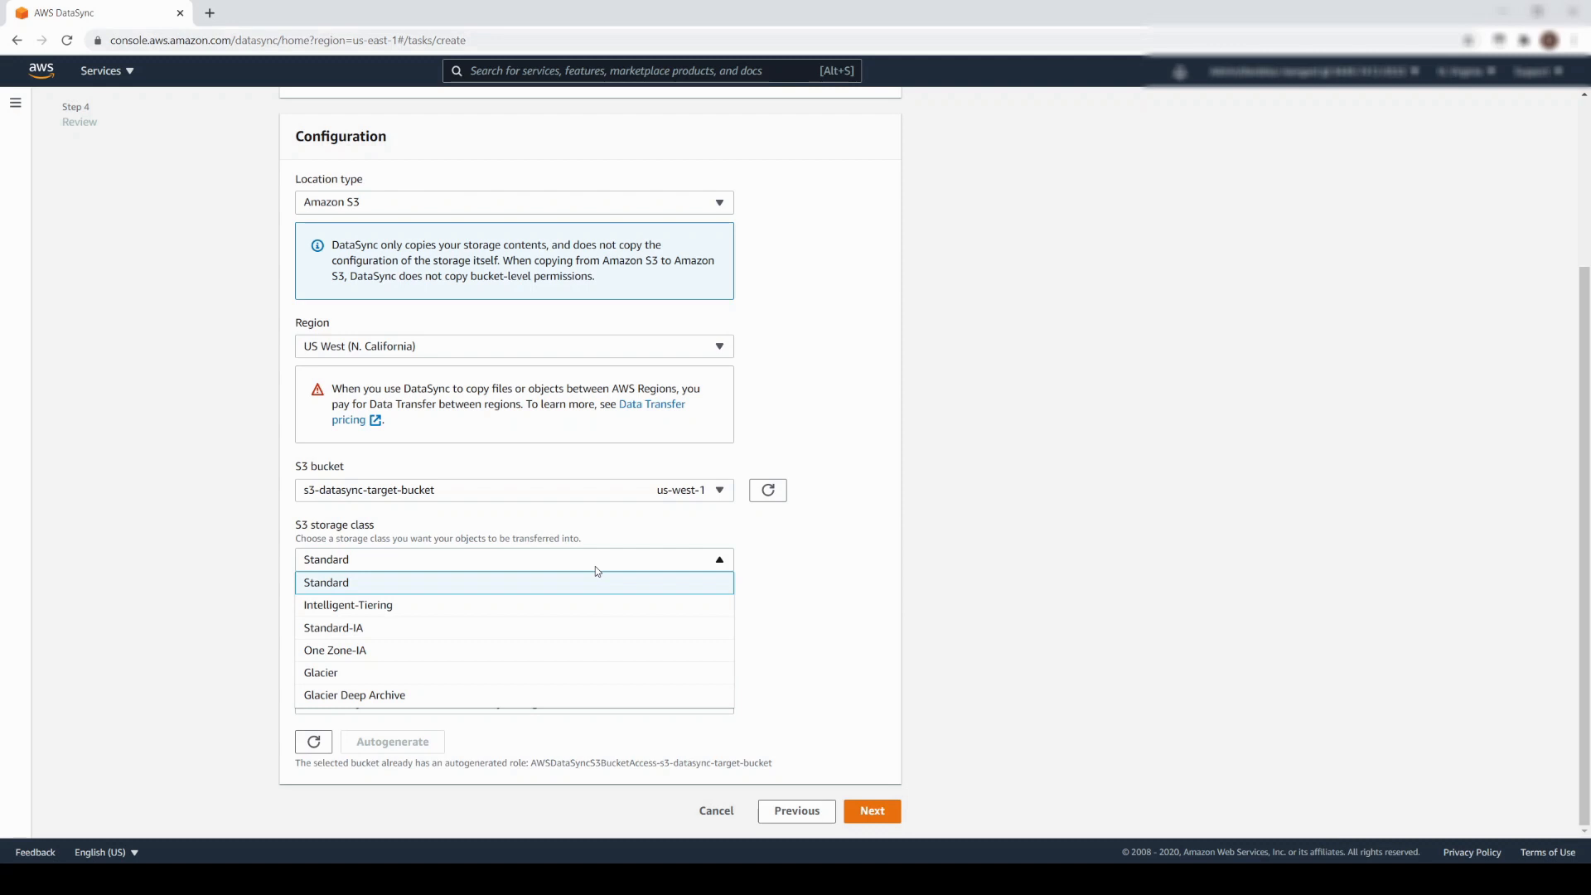
pyautogui.click(325, 582)
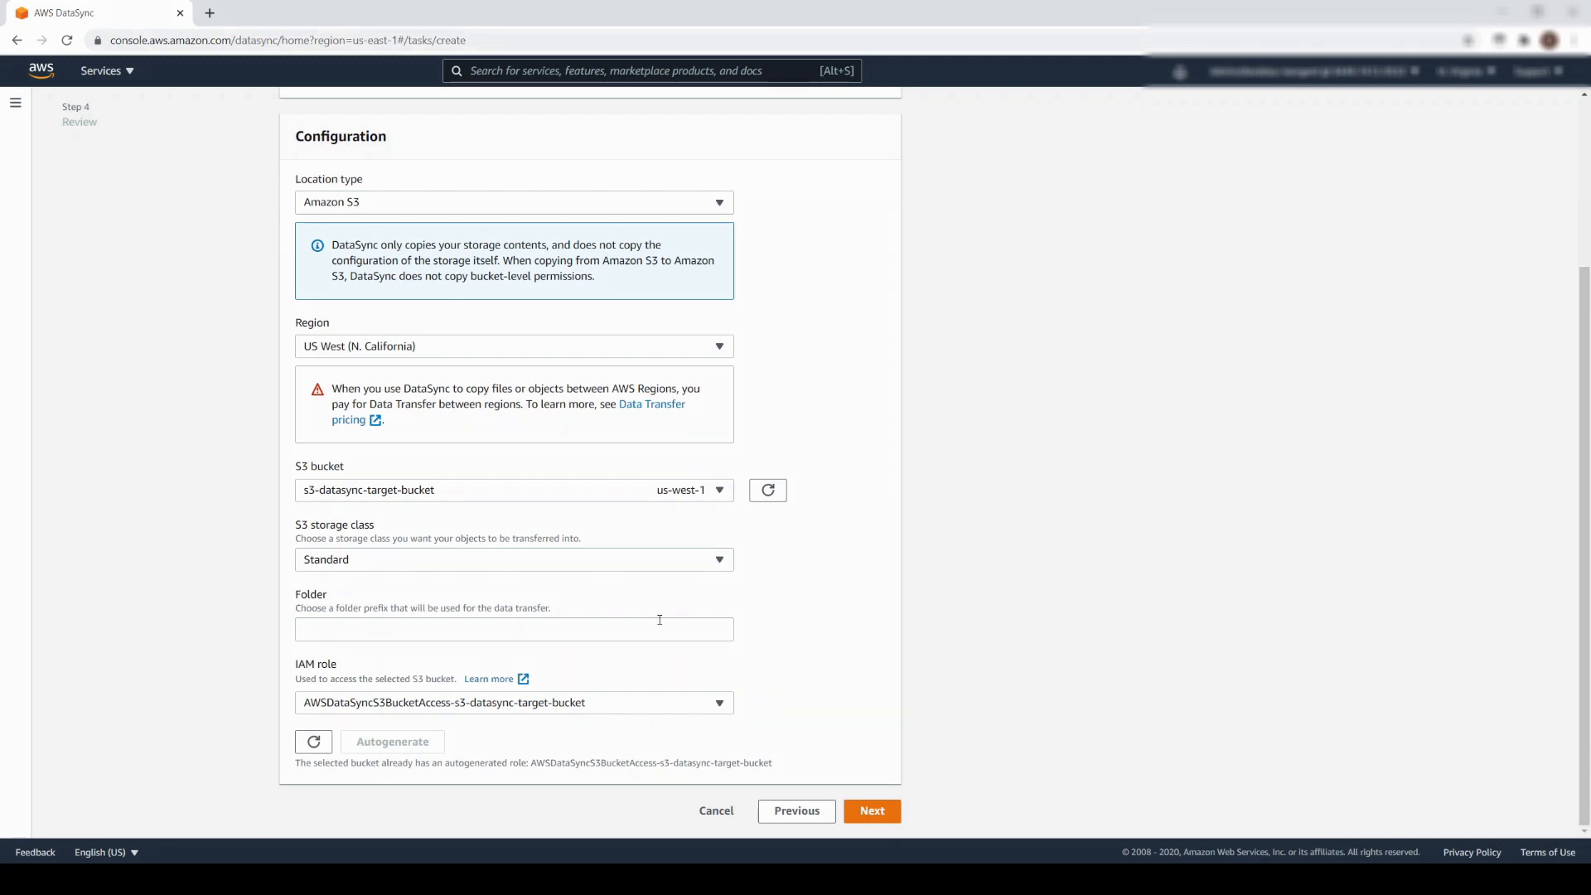
pyautogui.write('/')
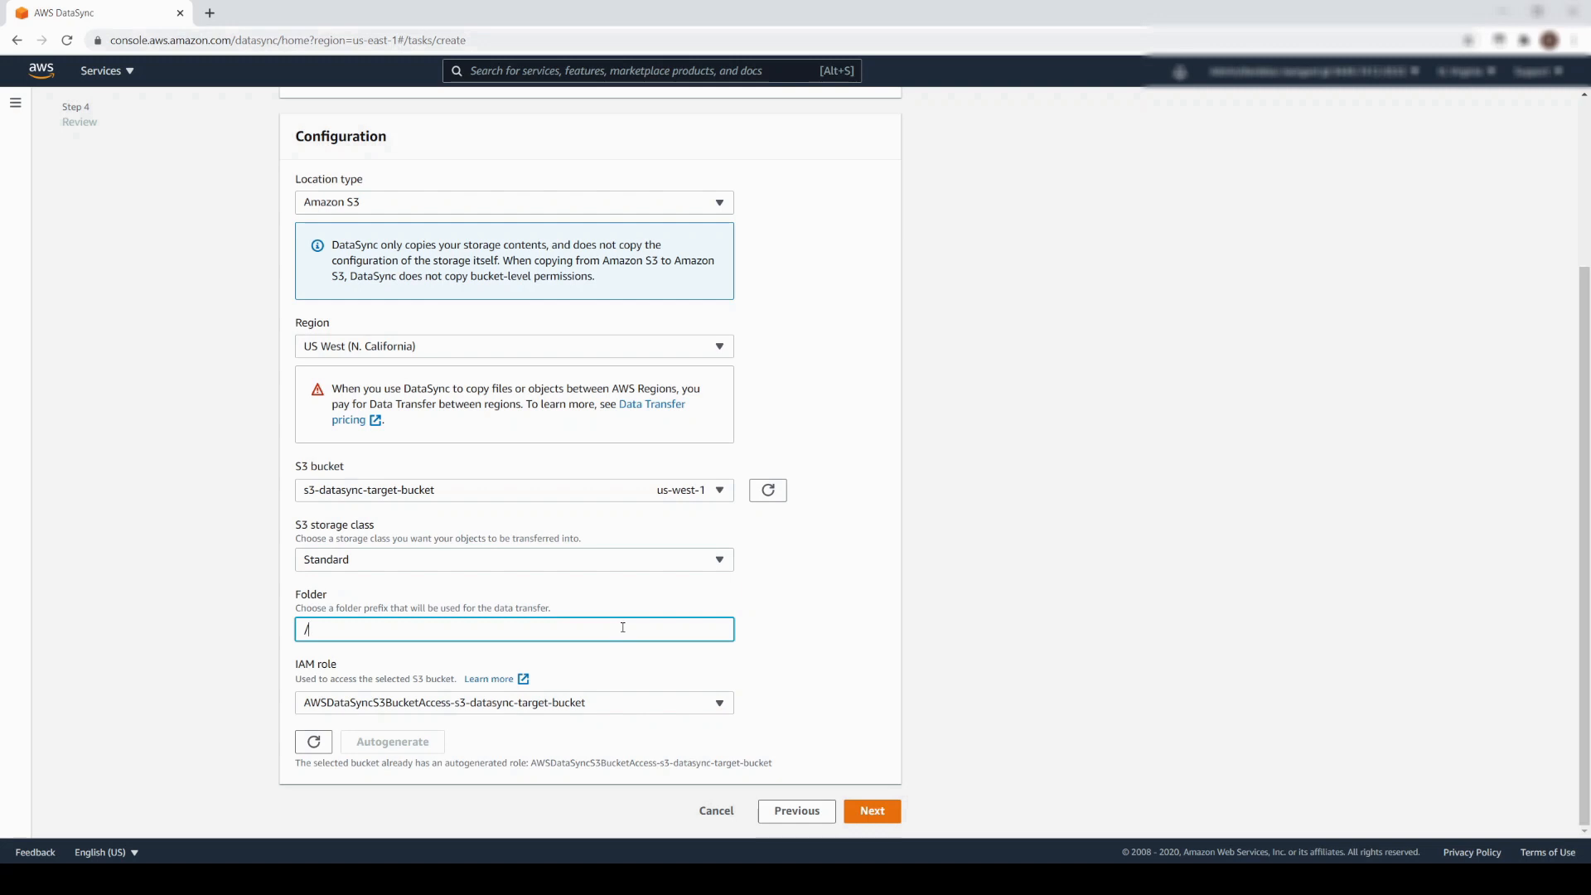
pyautogui.moveTo(812, 670)
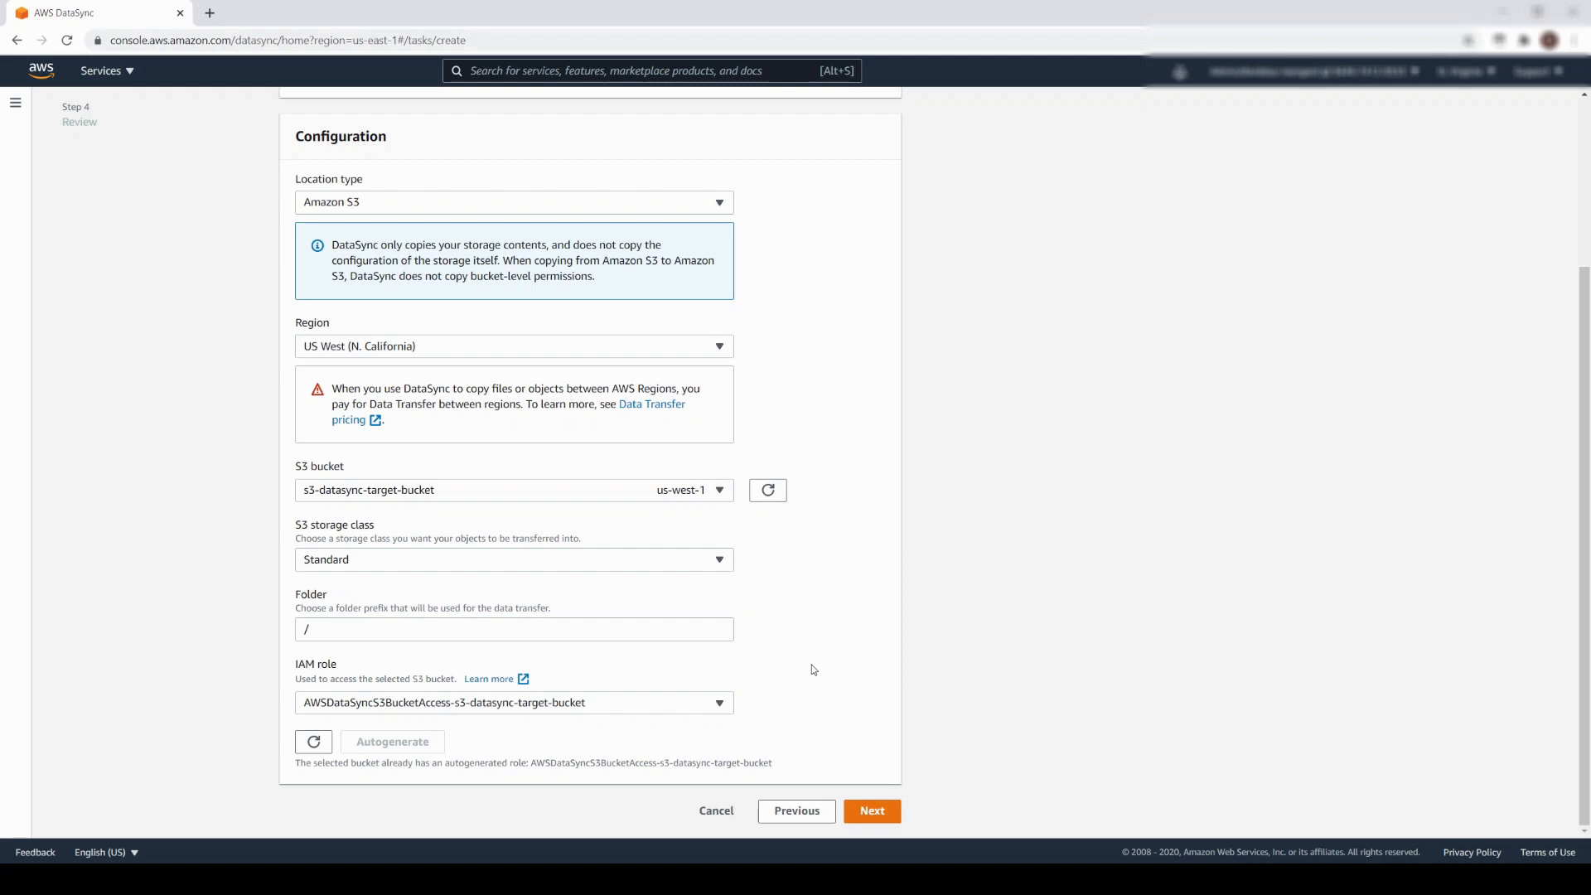
pyautogui.moveTo(871, 810)
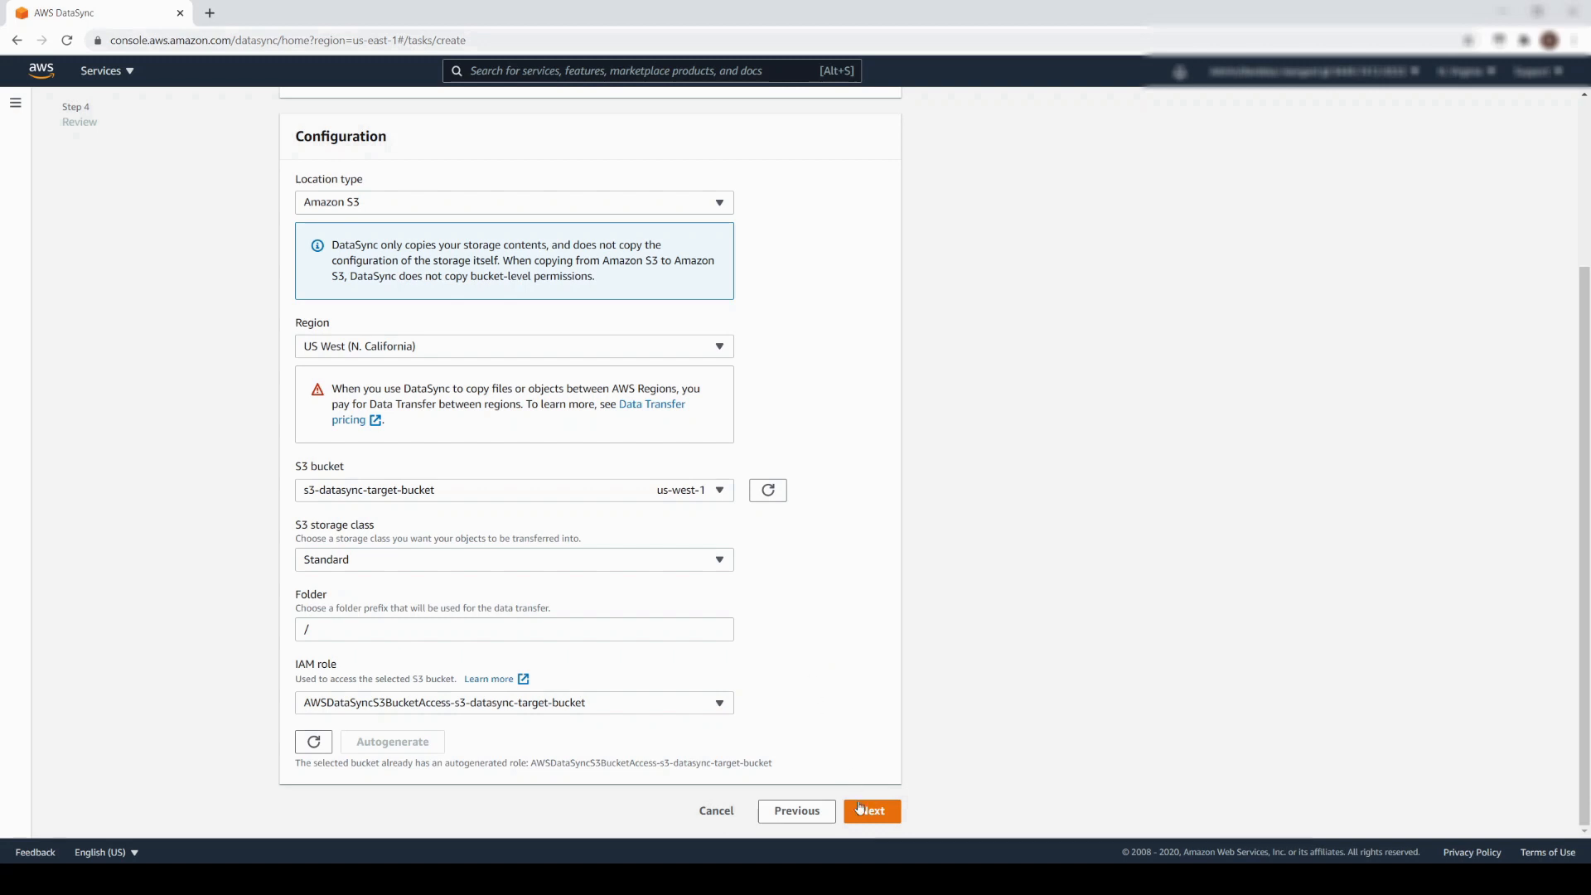
pyautogui.click(870, 810)
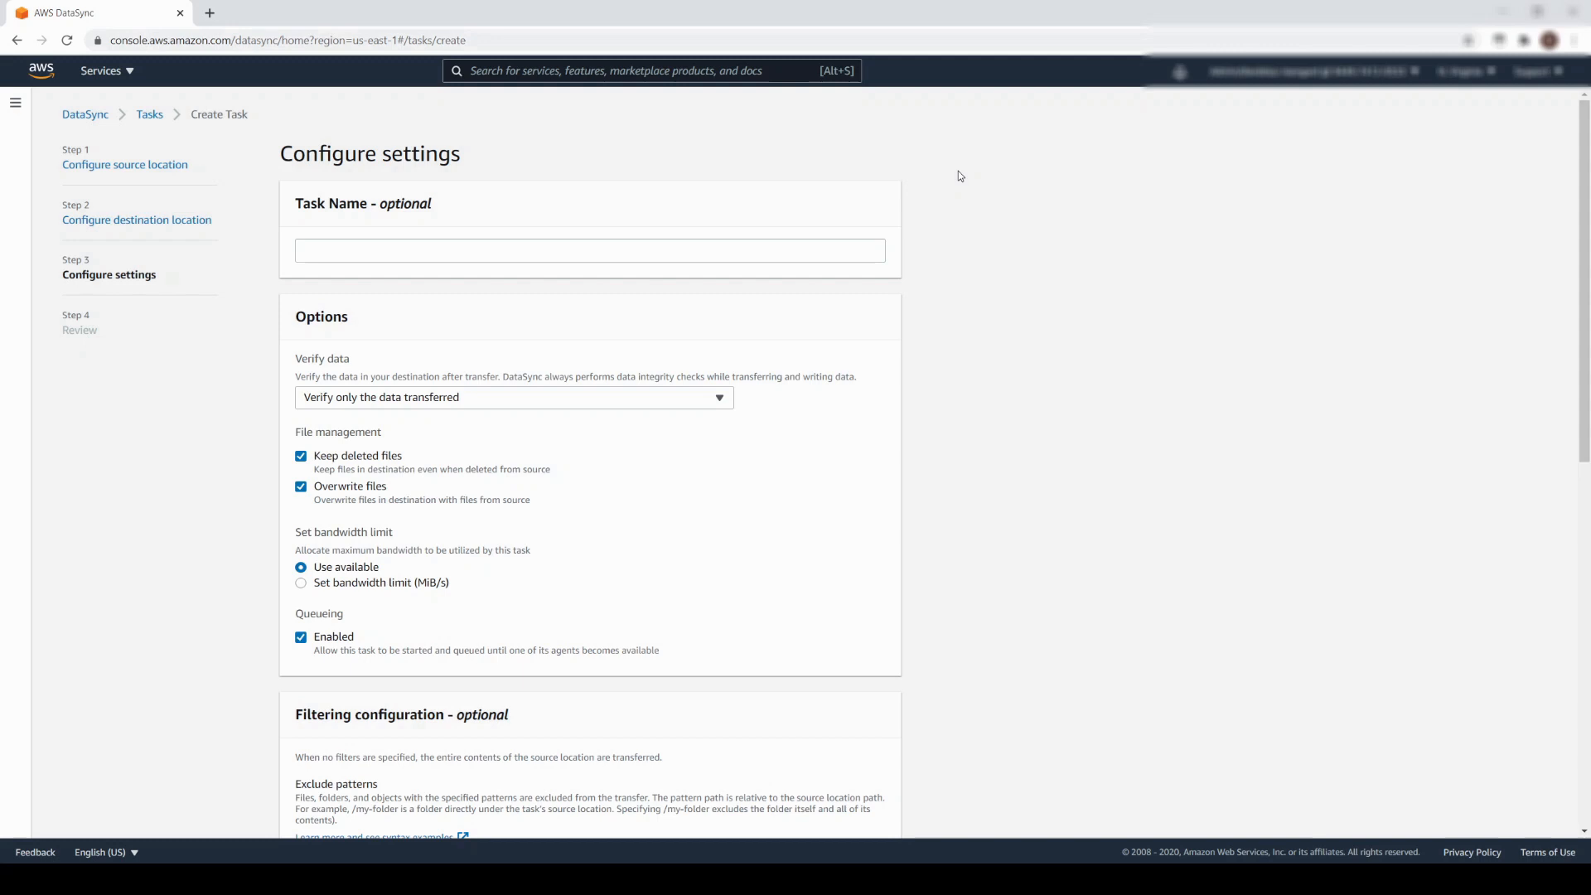
# Name the task 'S3 Virginia to California' and add the *pptx exclude pattern.
pyautogui.click(589, 251)
pyautogui.write('S3 Virginia to California')
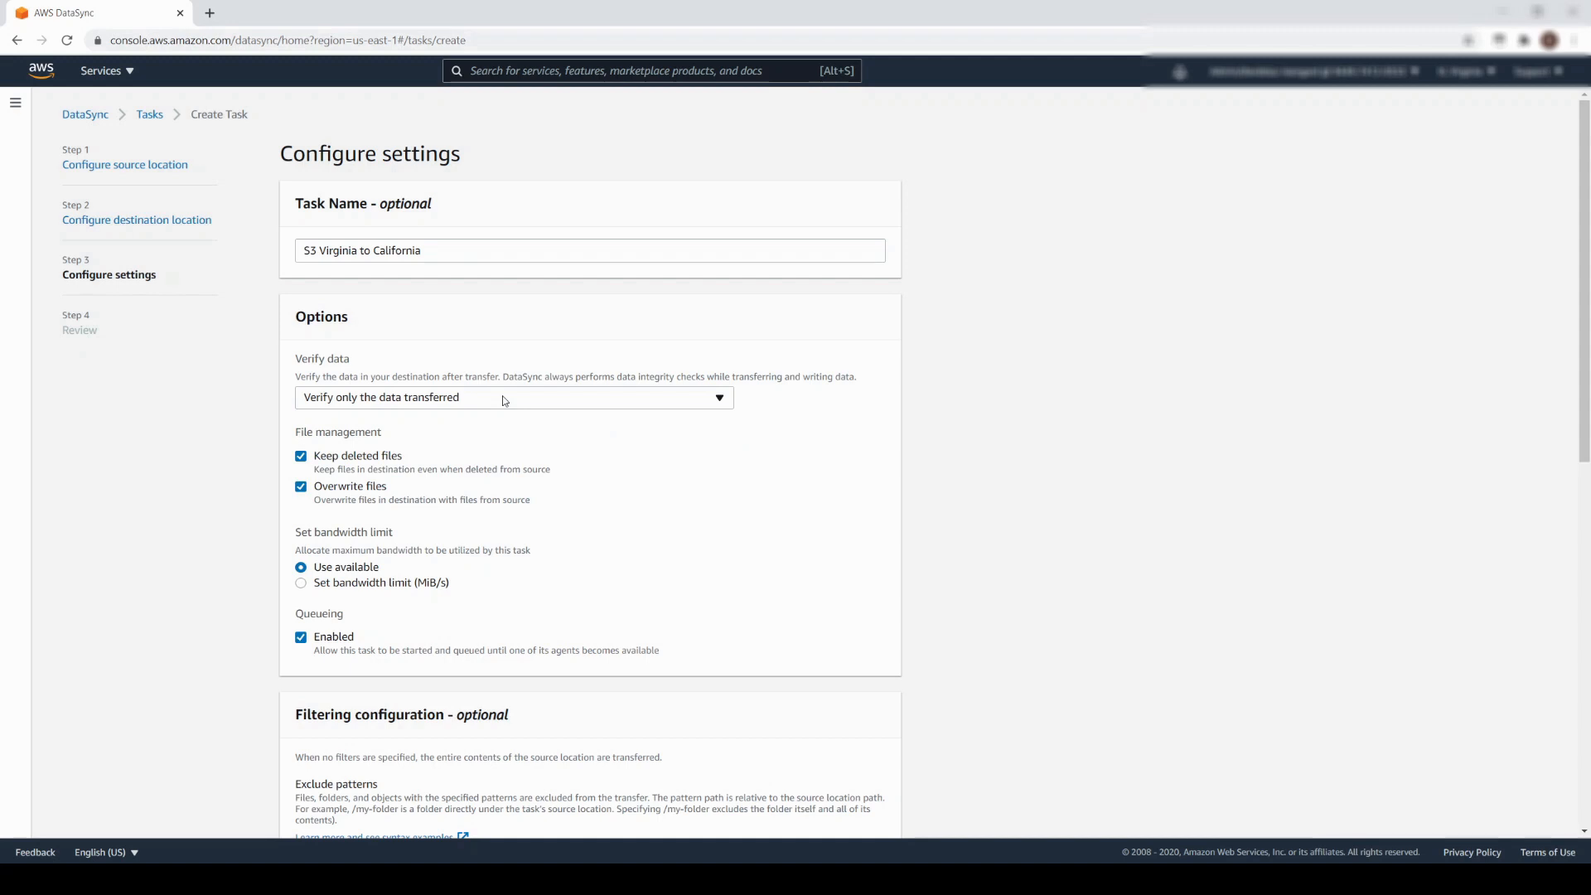
pyautogui.moveTo(426, 416)
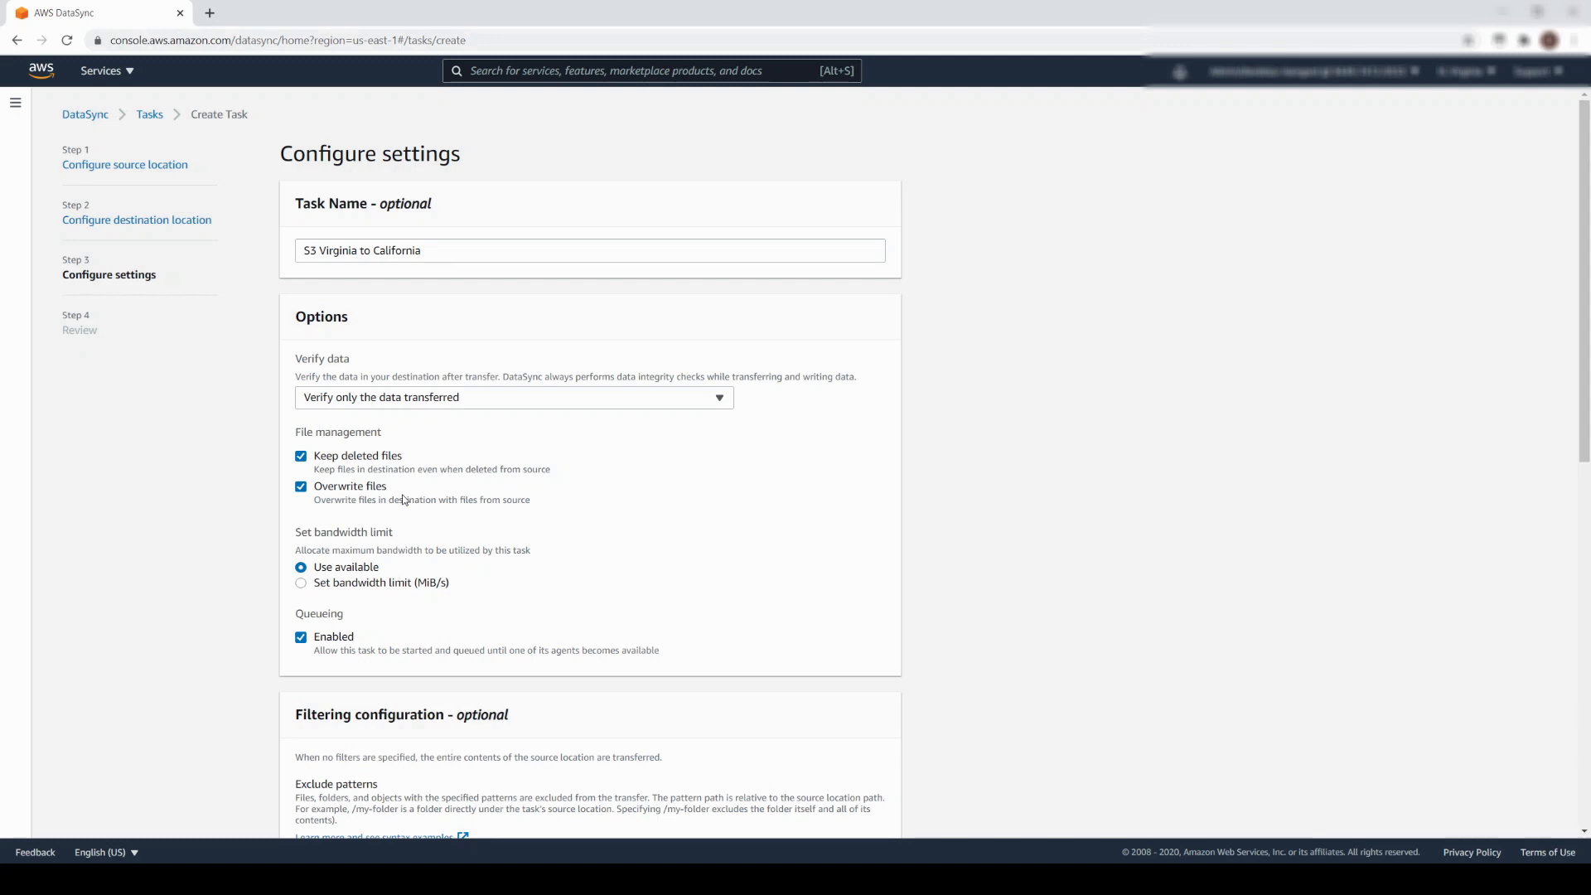
pyautogui.moveTo(484, 586)
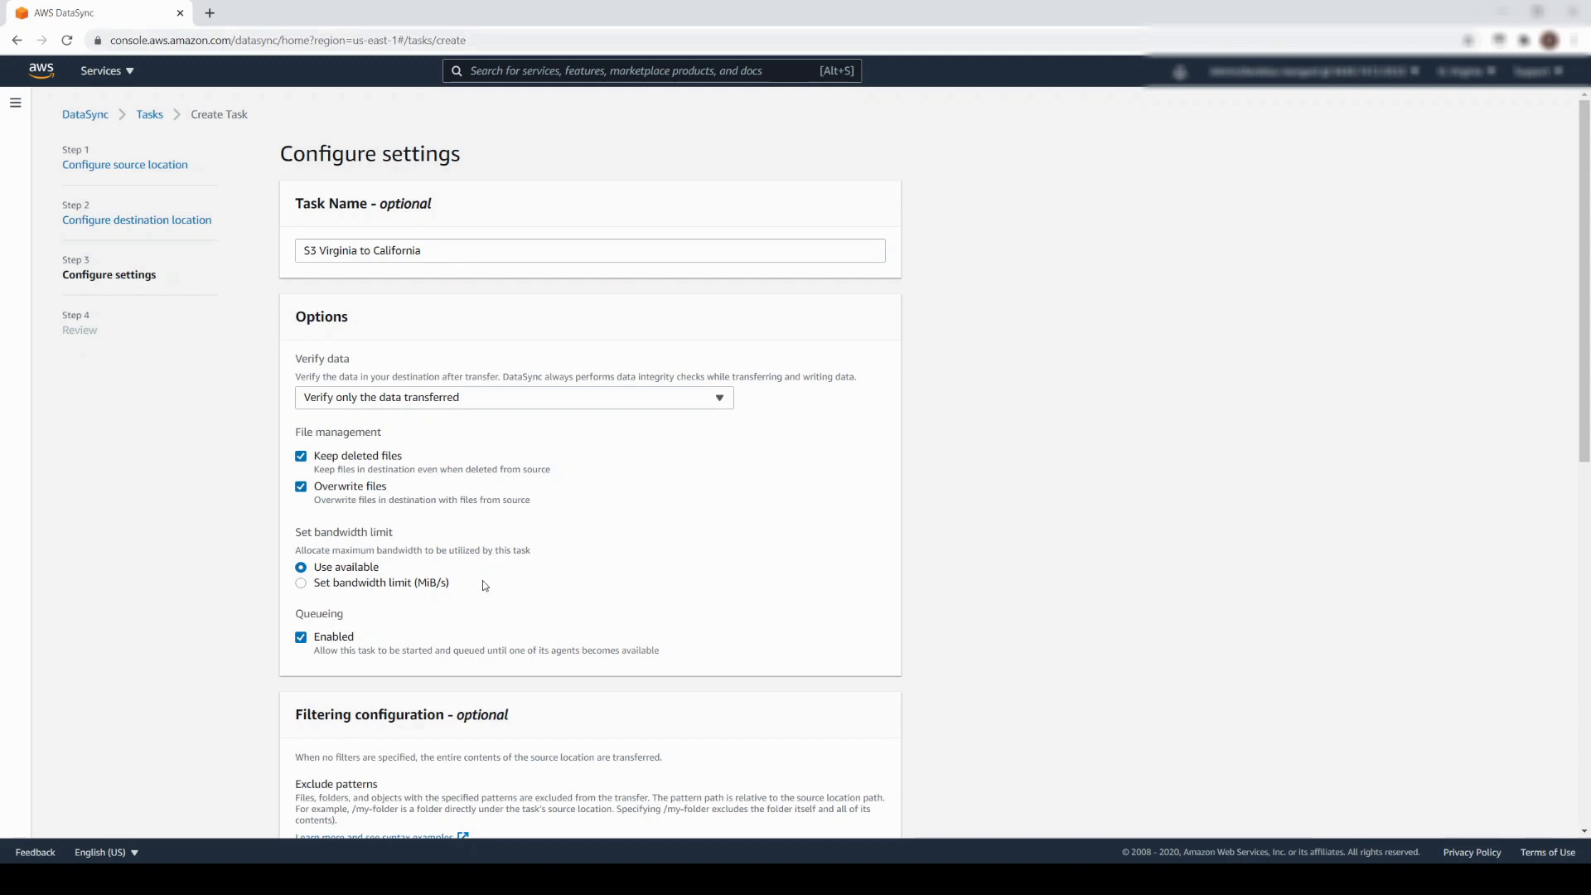
pyautogui.moveTo(478, 584)
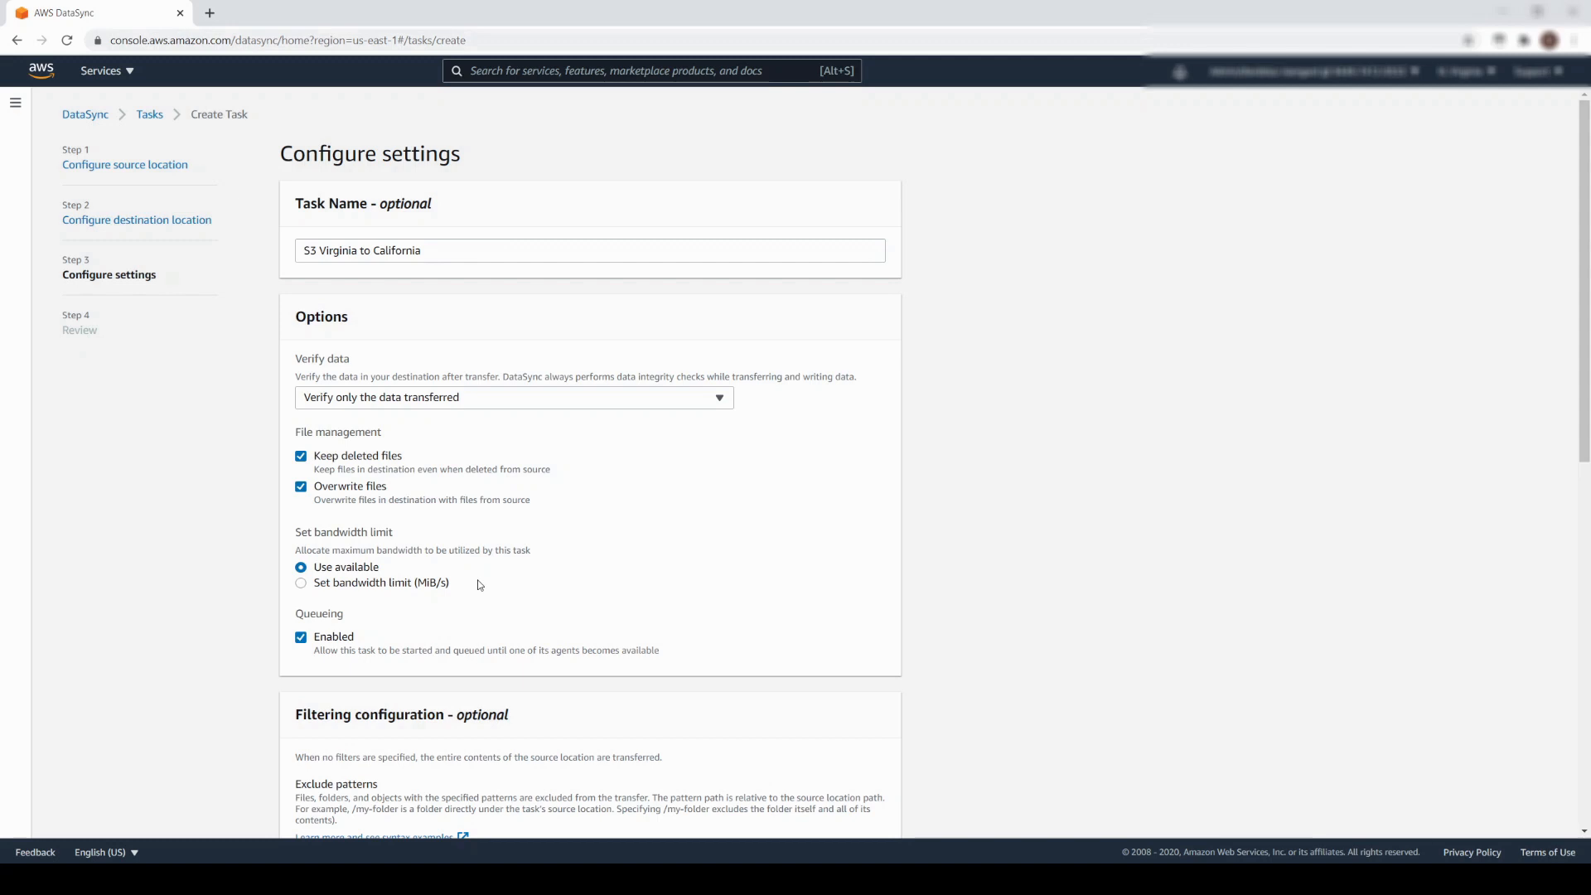
pyautogui.scroll(-3)
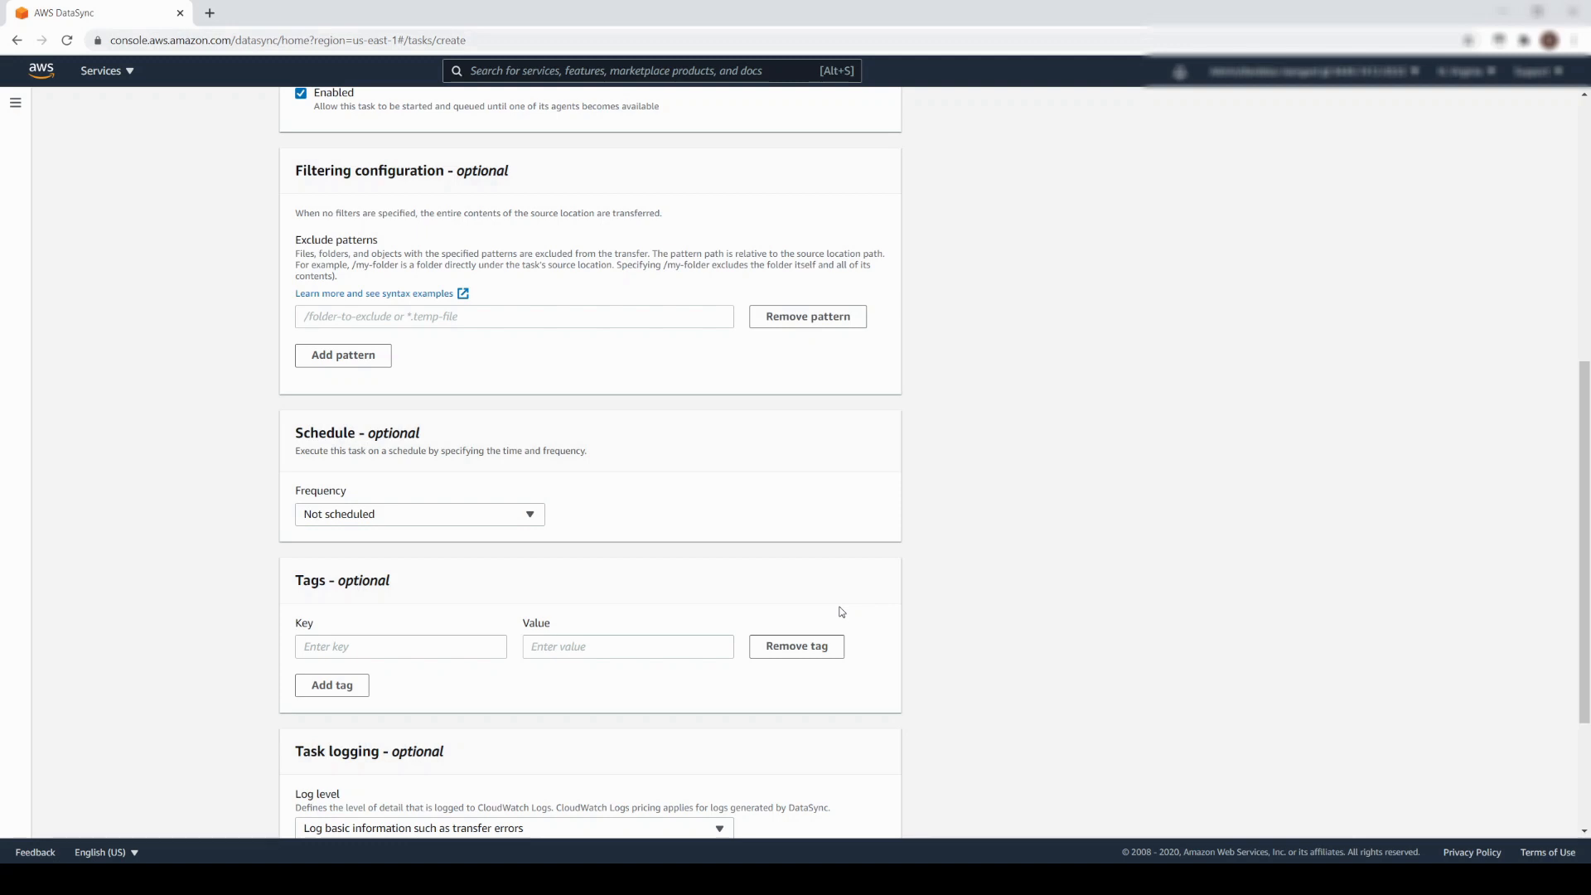
pyautogui.write('*pptx')
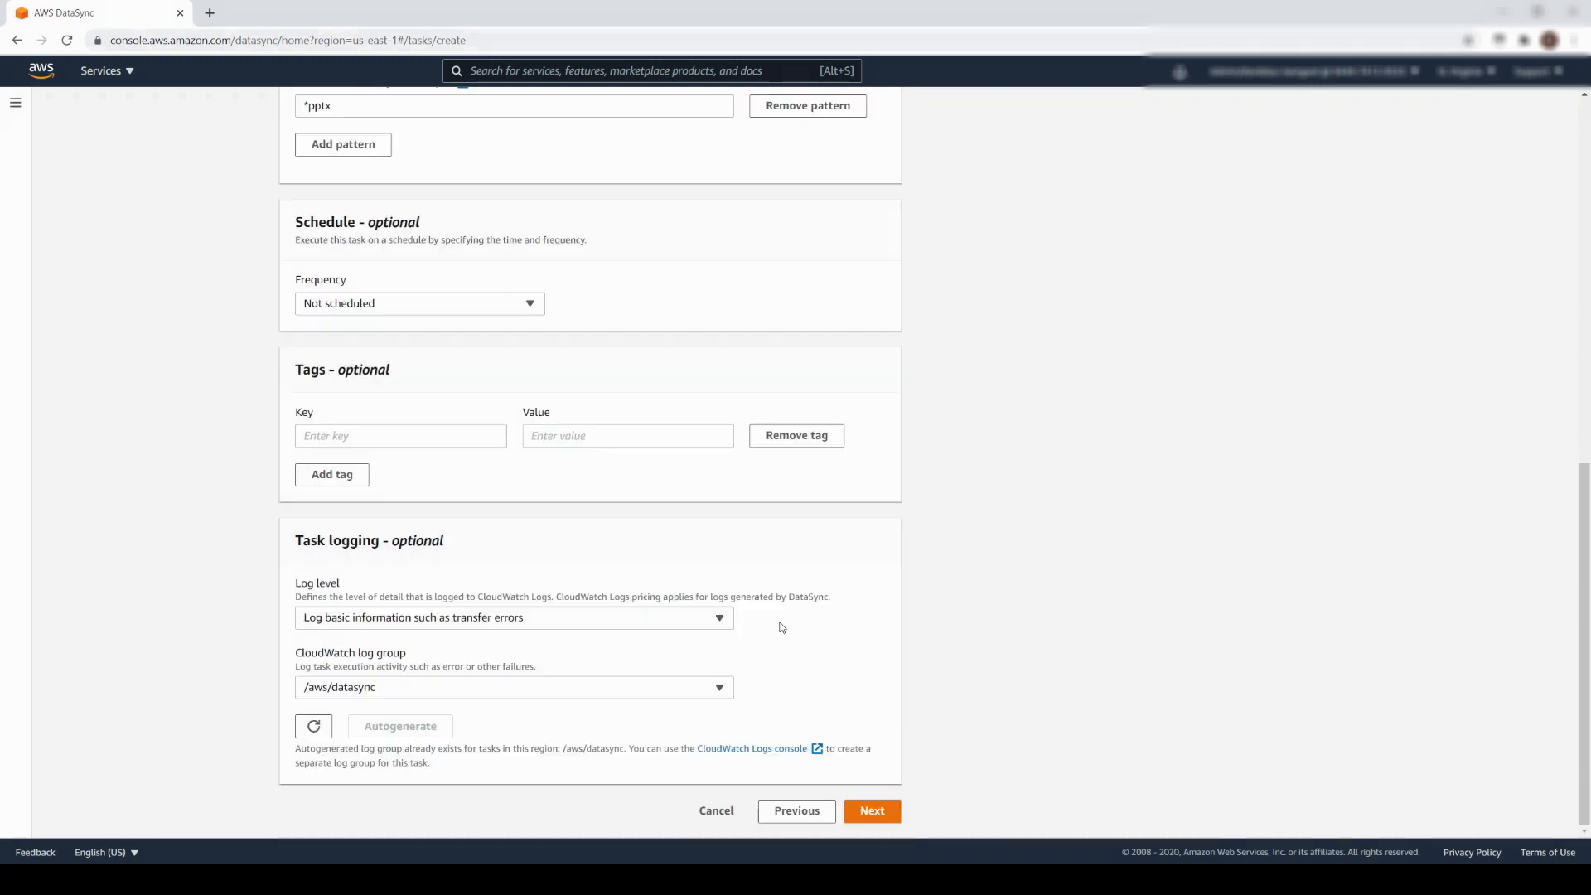
# Log all transferred objects and files, then advance to the Review page.
pyautogui.click(515, 617)
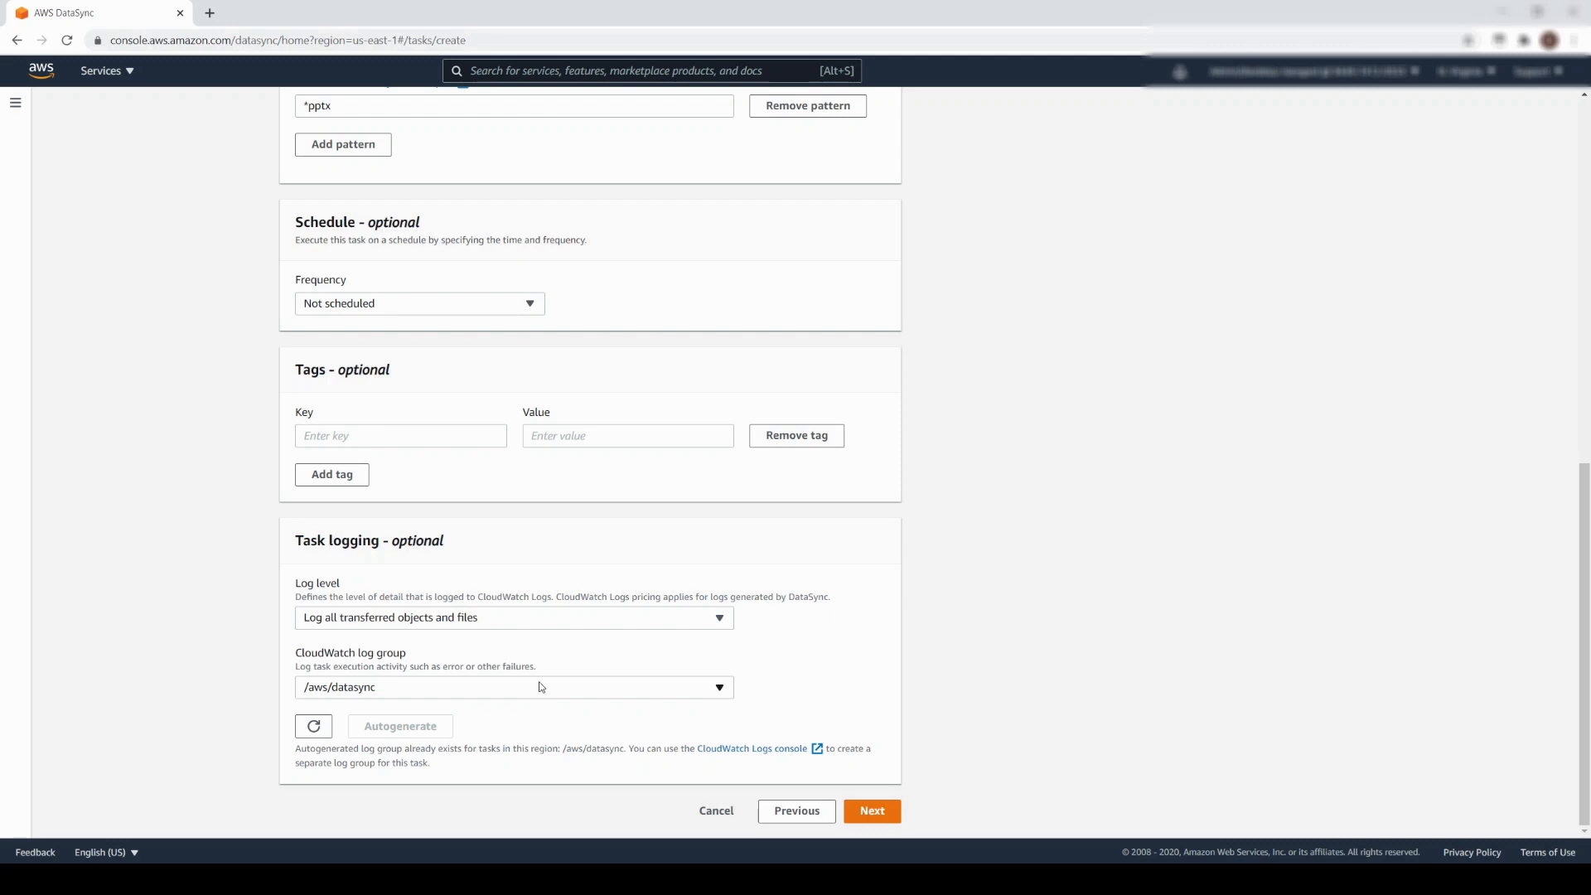
pyautogui.moveTo(848, 791)
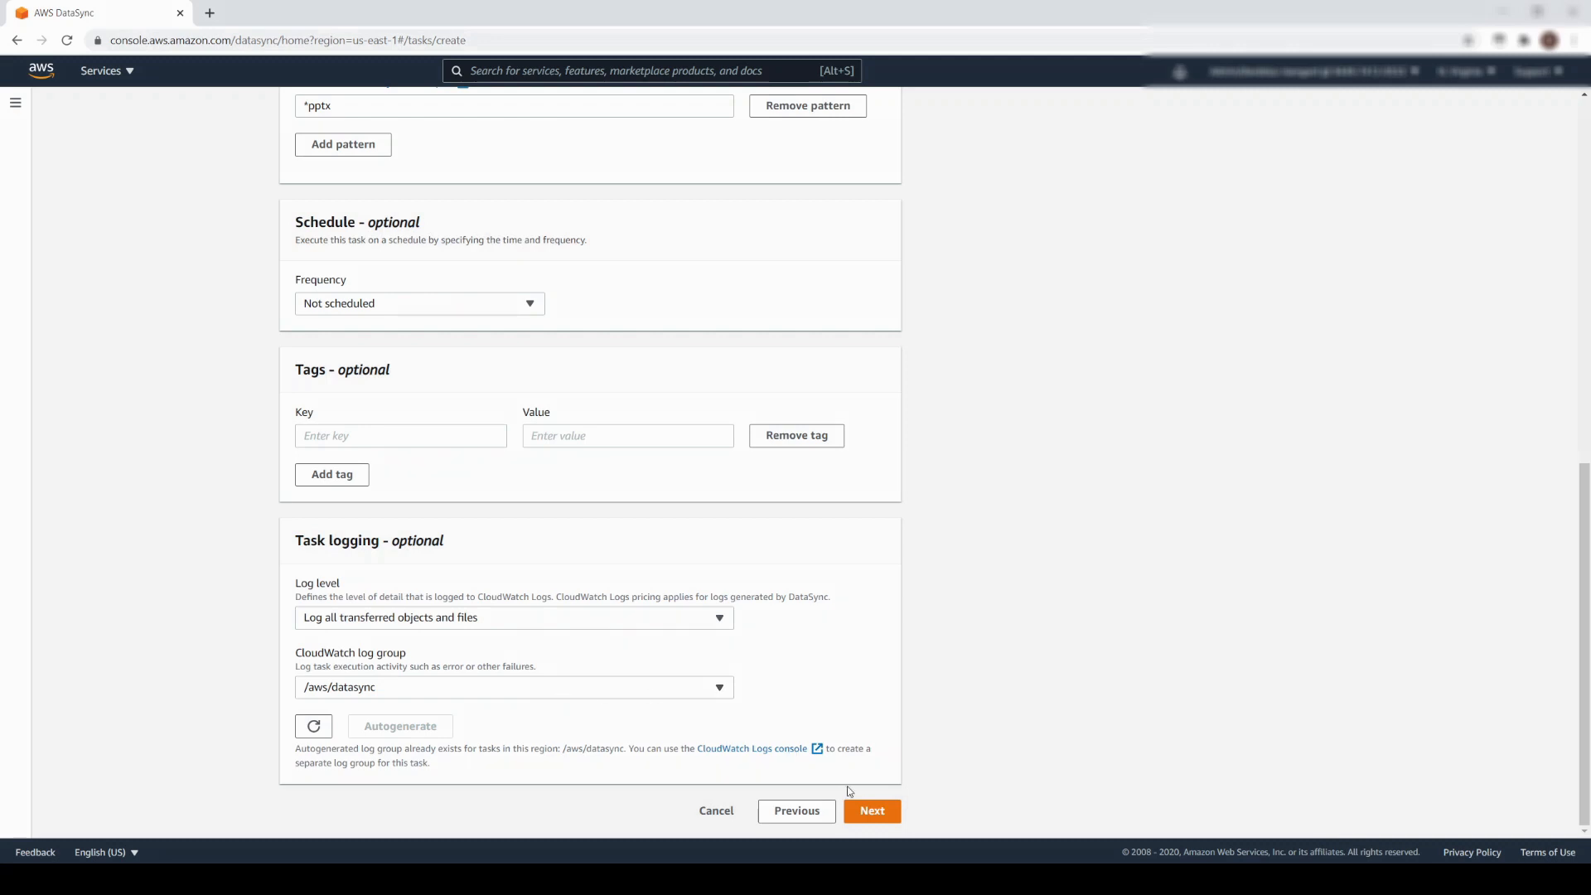
pyautogui.click(871, 810)
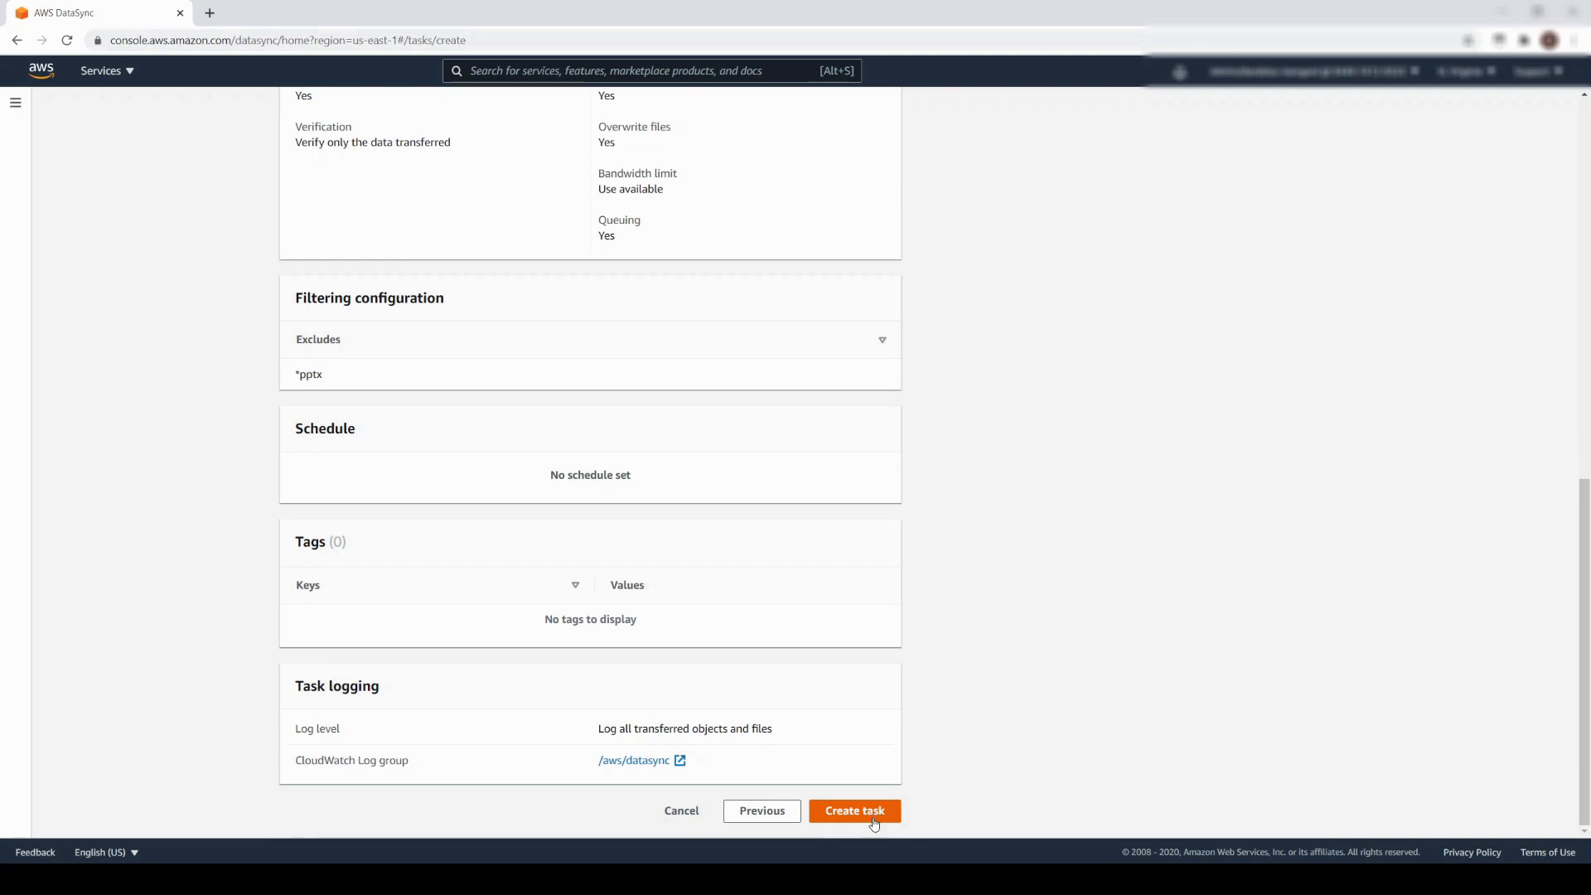
# Create the 'S3 Virginia to California' task and start its execution.
pyautogui.click(853, 809)
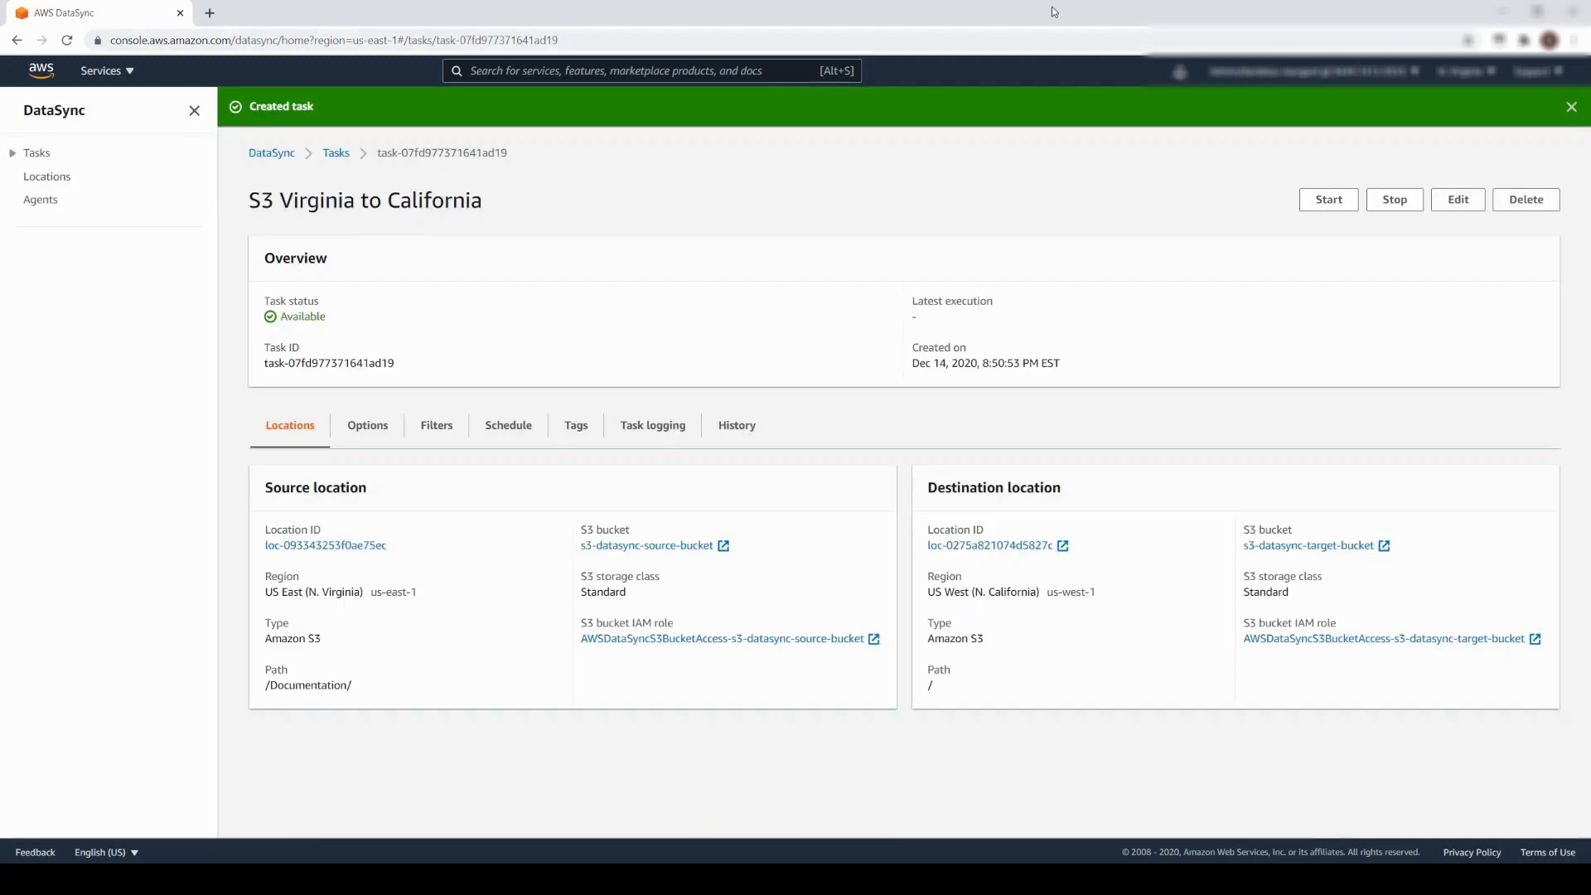
pyautogui.moveTo(352, 298)
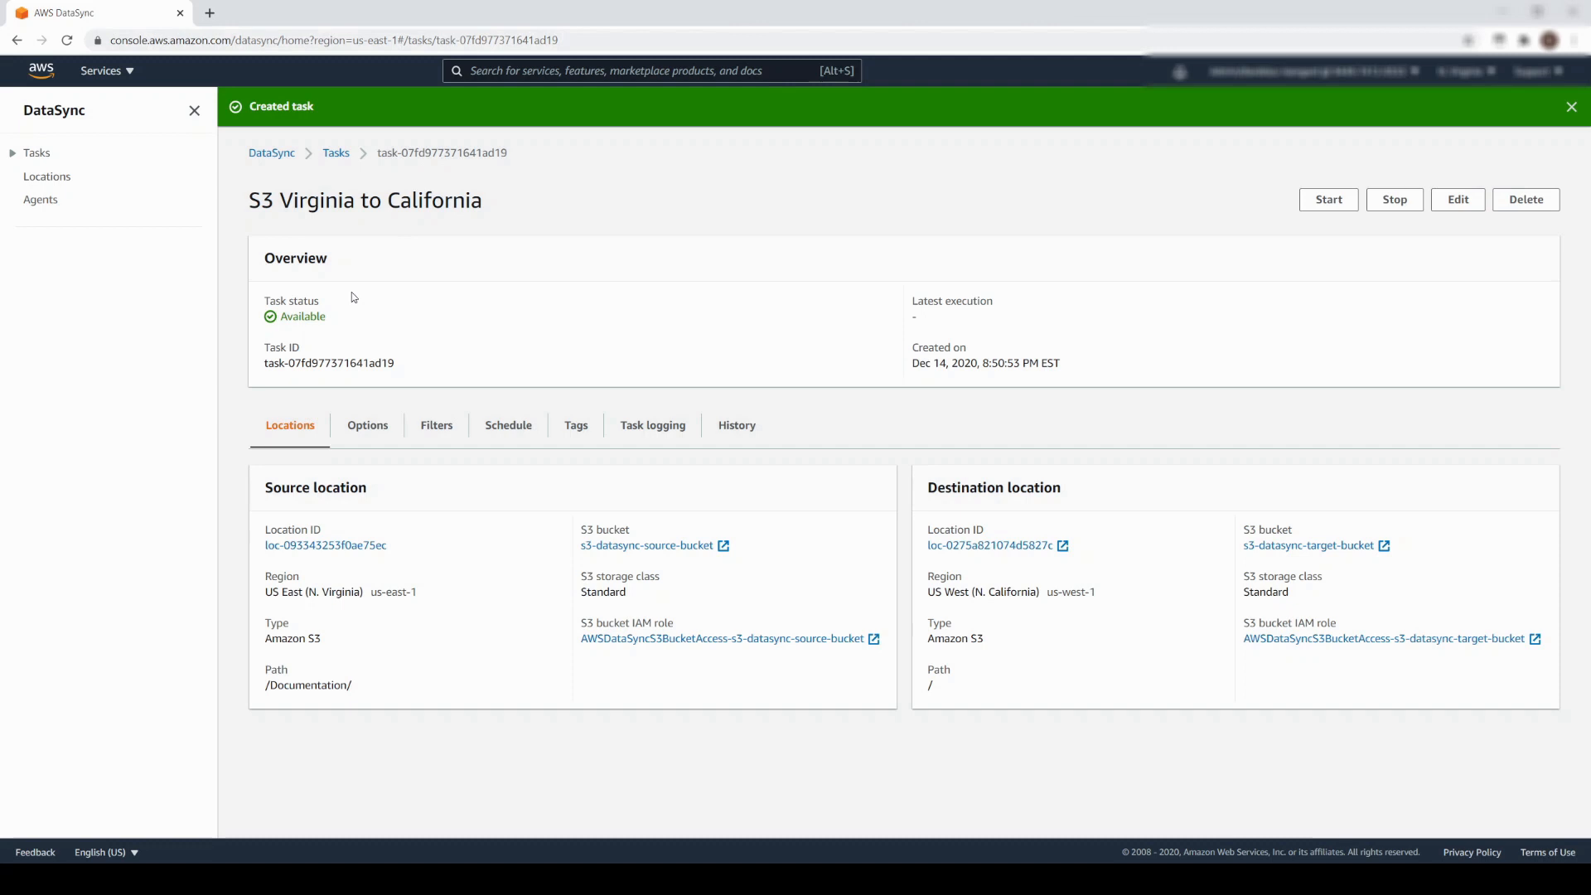
pyautogui.moveTo(1309, 205)
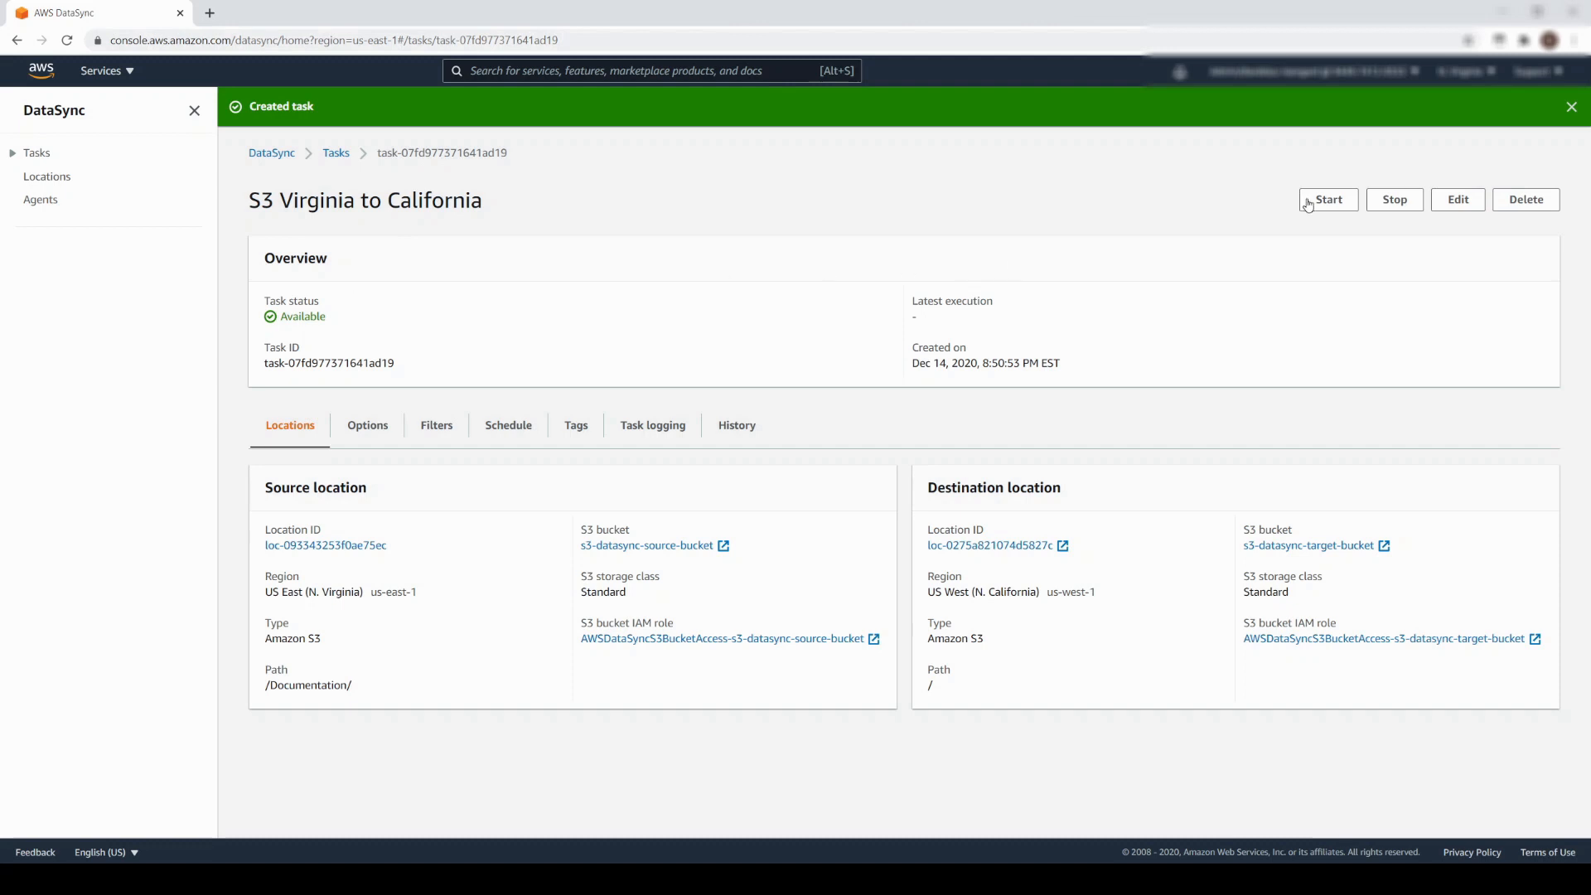
pyautogui.click(1328, 199)
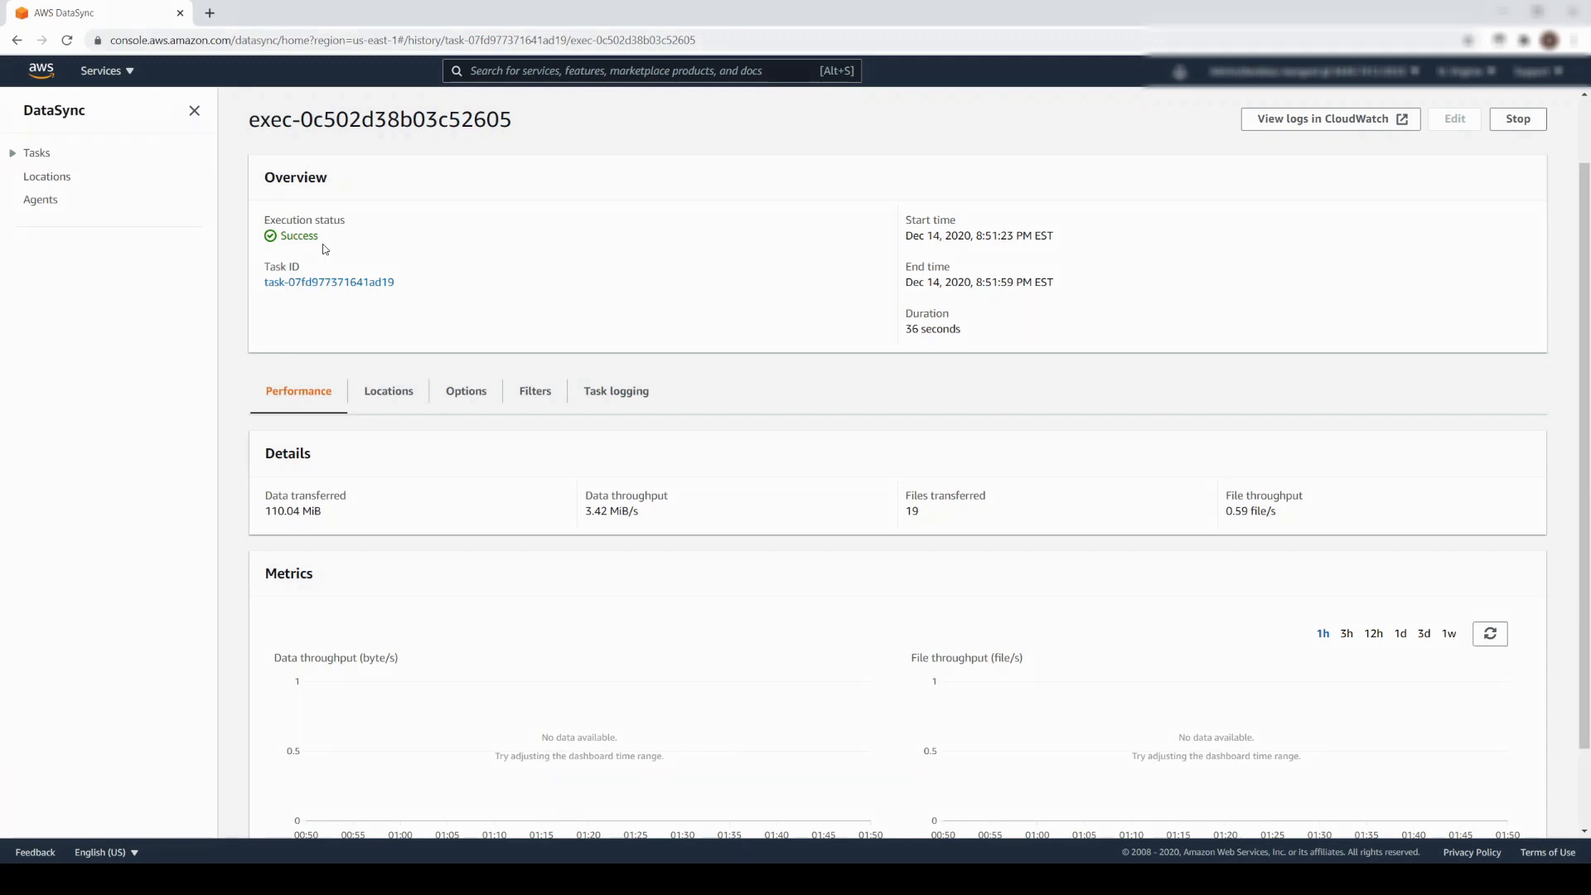
# Recheck the source bucket's Documentation folder of pdf and pptx files, then return to Buckets.
pyautogui.write('s3')
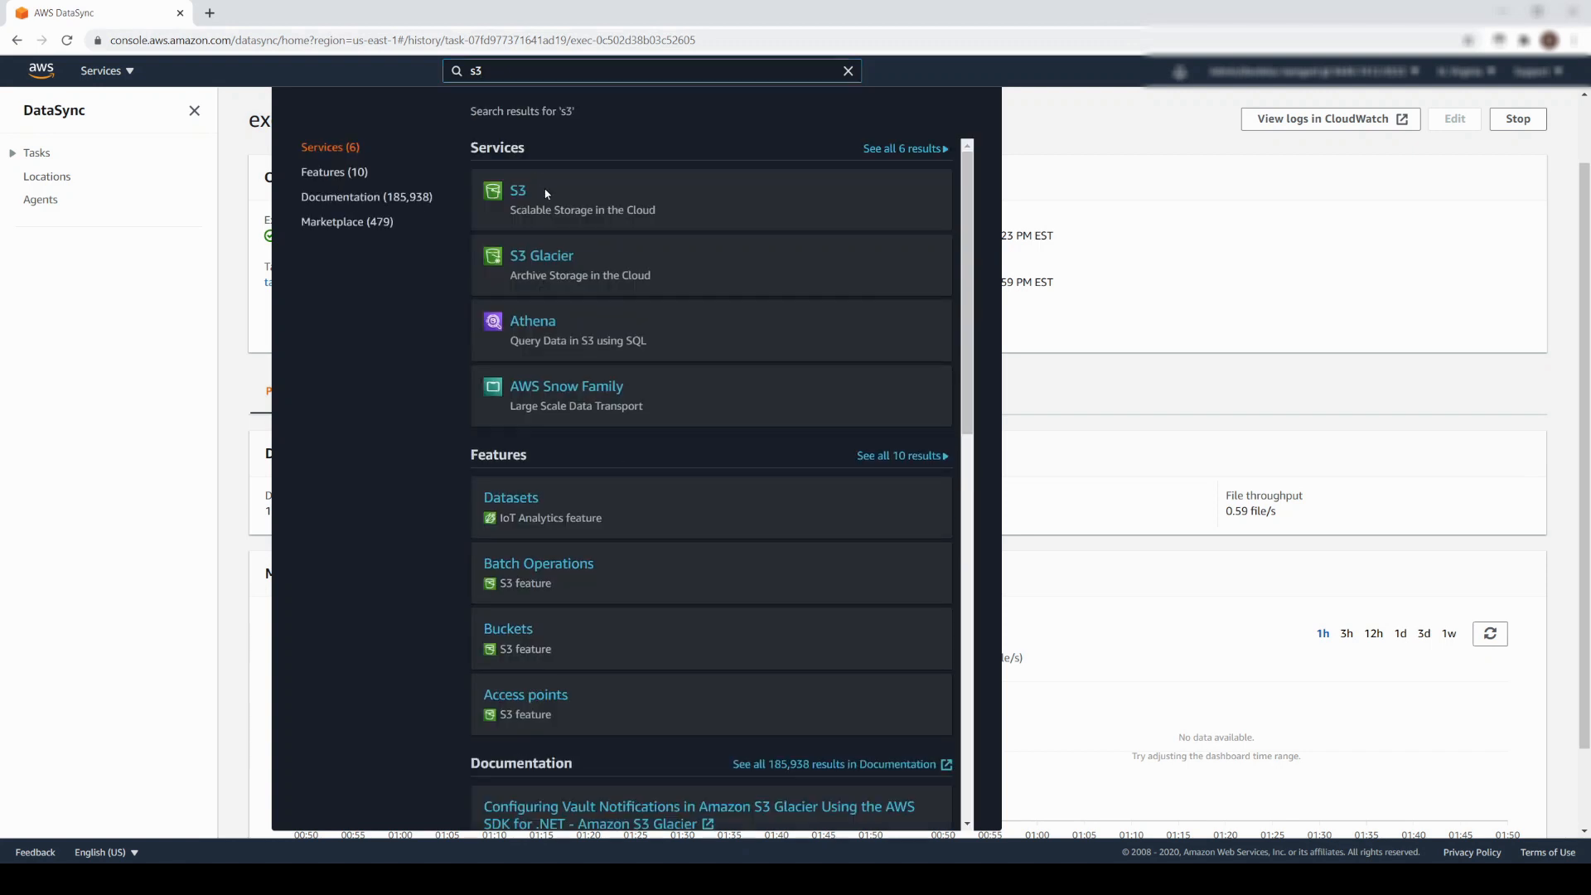
pyautogui.click(517, 191)
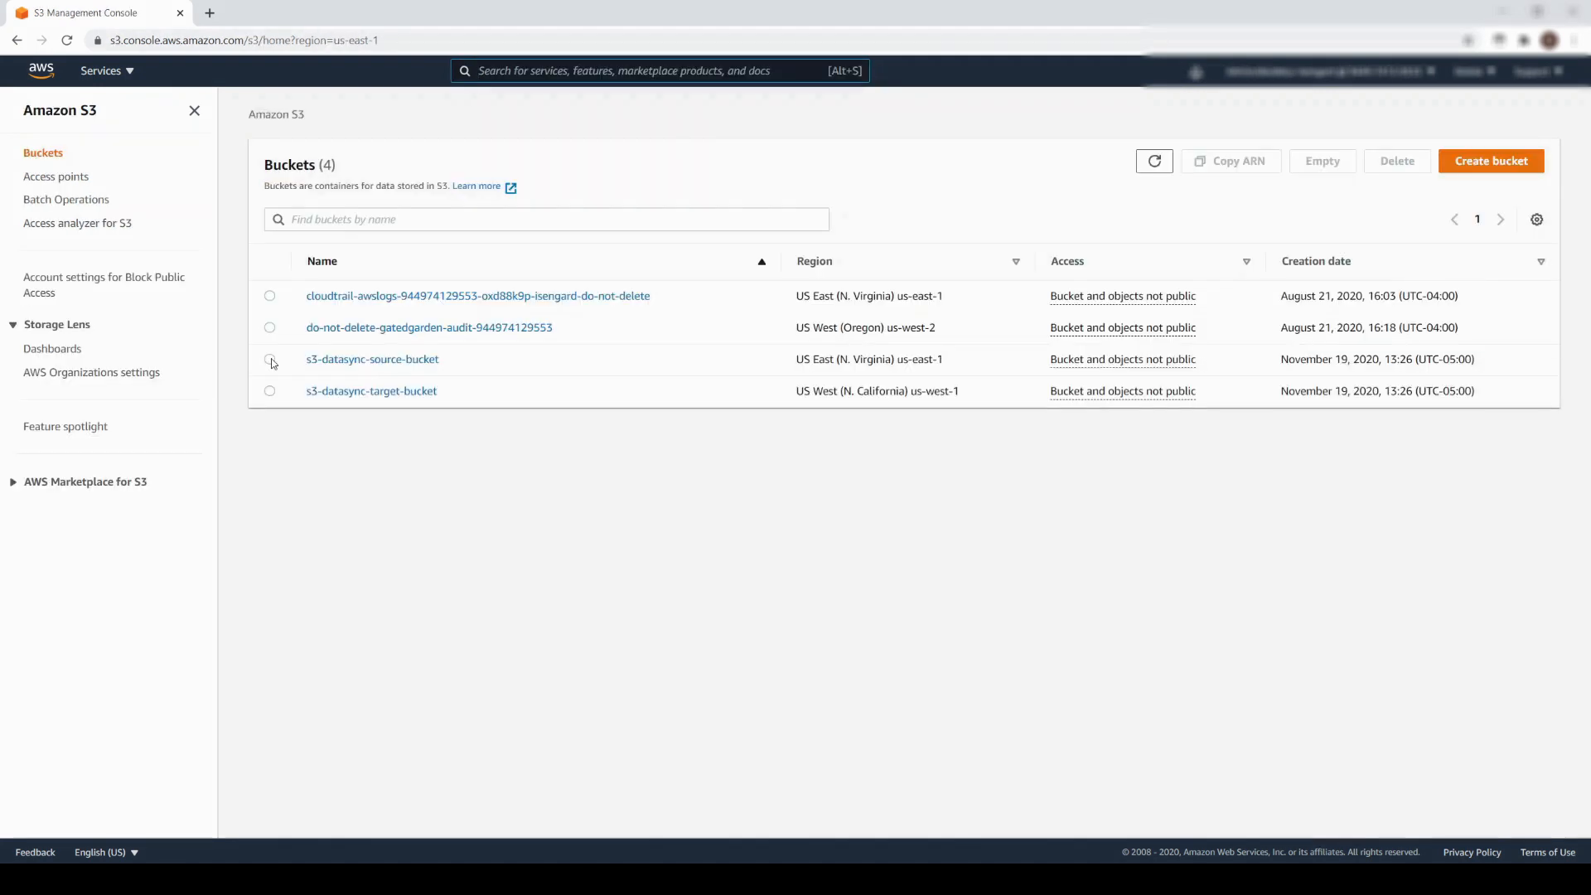
pyautogui.click(270, 358)
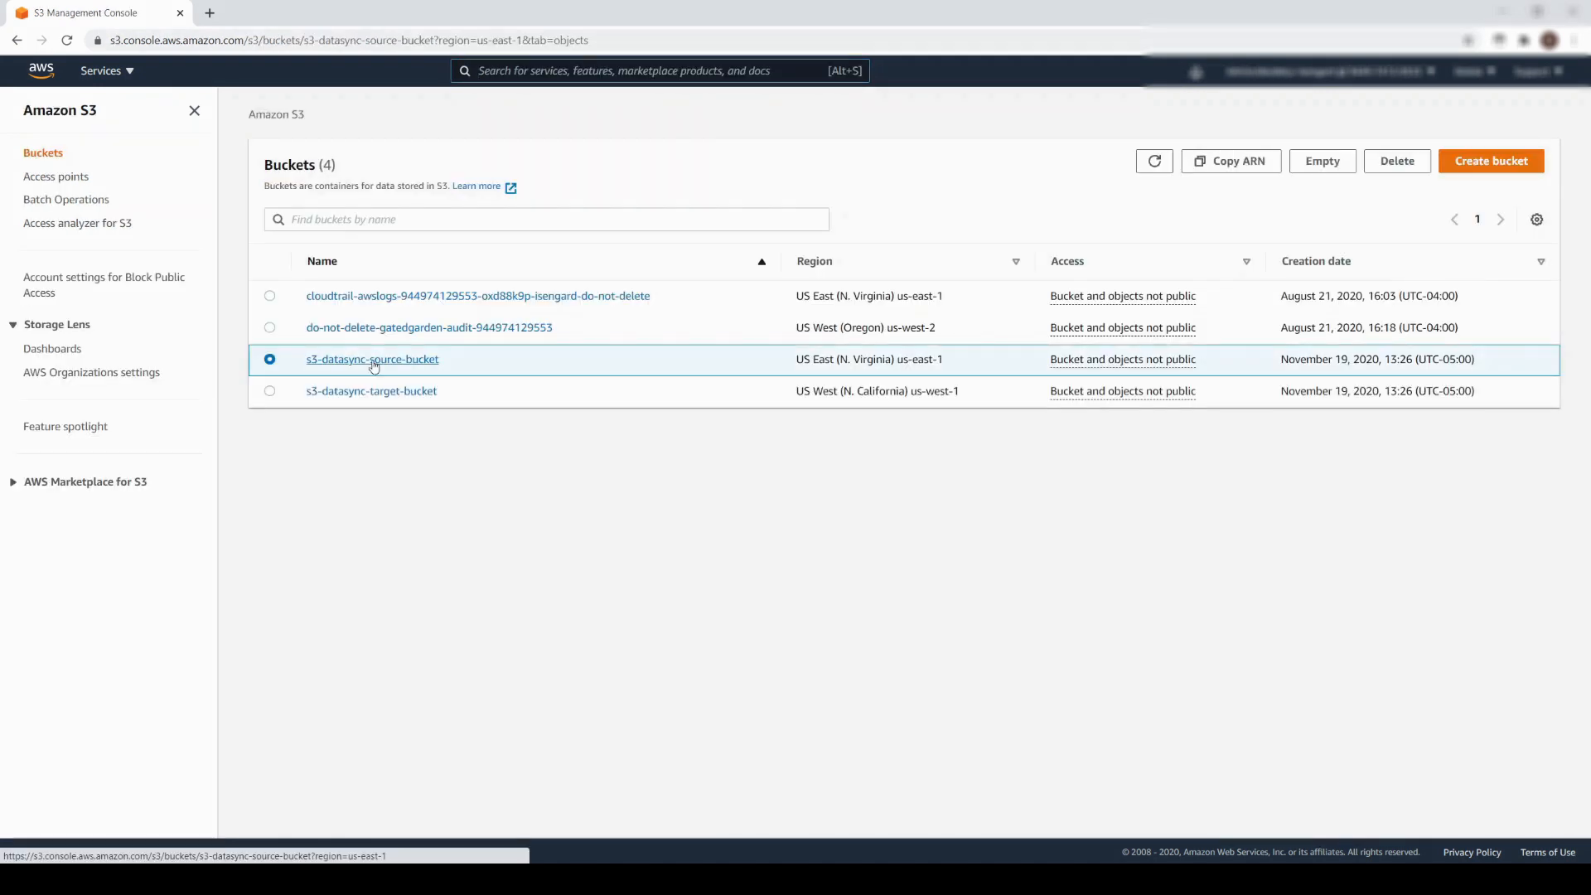
pyautogui.click(372, 358)
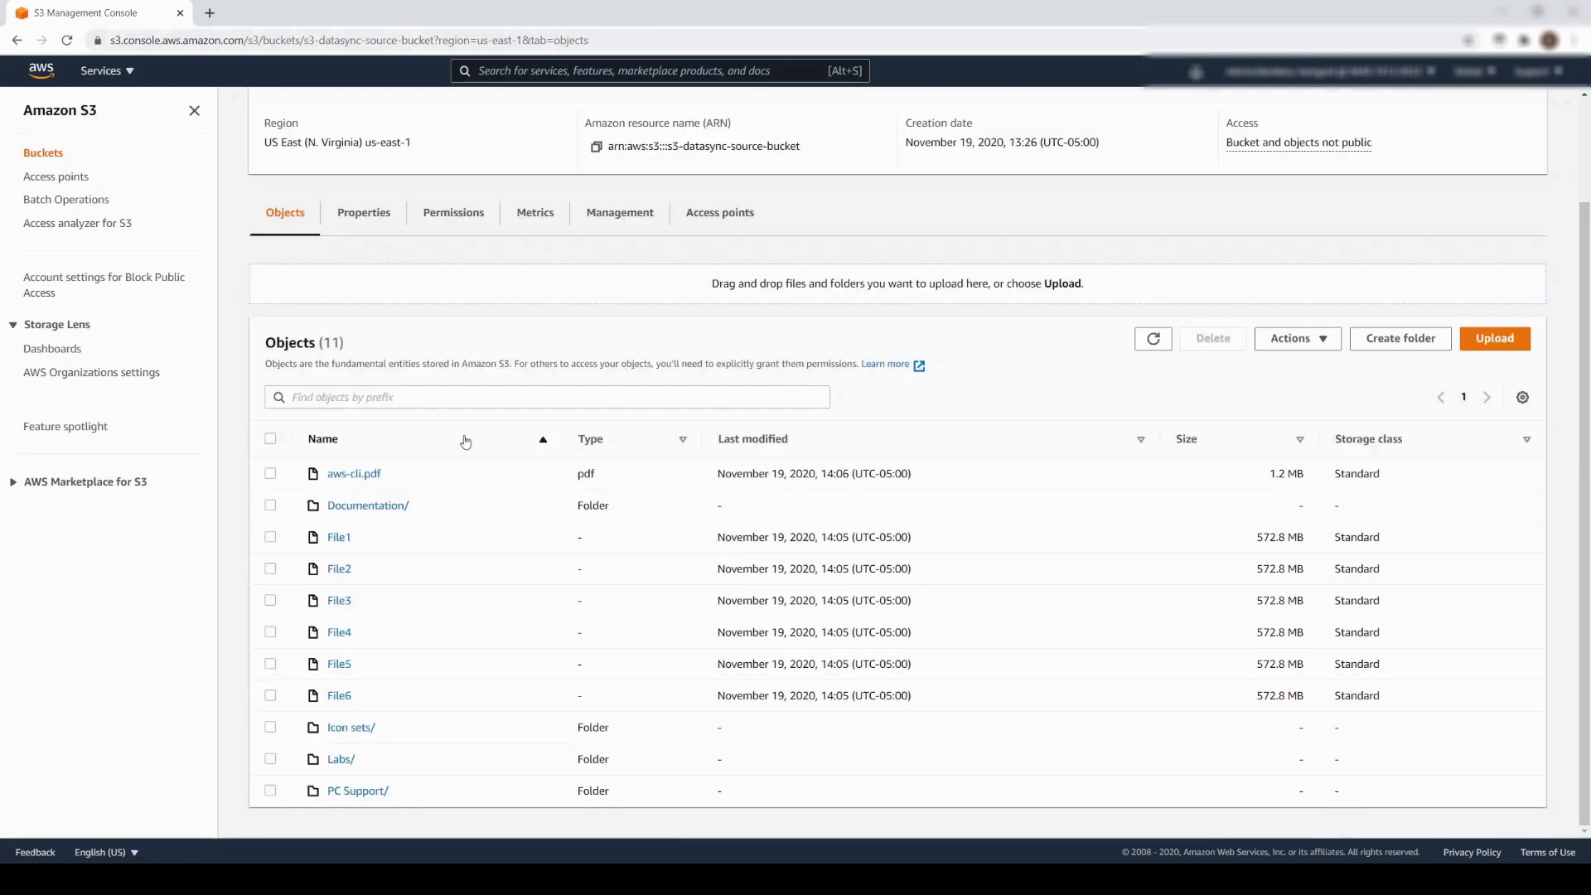
pyautogui.click(367, 504)
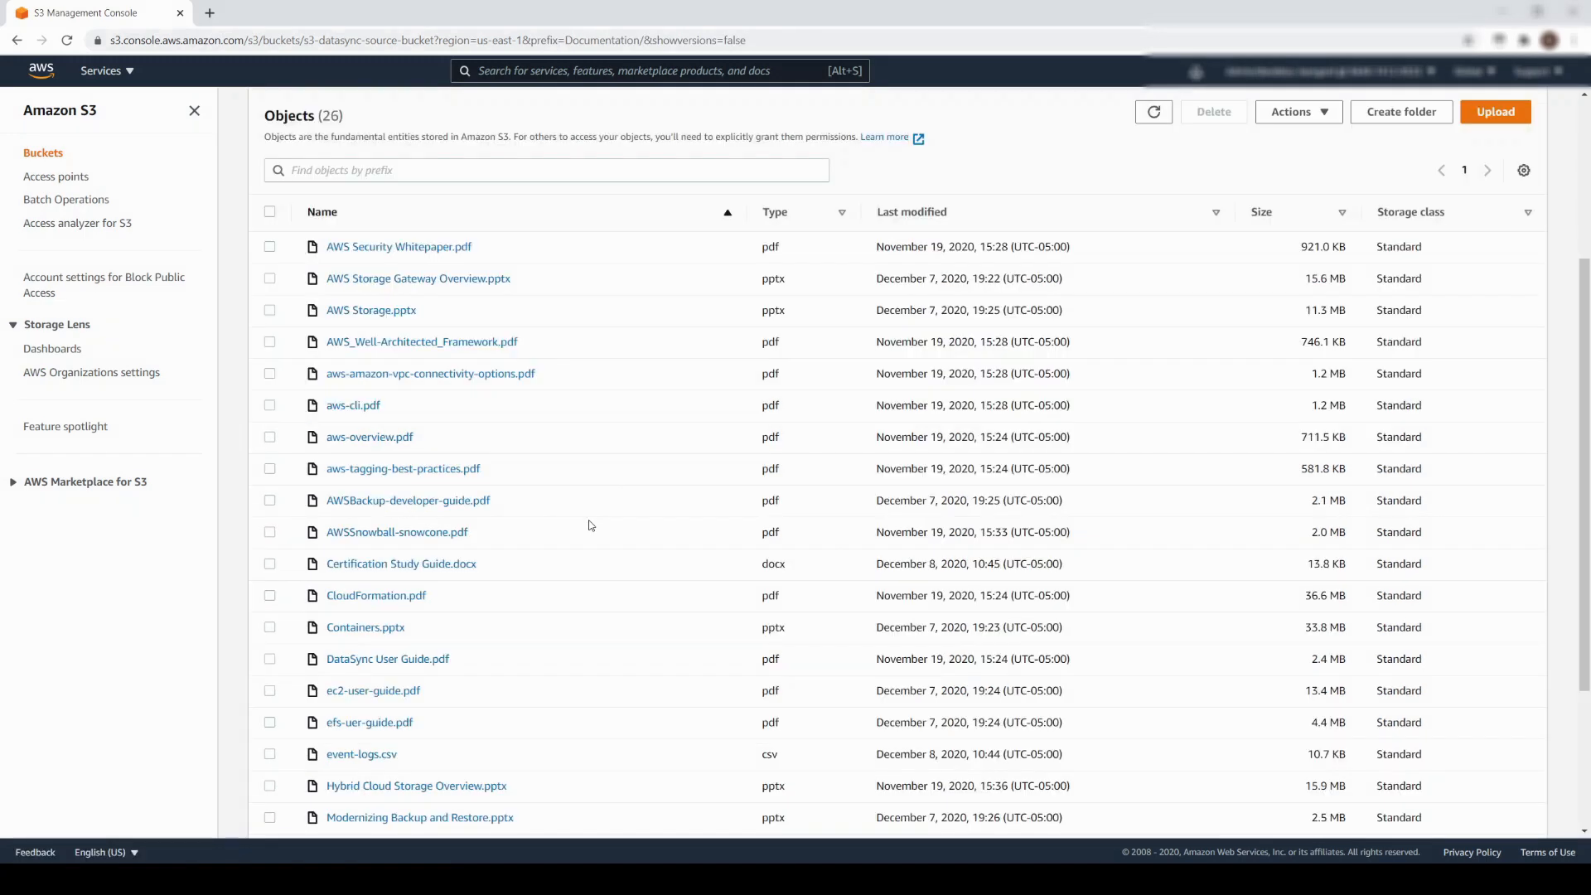
pyautogui.scroll(-3)
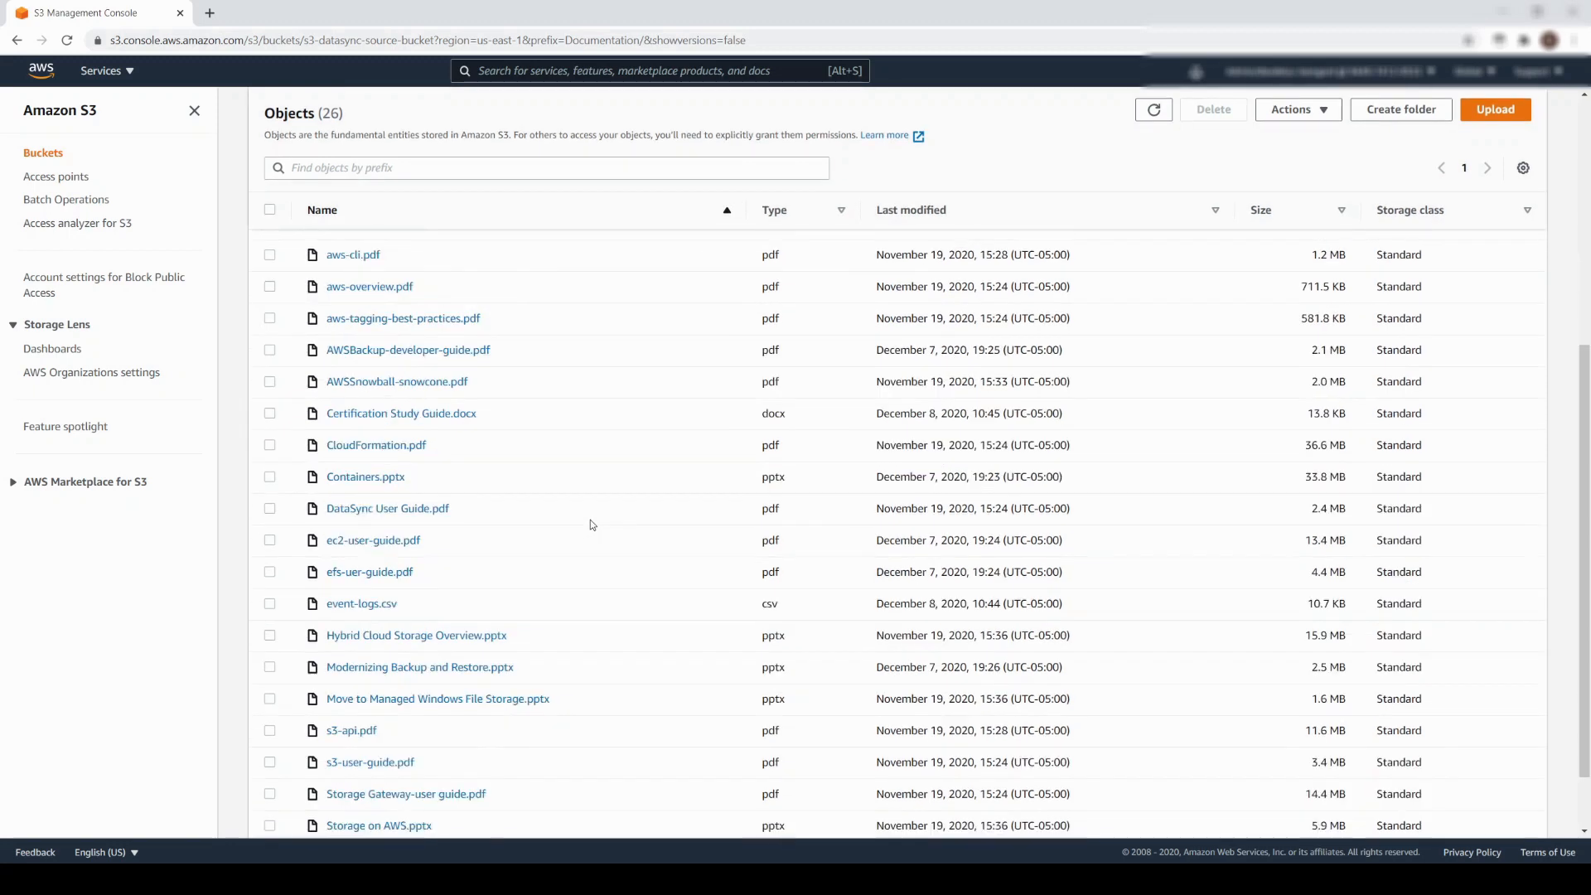
pyautogui.click(44, 153)
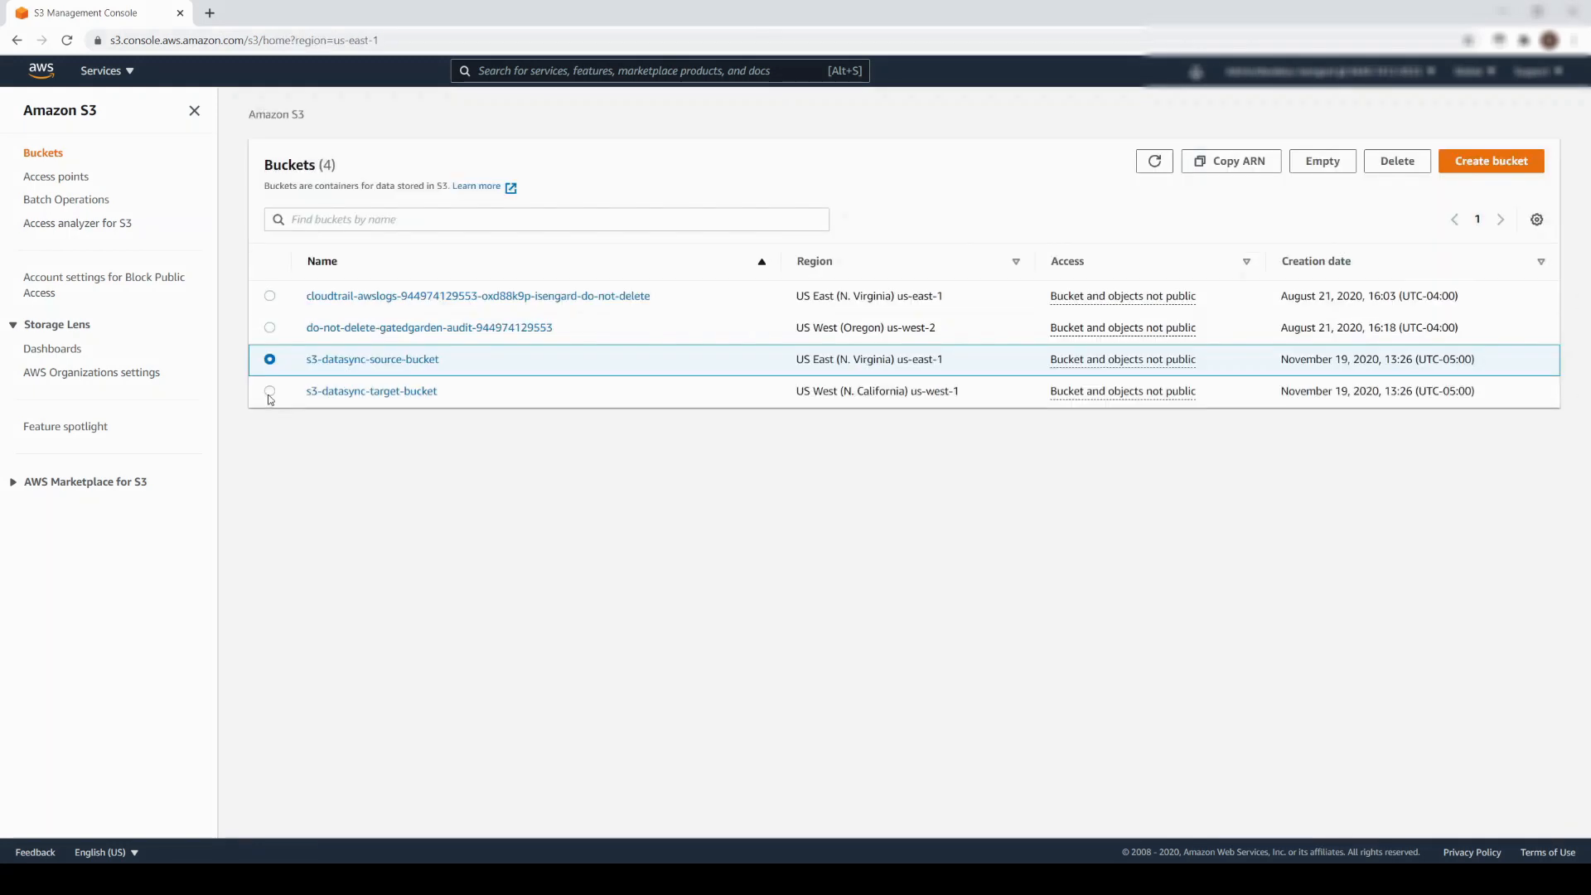
# Browse s3-datasync-target-bucket's 19 transferred objects, confirming none are pptx files.
pyautogui.click(371, 390)
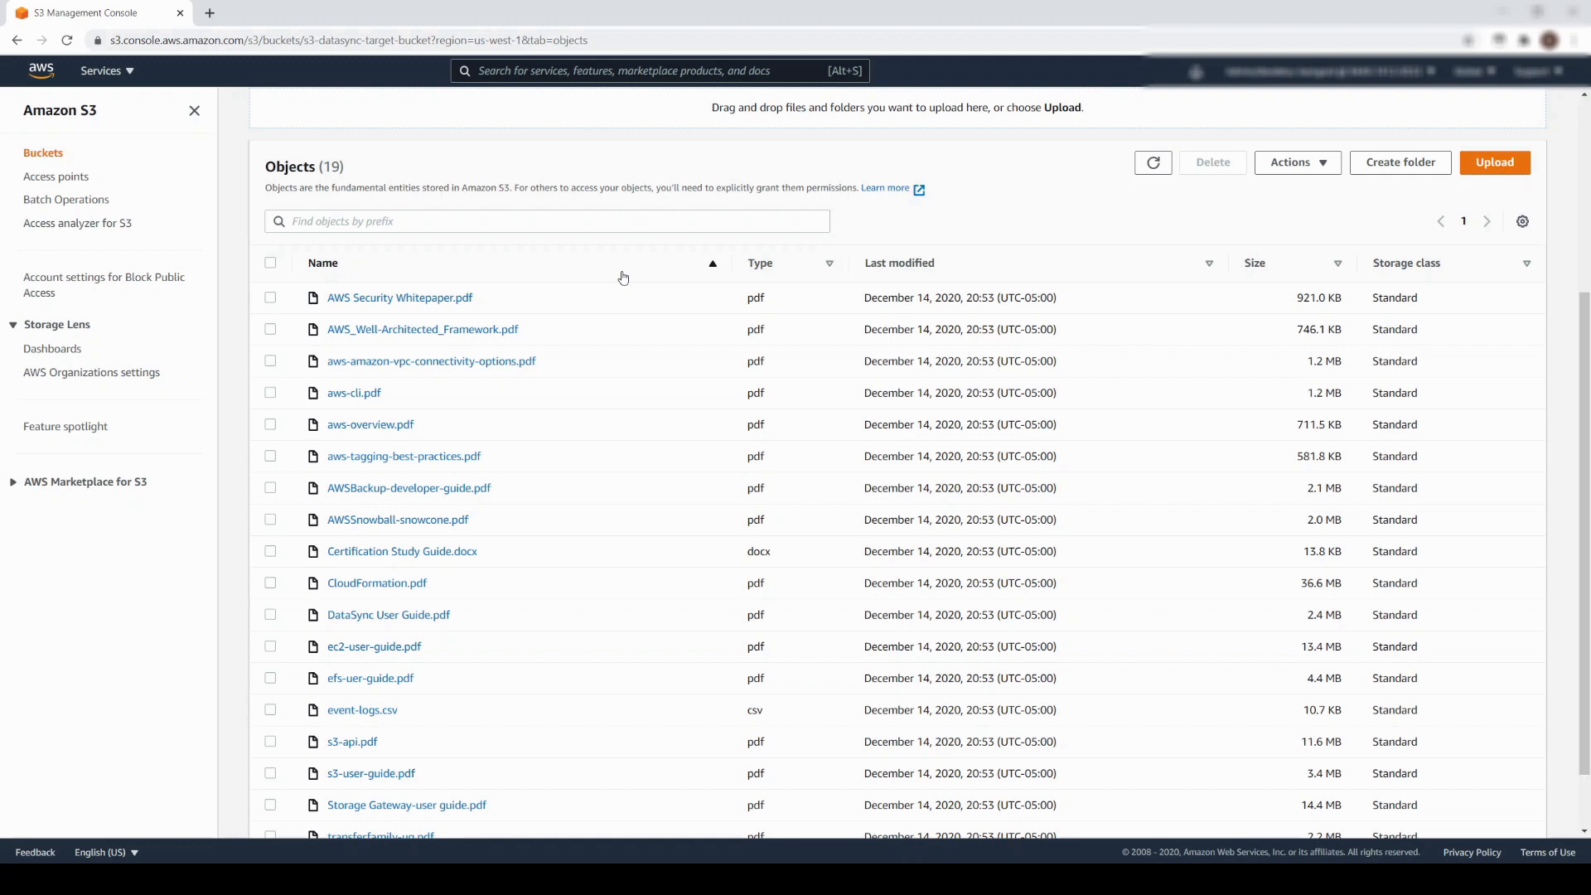
pyautogui.scroll(-3)
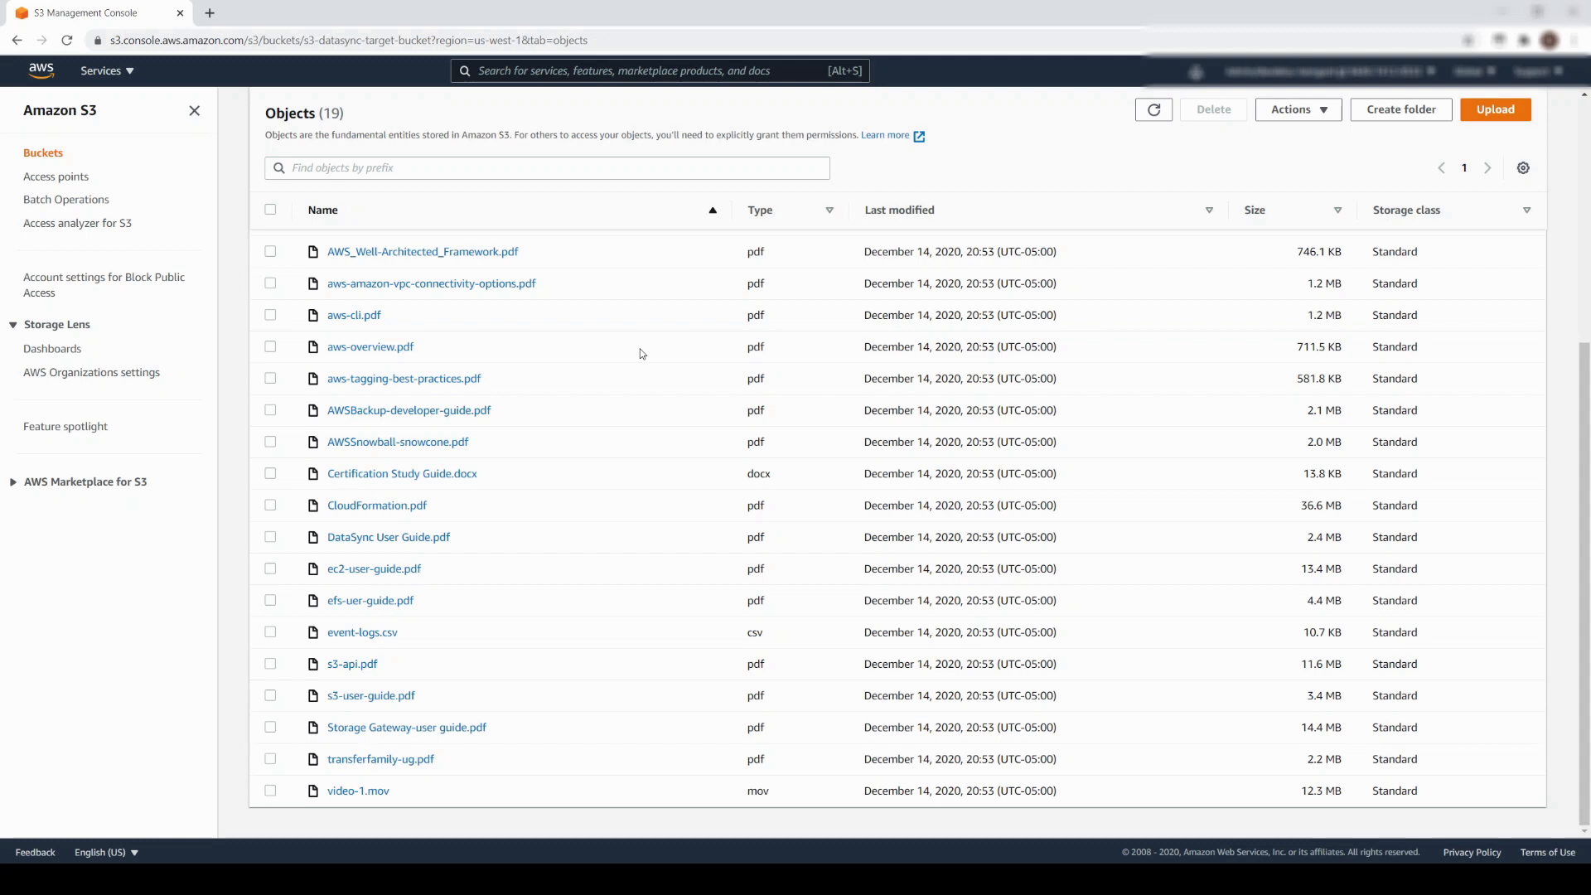
# In CloudWatch, open the newest /aws/datasync task log stream and review transferred files and Success status.
pyautogui.write('c')
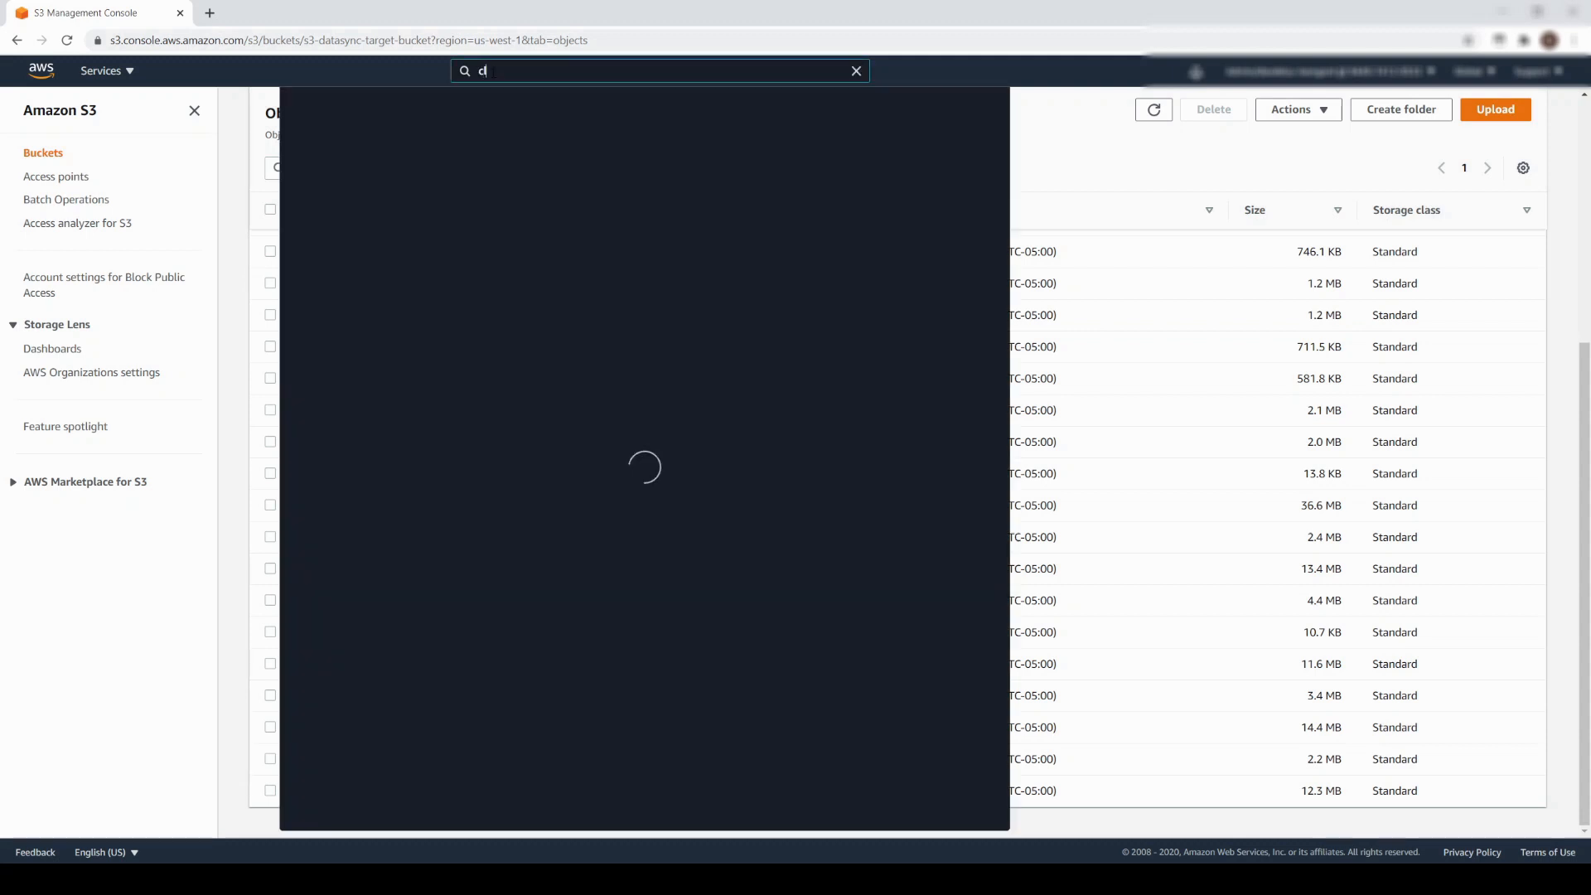
pyautogui.write('loudwatch')
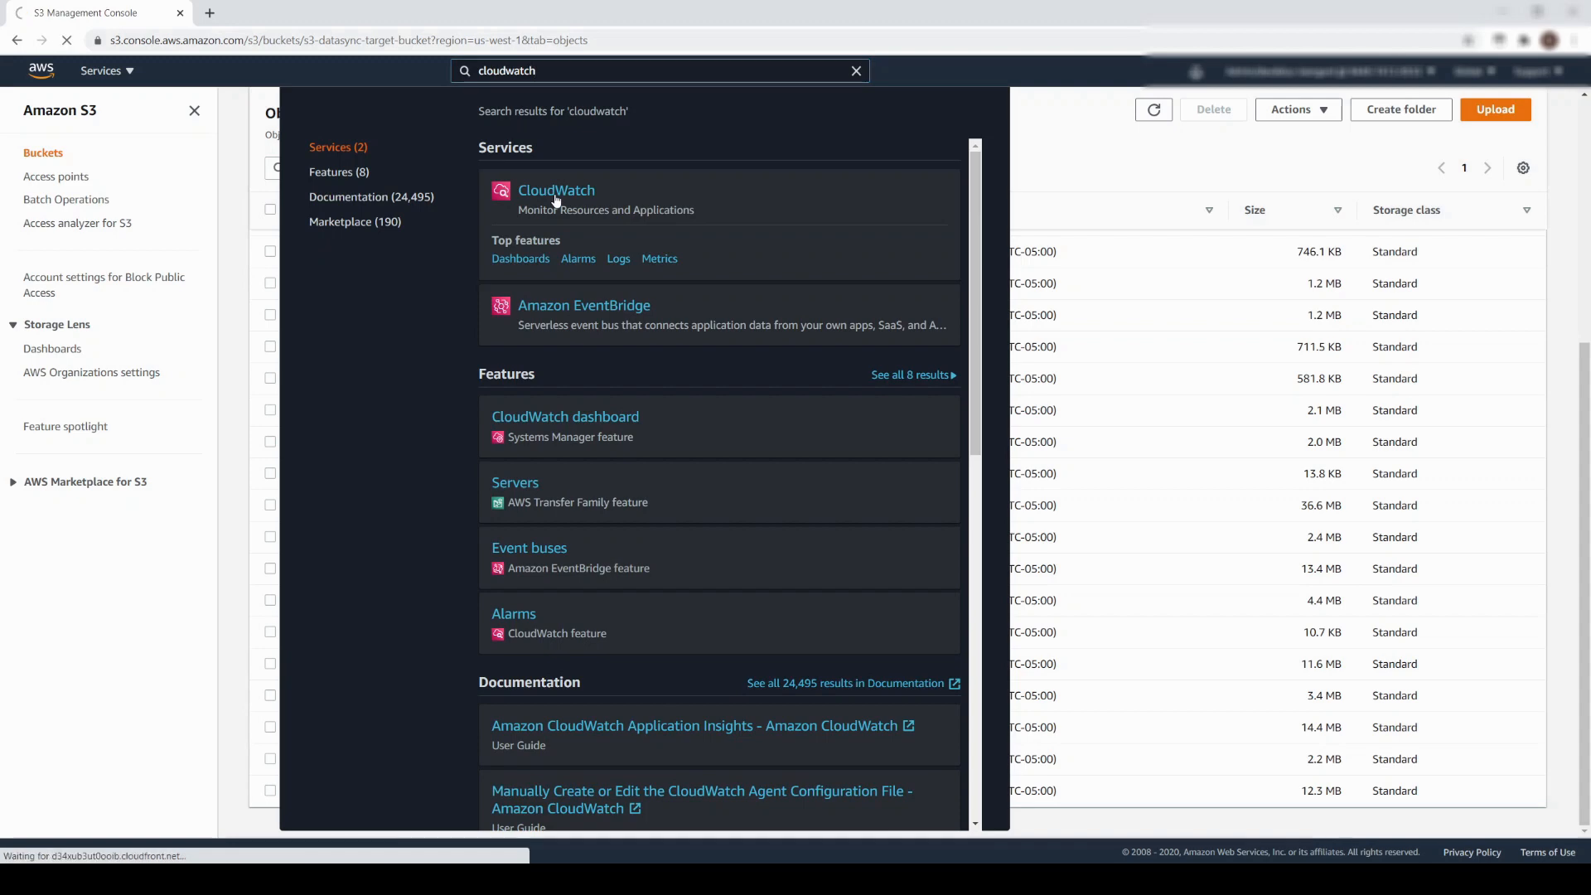
pyautogui.click(556, 198)
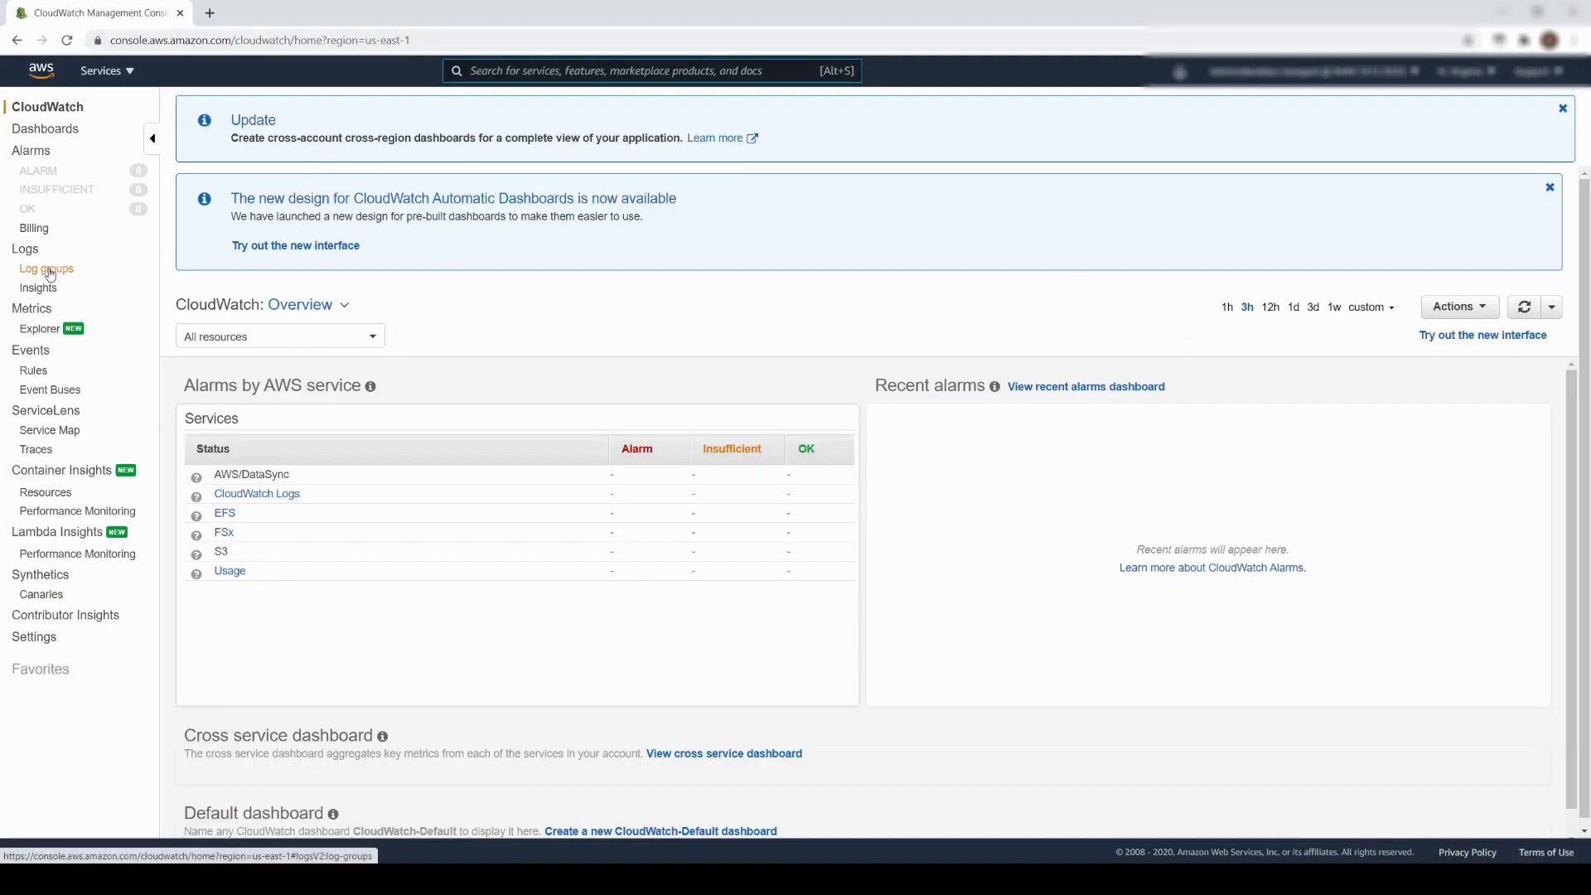
pyautogui.click(45, 268)
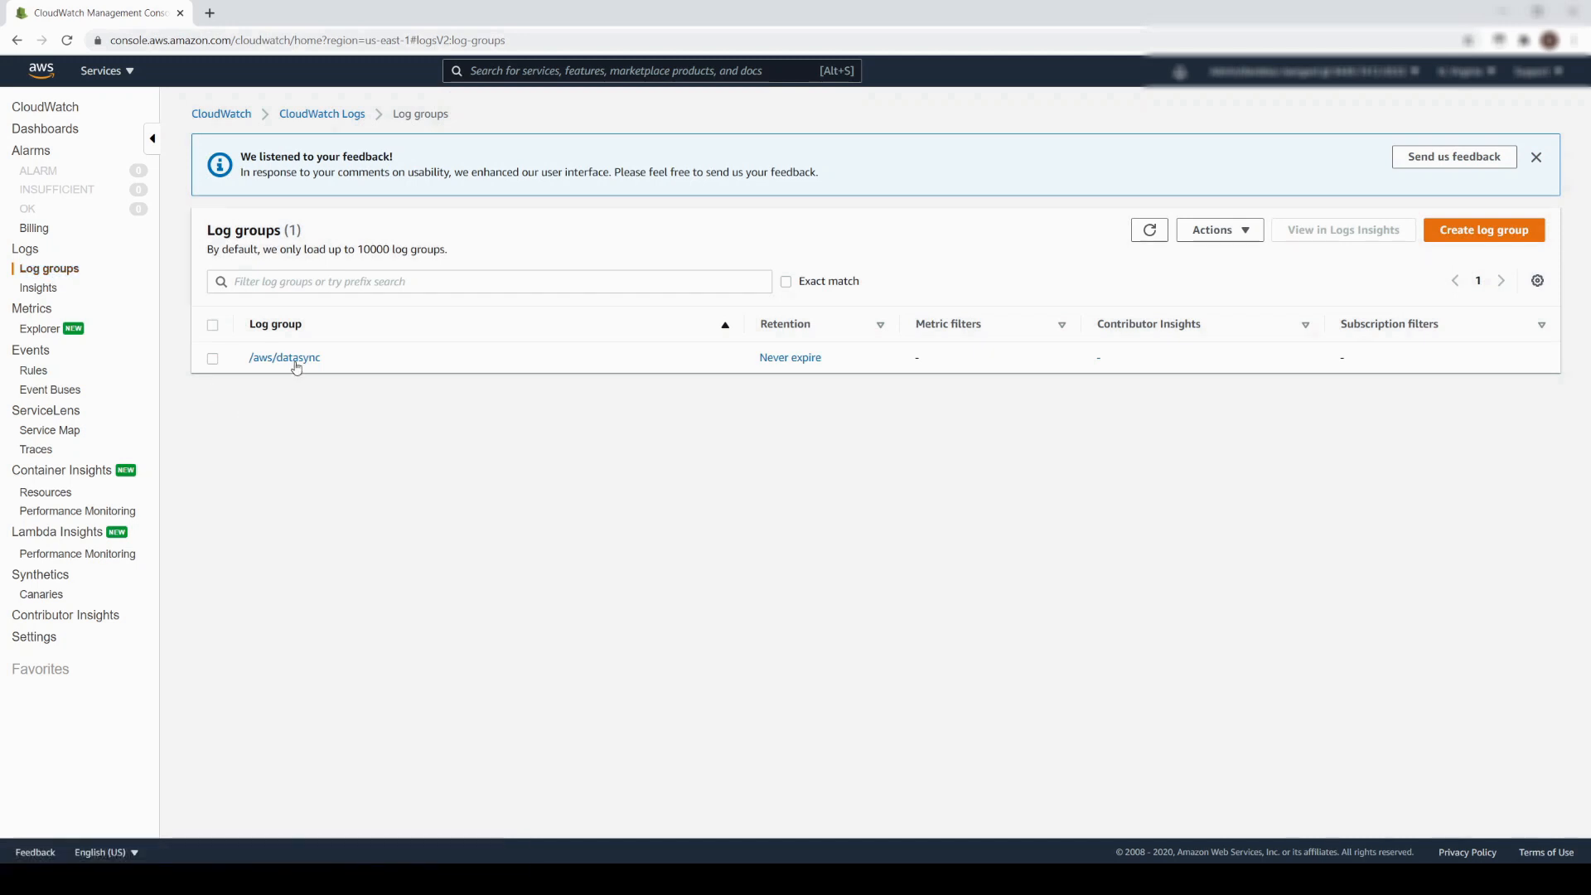
pyautogui.click(283, 357)
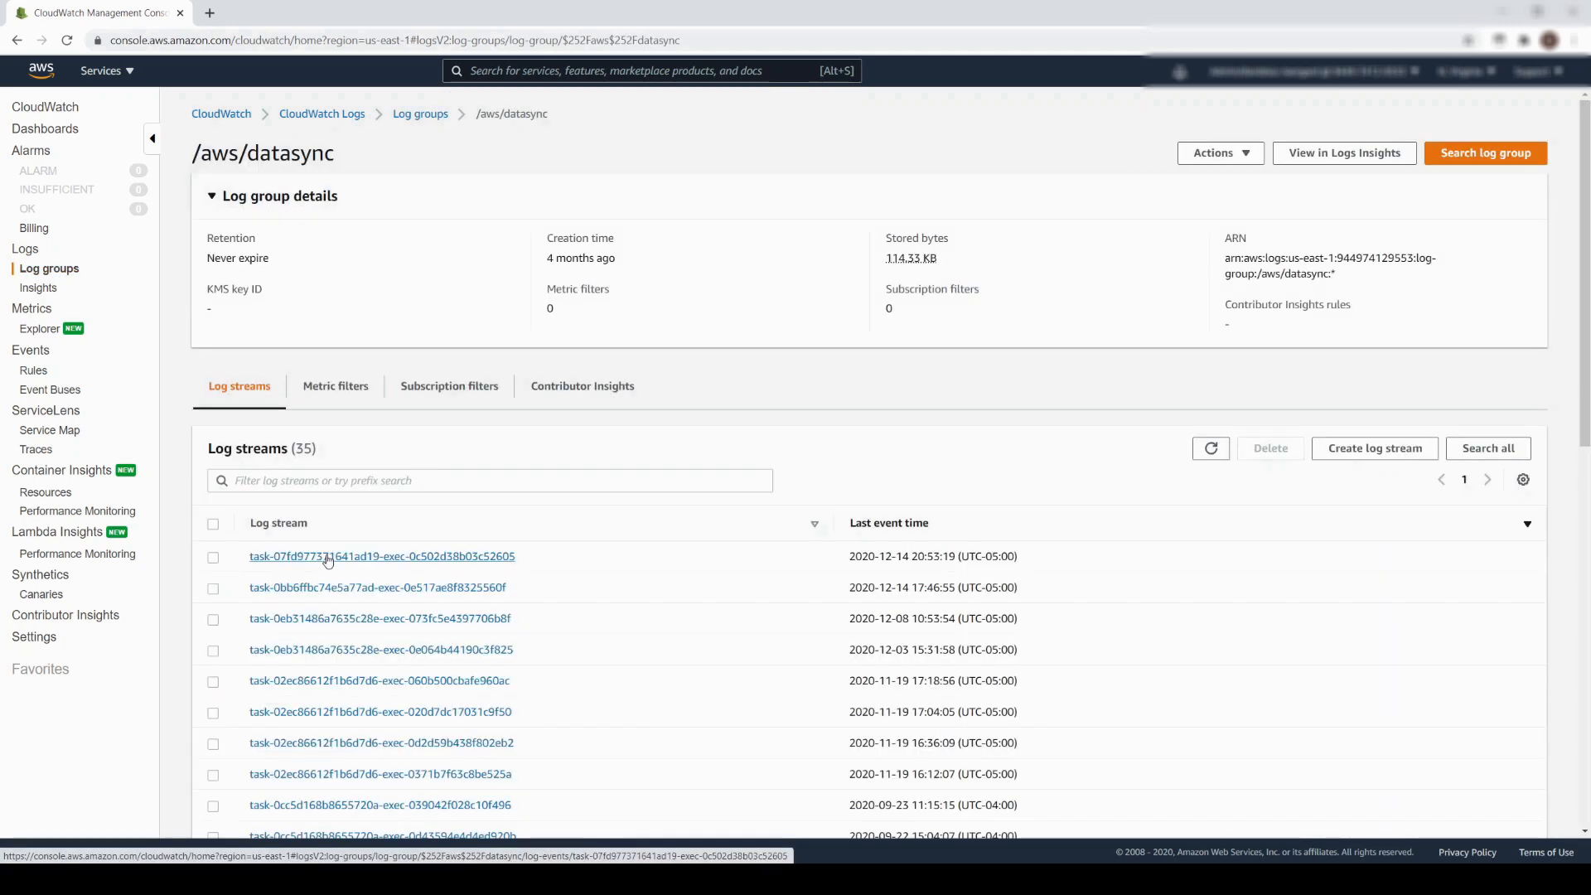
pyautogui.click(367, 556)
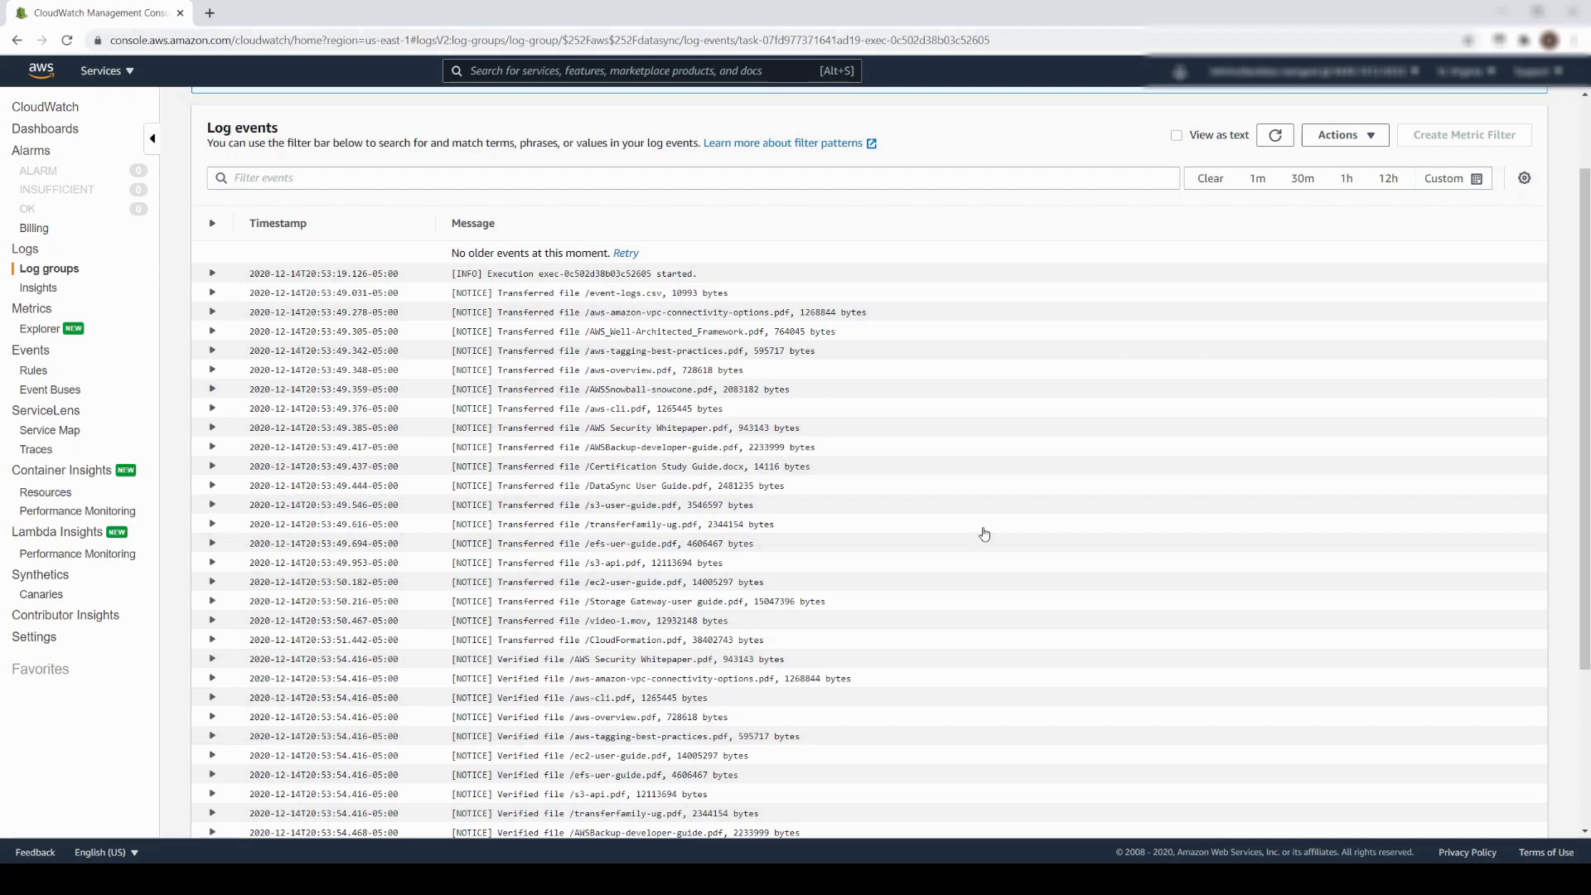
pyautogui.scroll(-3)
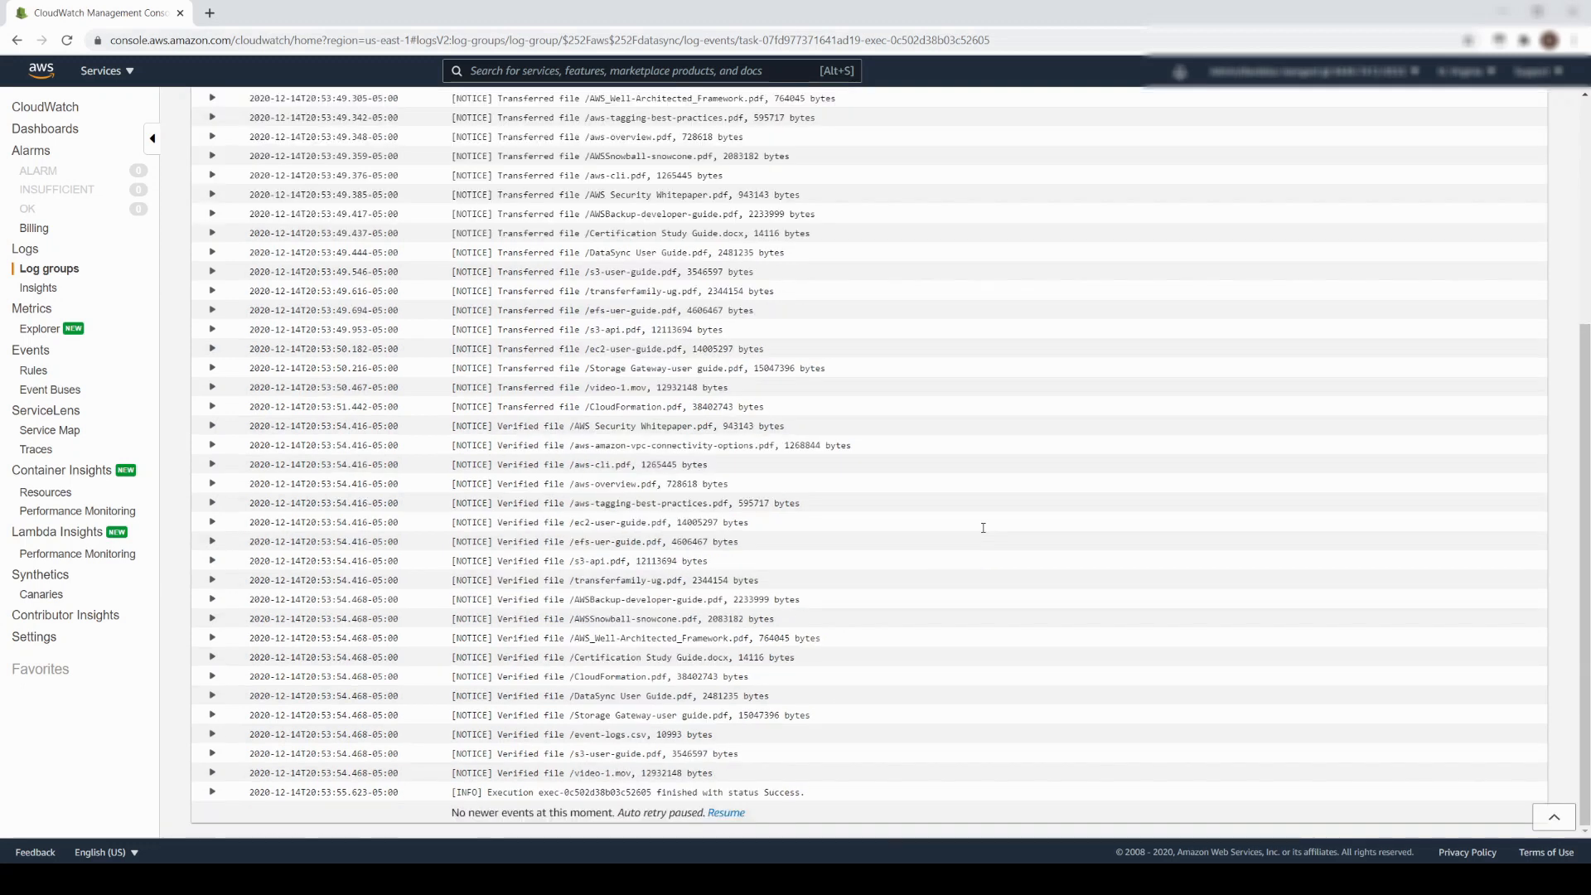